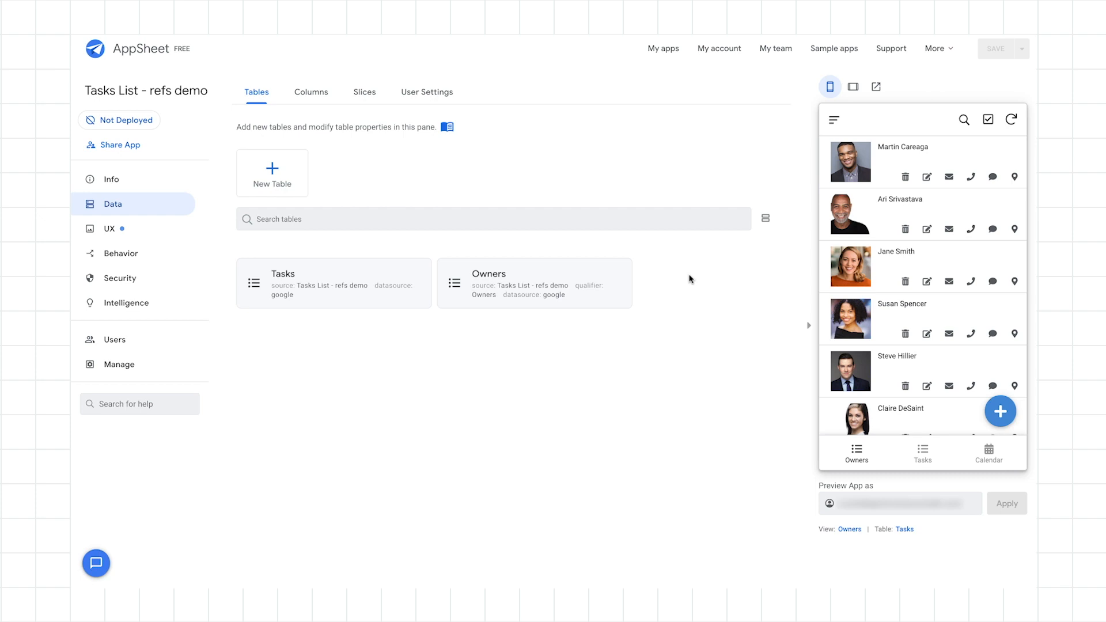
mouse_move(683, 313)
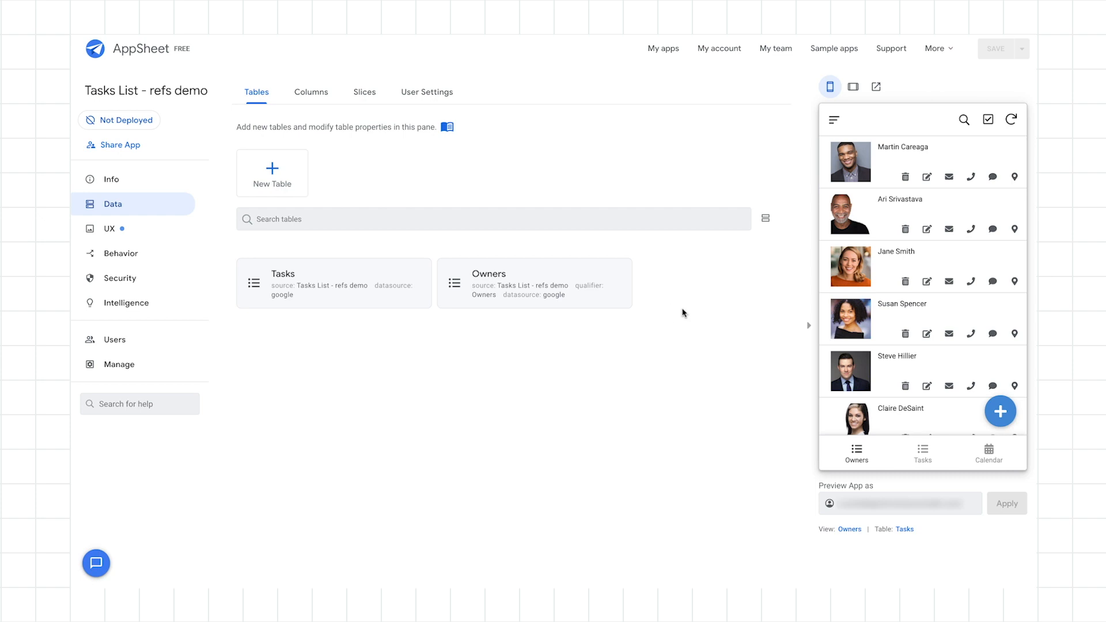
mouse_move(639, 308)
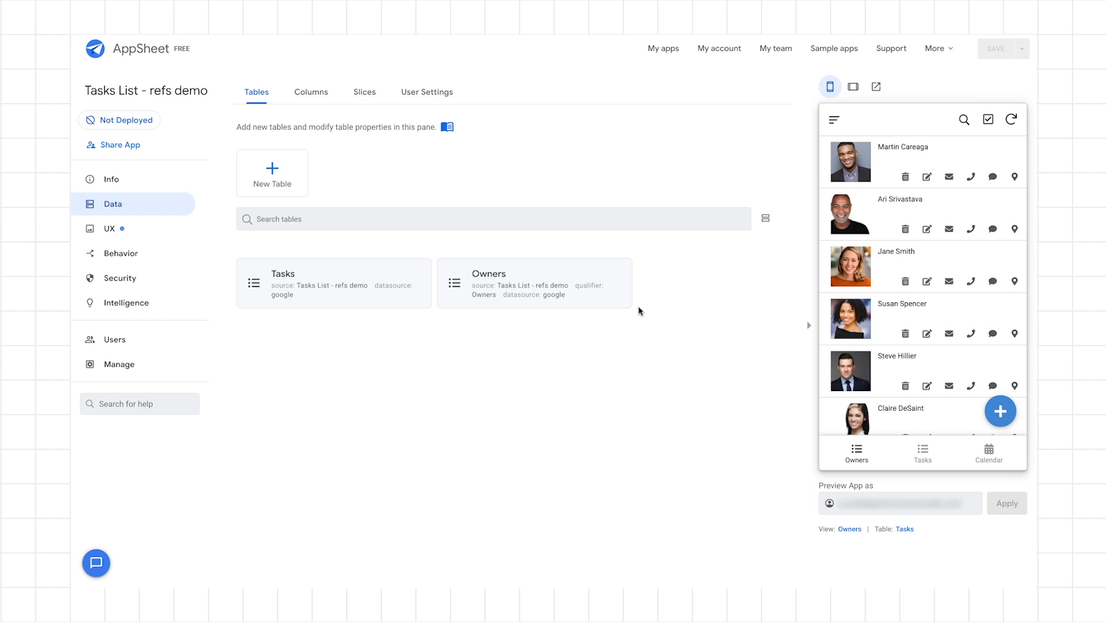
mouse_move(574, 293)
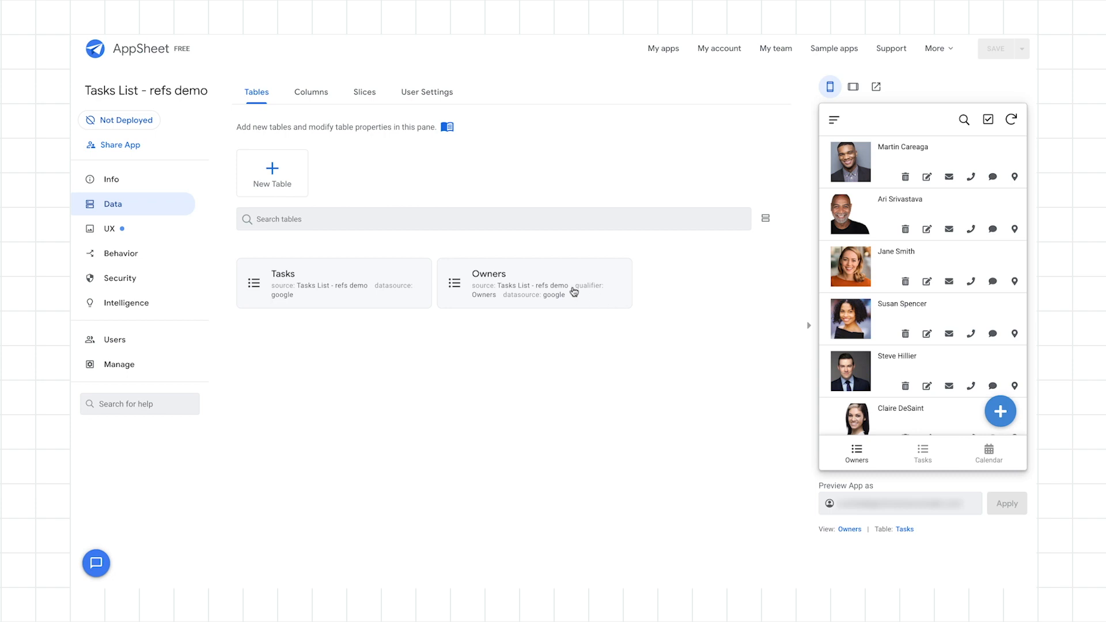
mouse_move(595, 283)
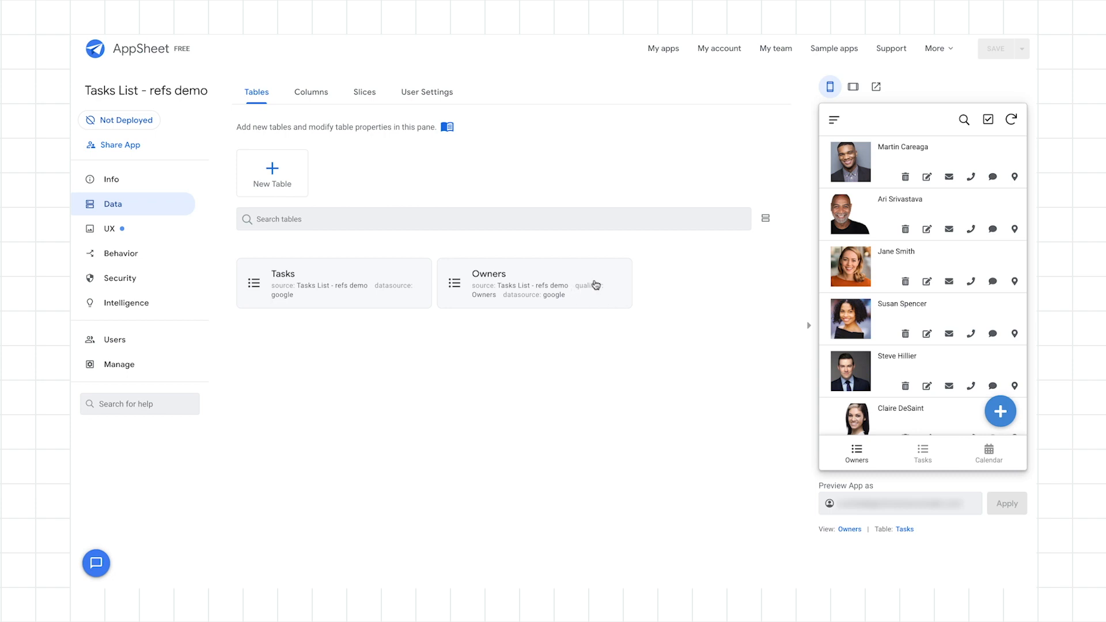
View an owner's related tasks, return to Owners, then show the Tasks list grouped by status
click(903, 155)
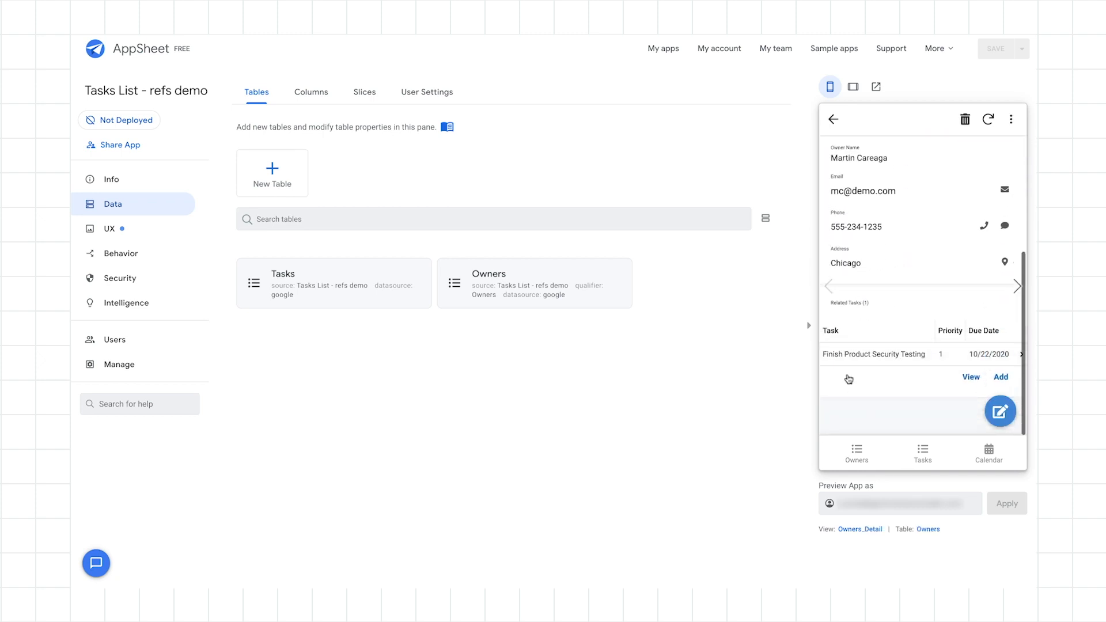
click(857, 454)
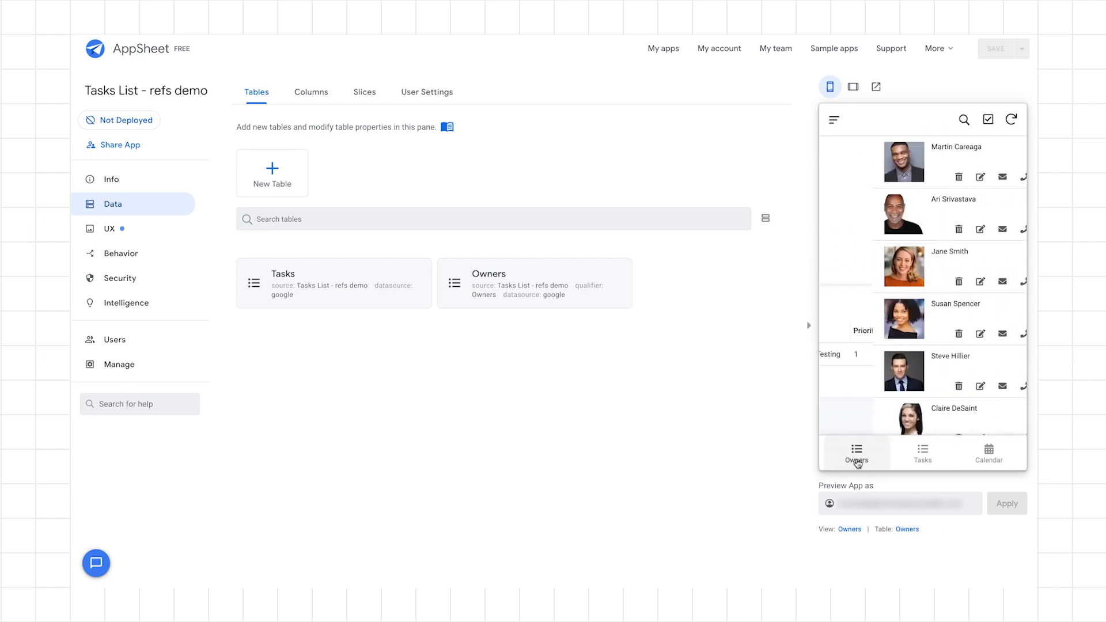
click(857, 453)
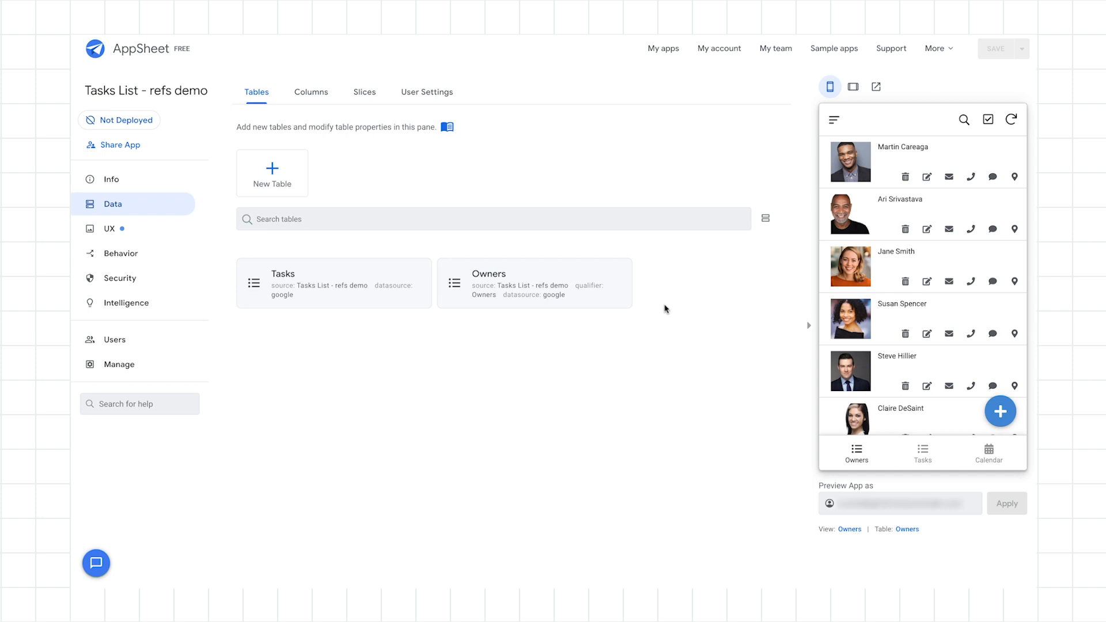
mouse_move(647, 283)
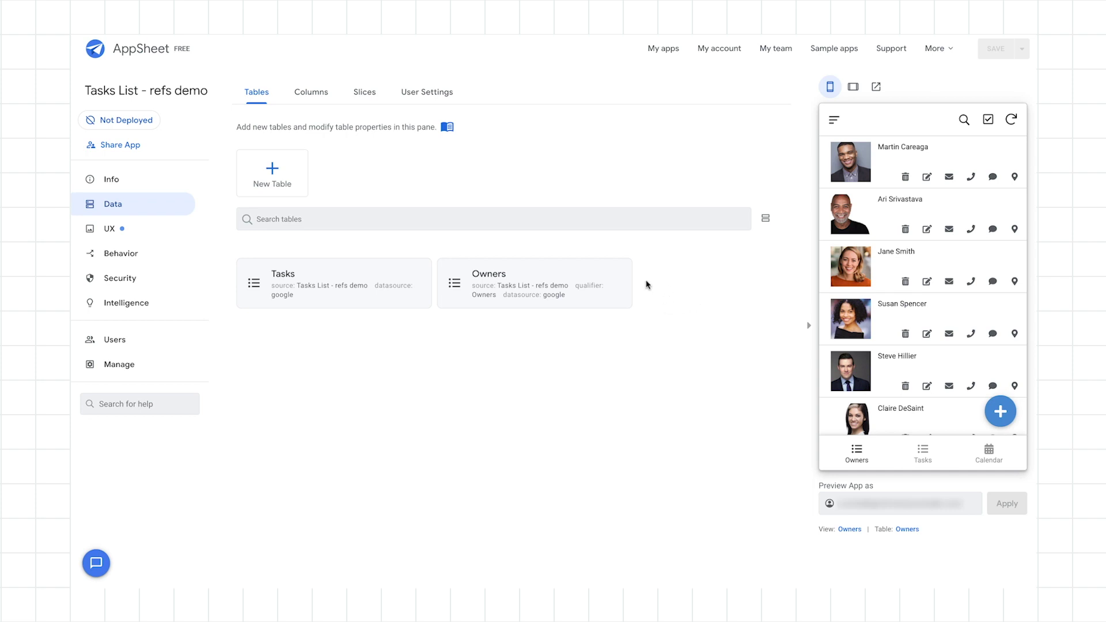
click(921, 453)
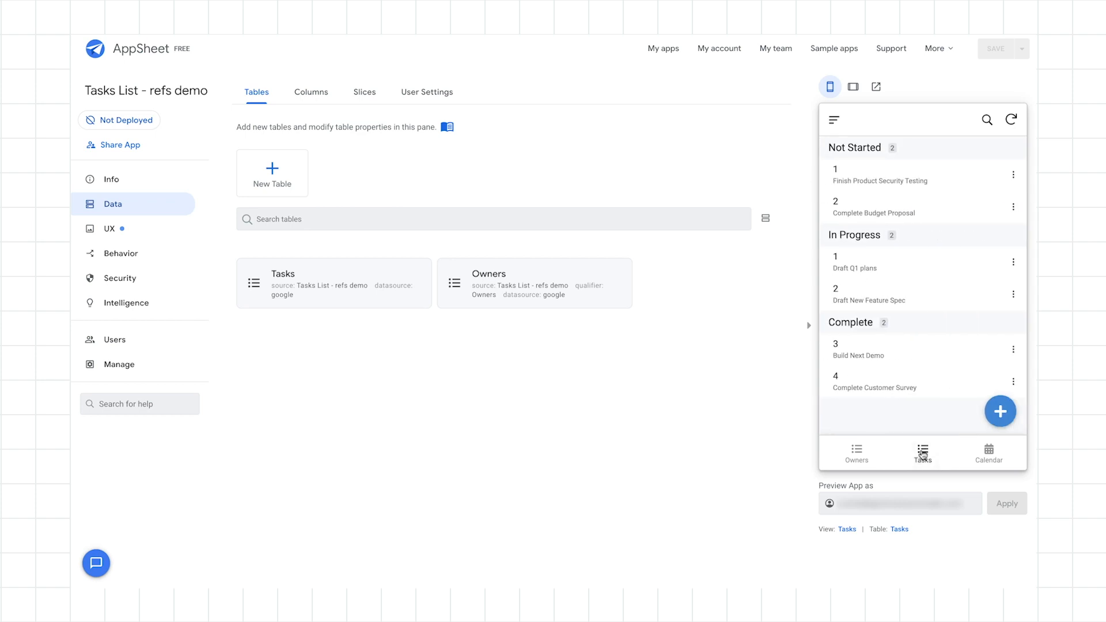
mouse_move(907, 160)
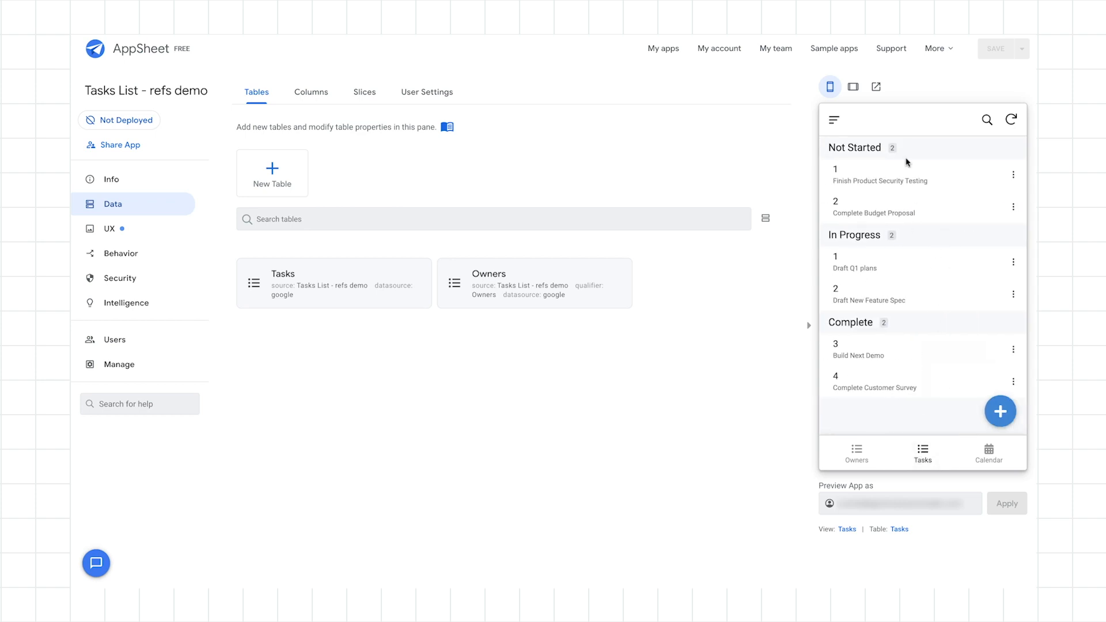
mouse_move(889, 307)
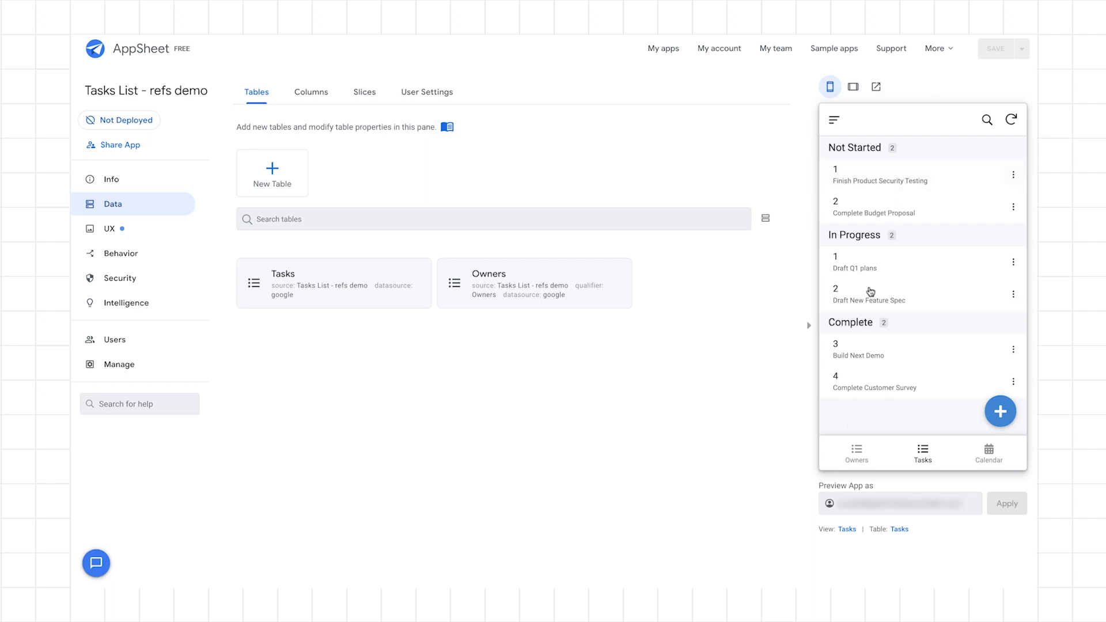
mouse_move(867, 335)
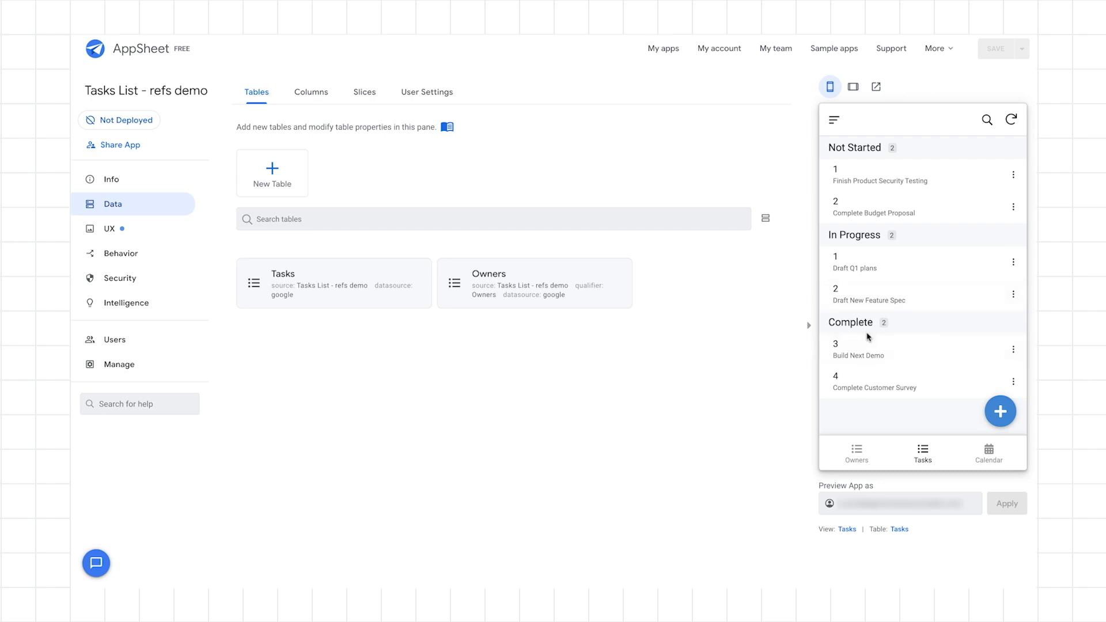
mouse_move(861, 334)
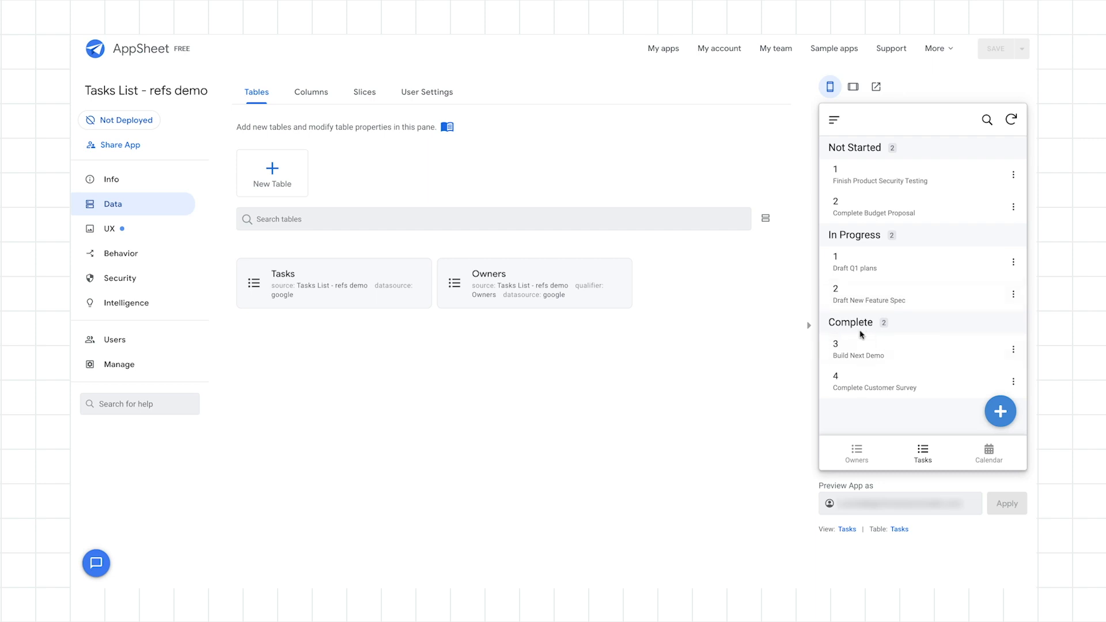
mouse_move(212, 148)
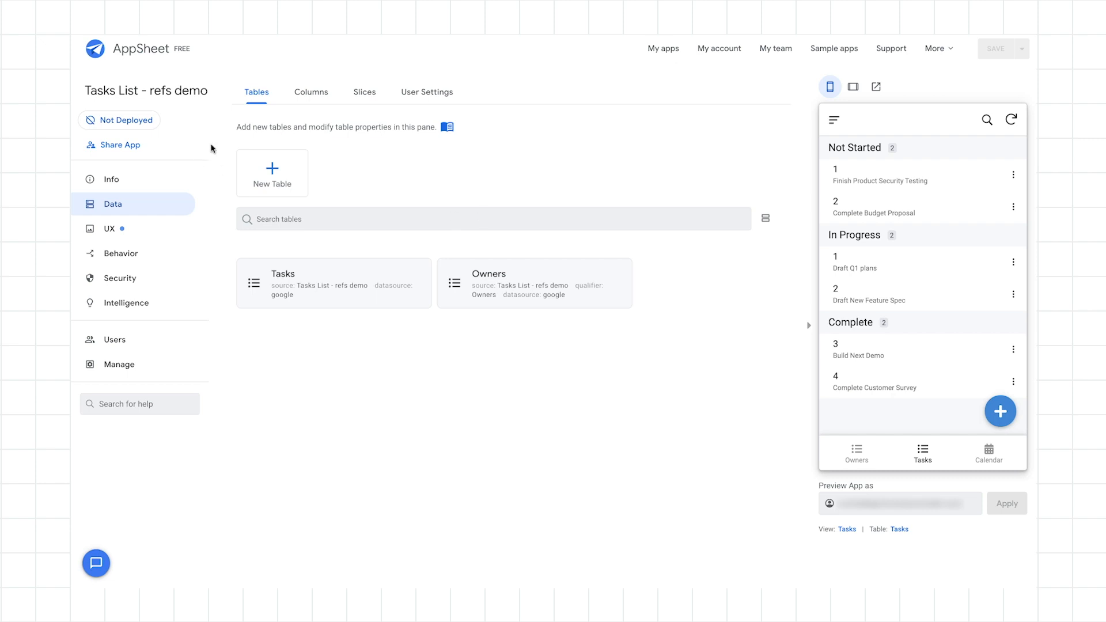
Add a Tasks slice named 'My Tasks', leaving All Columns included
click(364, 92)
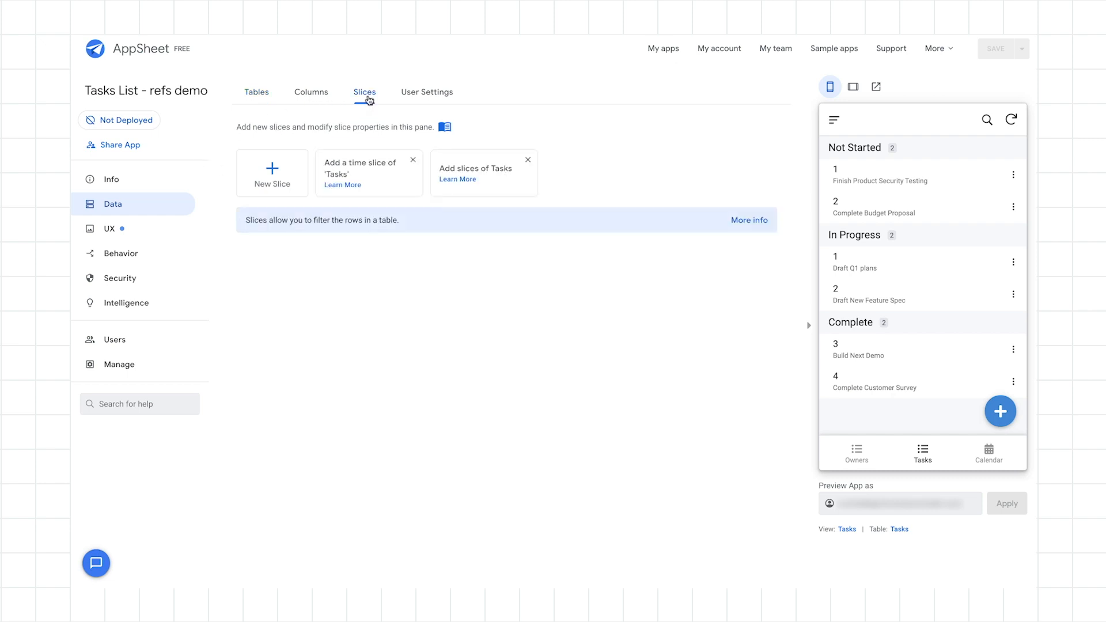
mouse_move(177, 204)
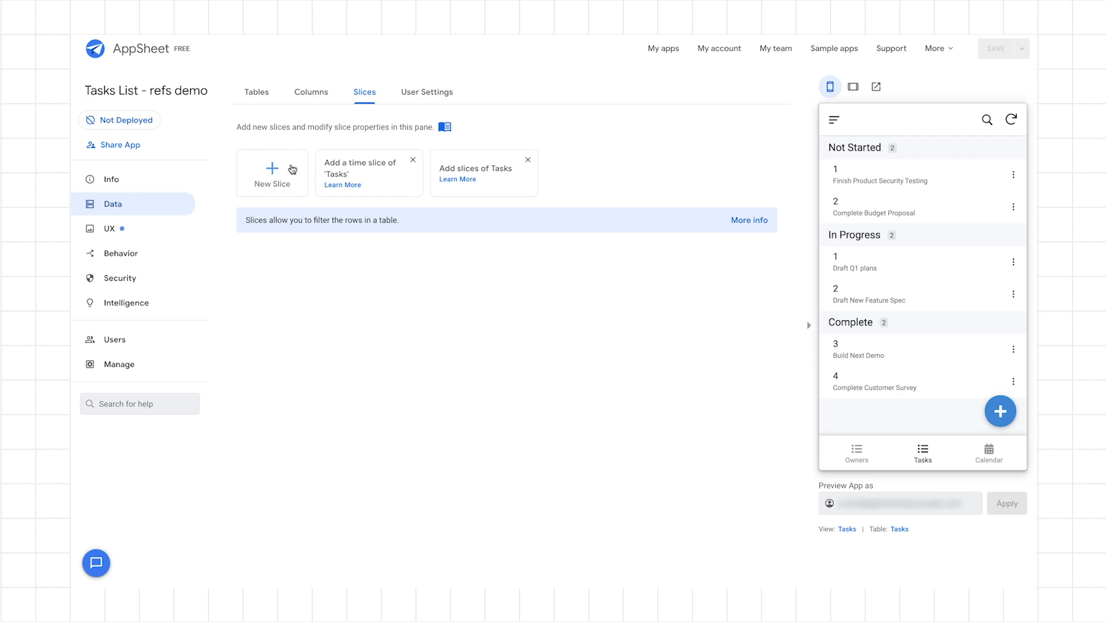
mouse_move(491, 168)
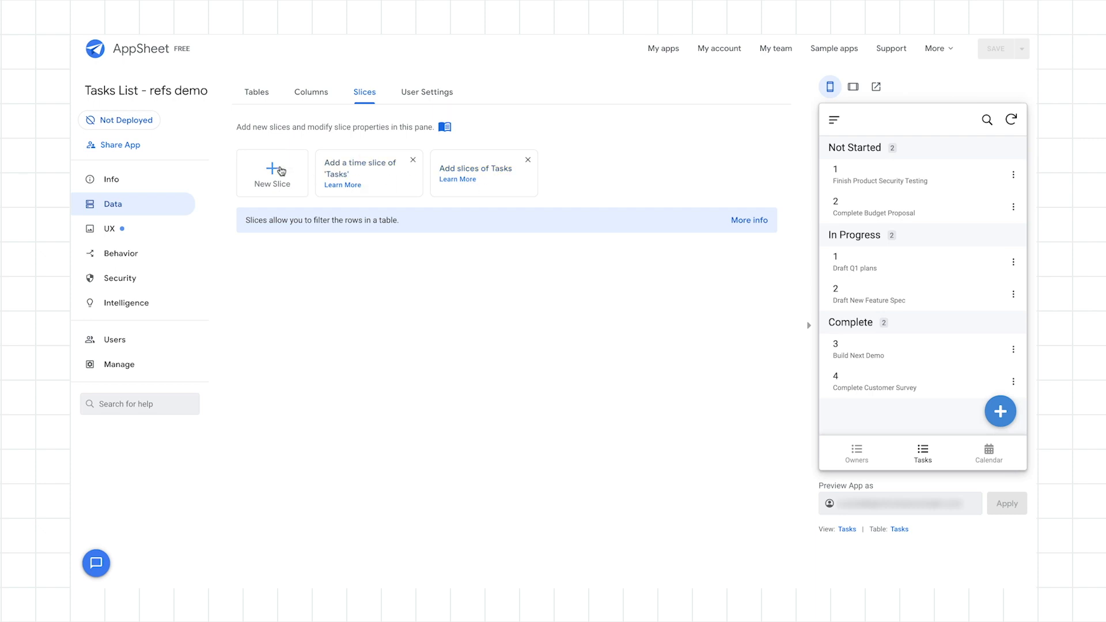
click(272, 173)
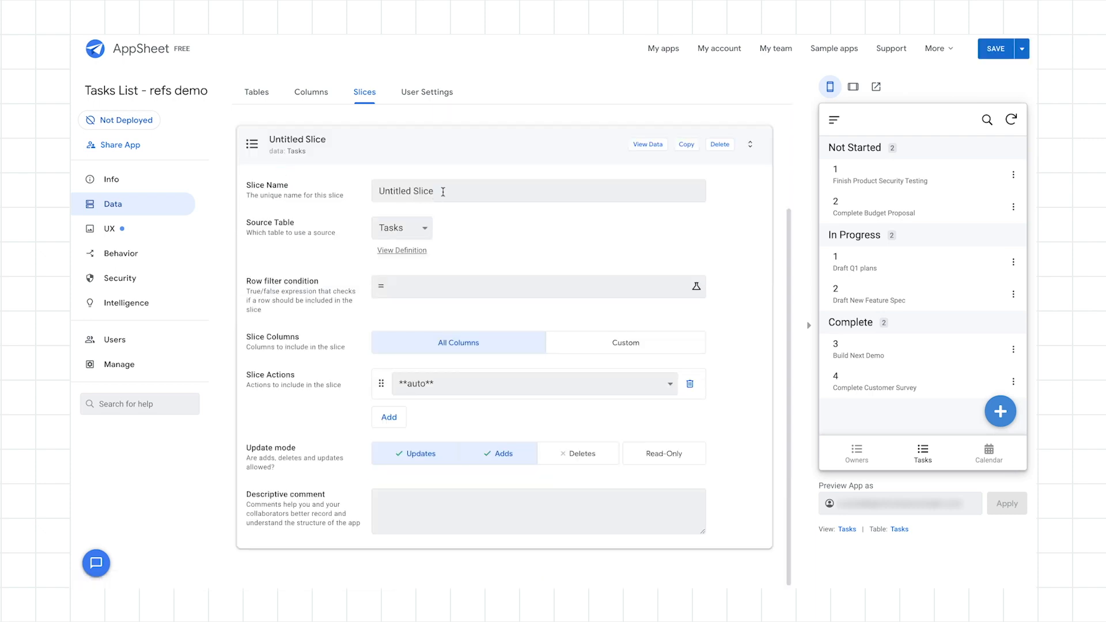
text(My Tas)
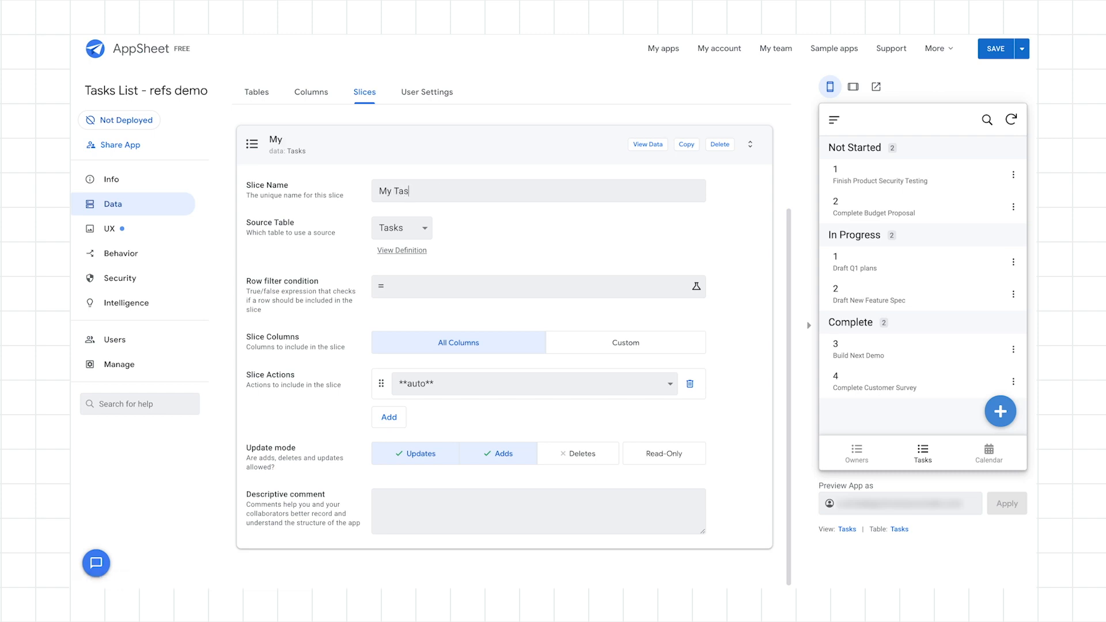
text(ks)
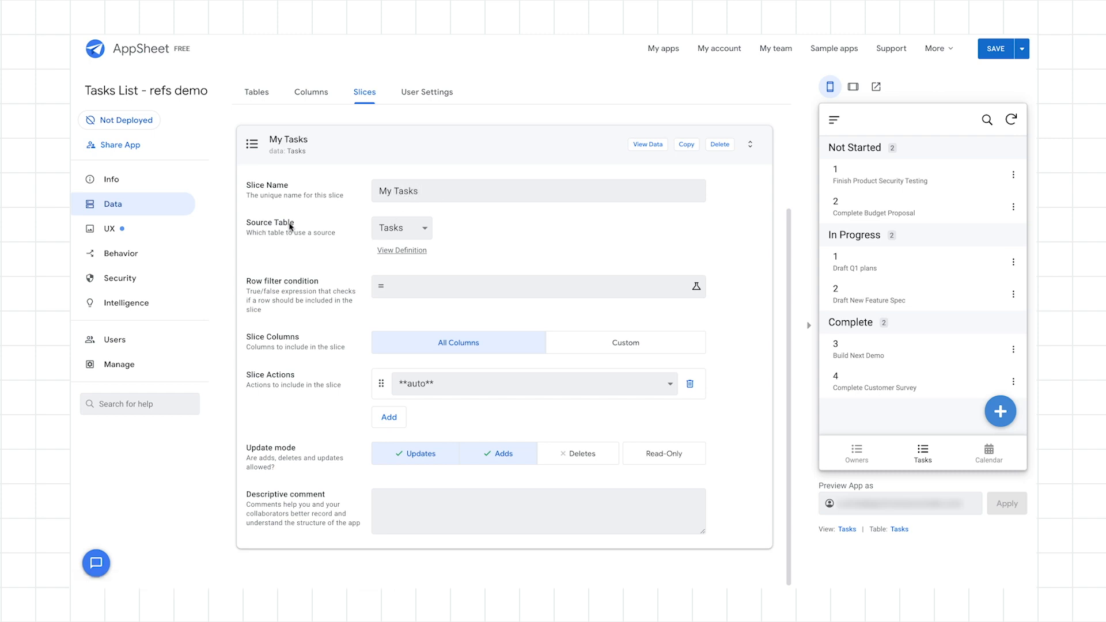
mouse_move(423, 298)
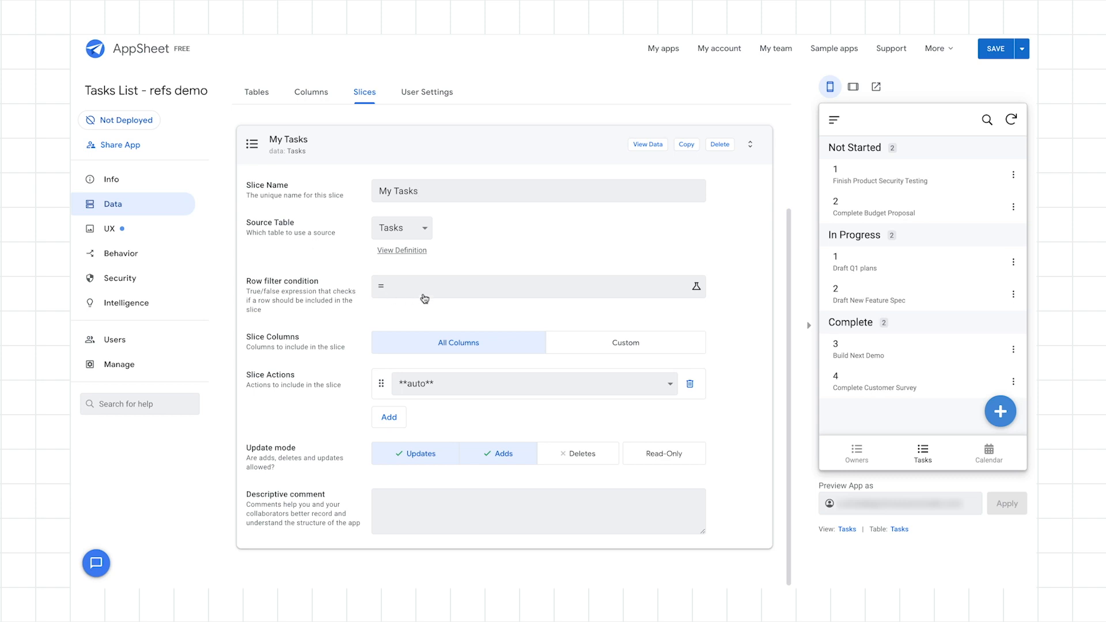
mouse_move(434, 295)
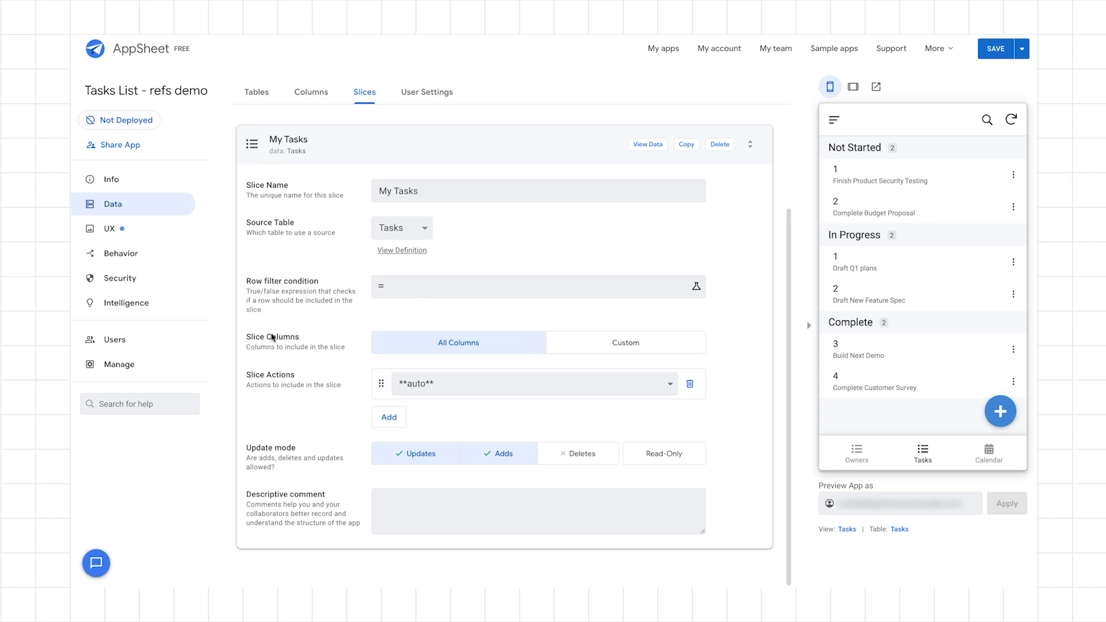
click(624, 342)
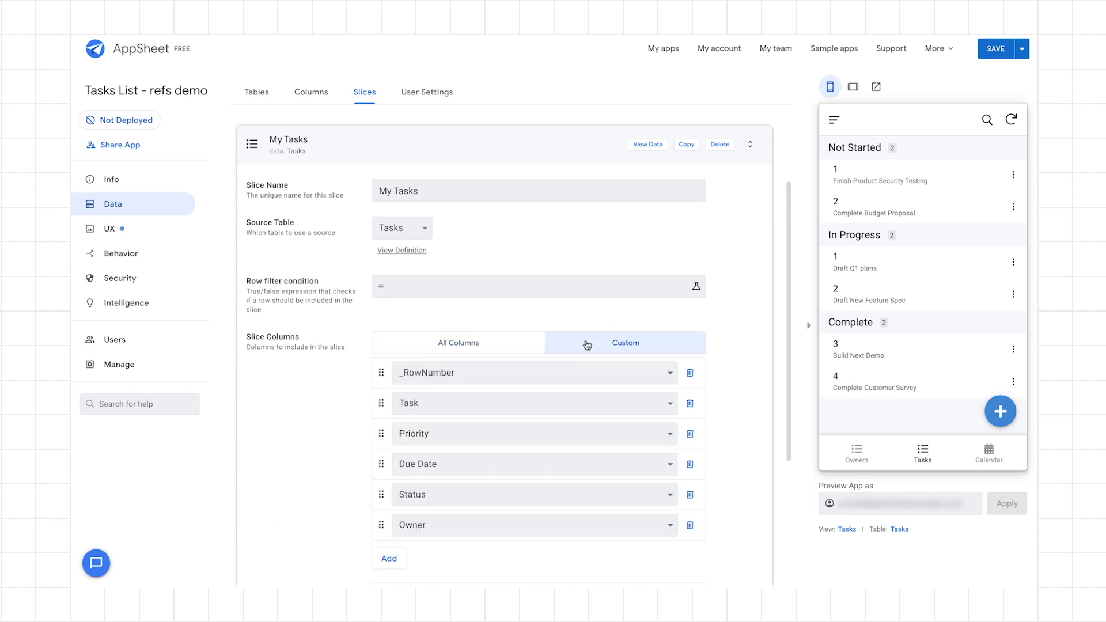
click(458, 342)
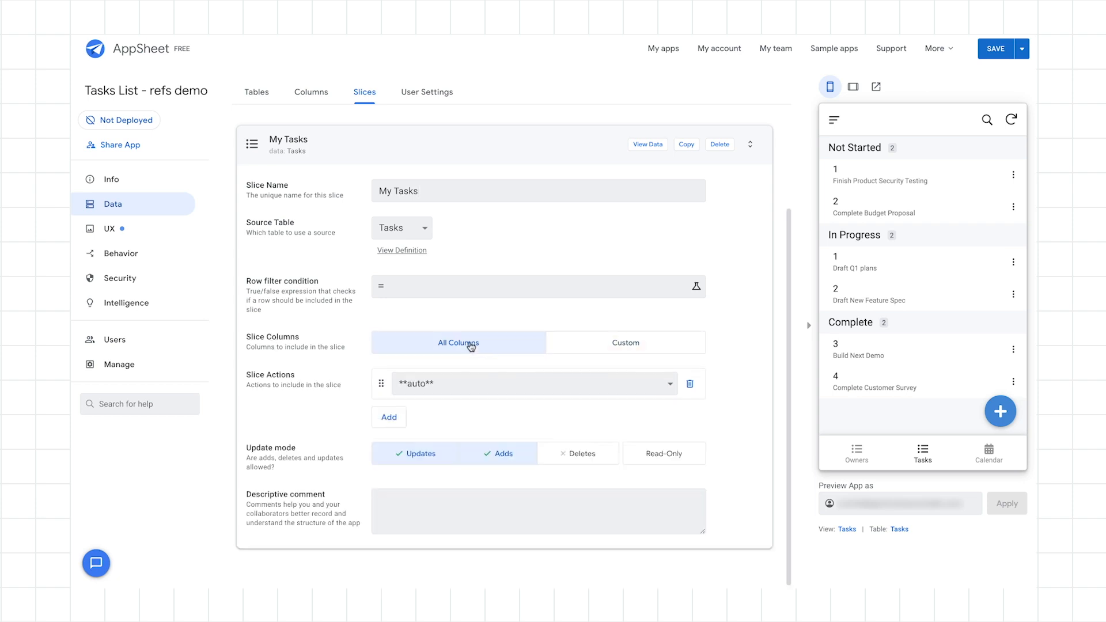
mouse_move(673, 390)
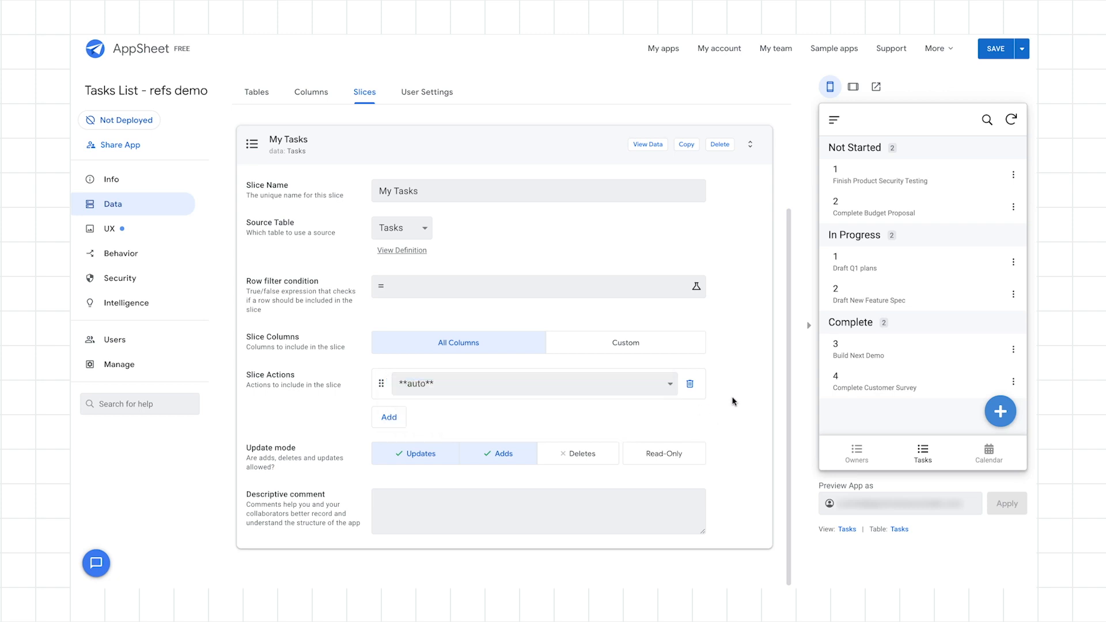
mouse_move(295, 272)
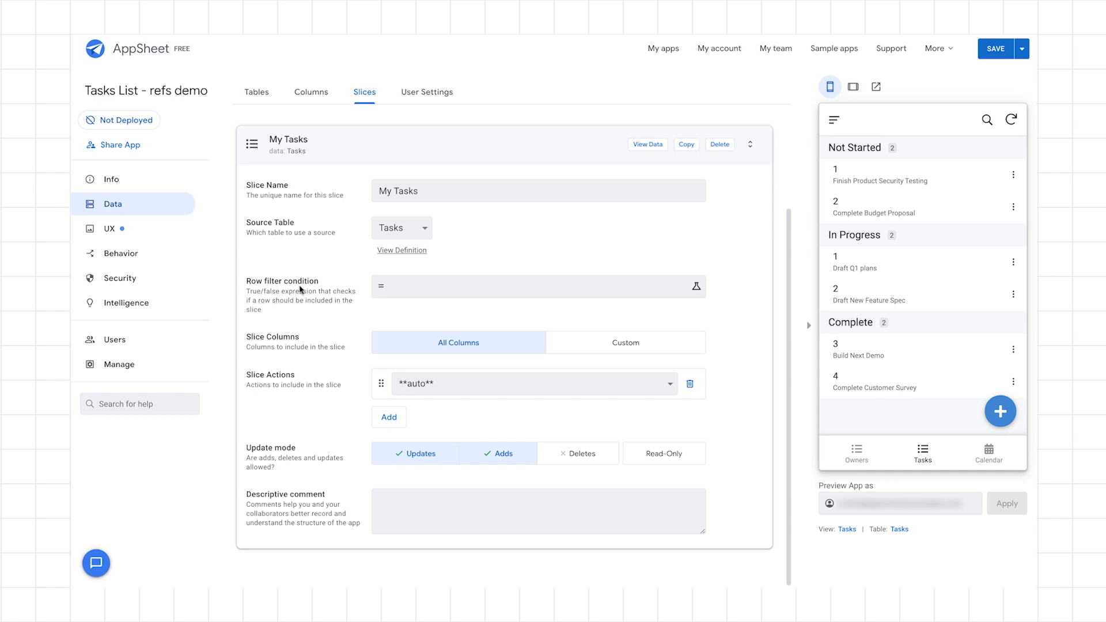
Set the My Tasks row filter to [OWNER] = USEREMAIL() and save the app
click(697, 285)
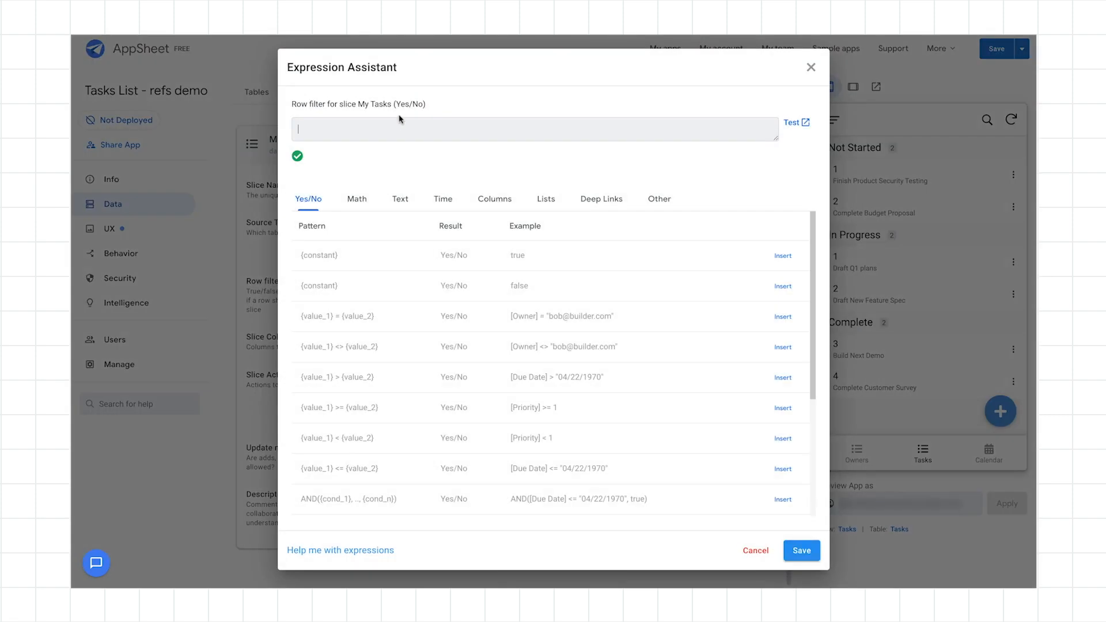
mouse_move(400, 127)
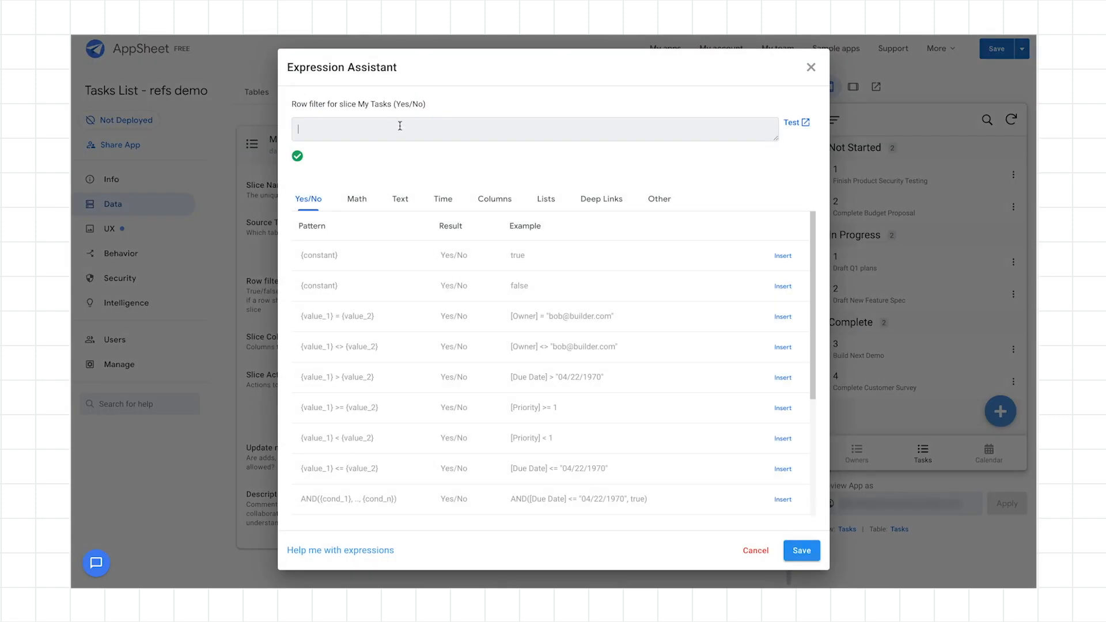
text([OWNER] =)
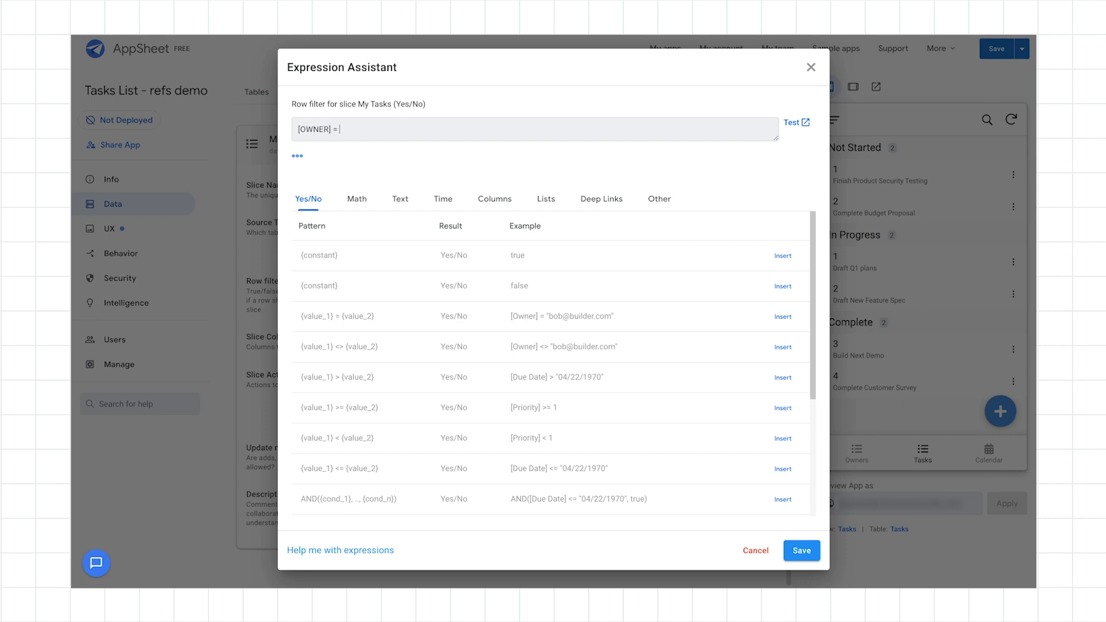
text(USEREMAIL()
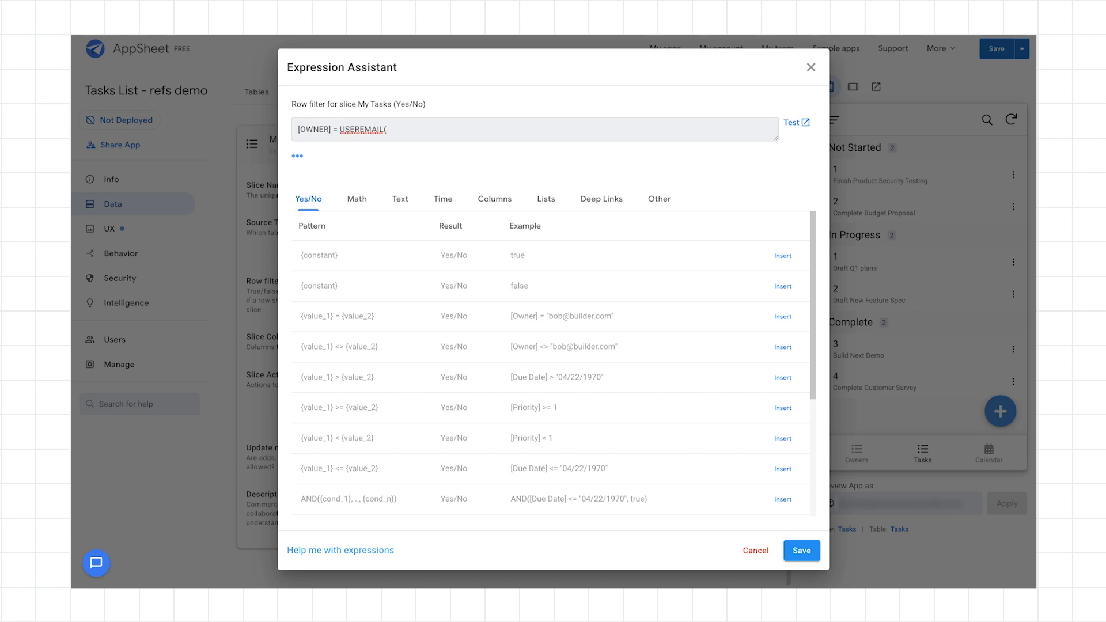
text())
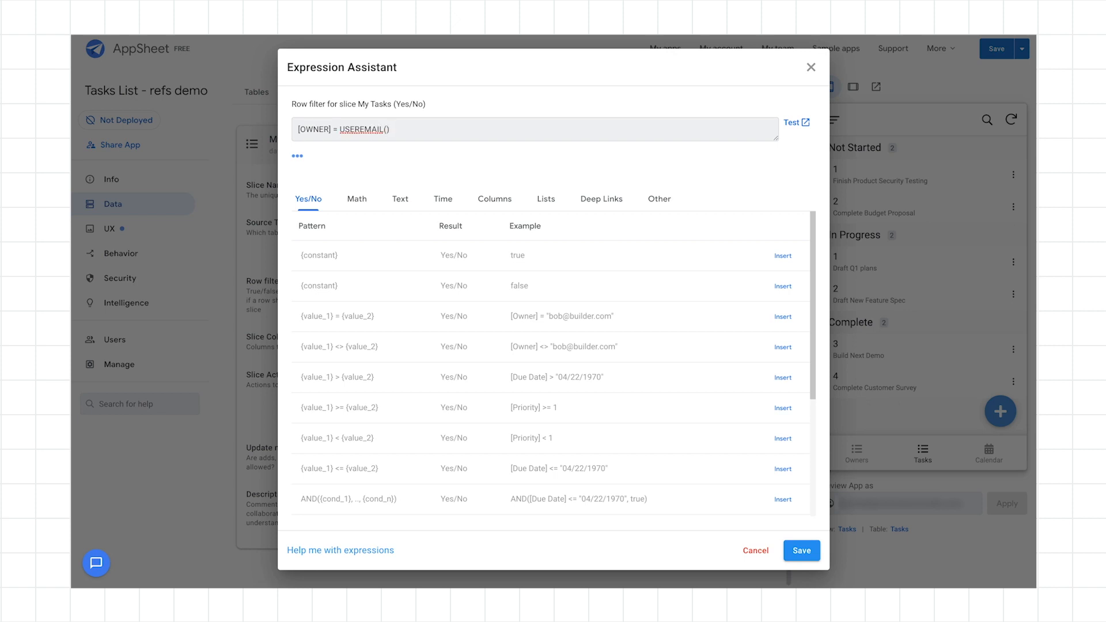
mouse_move(387, 152)
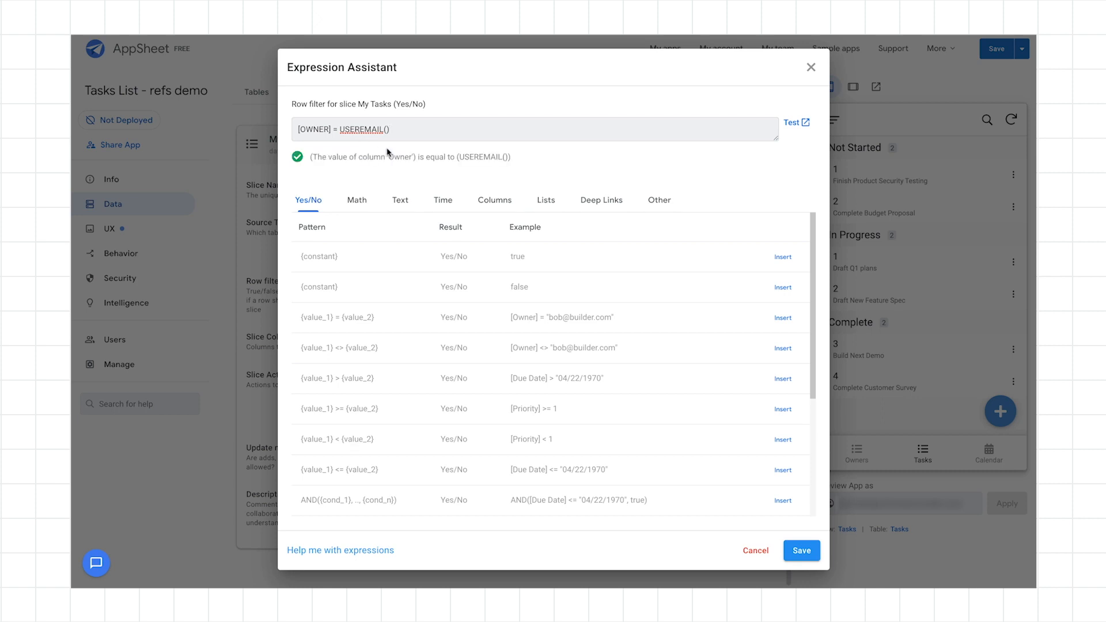
mouse_move(786, 529)
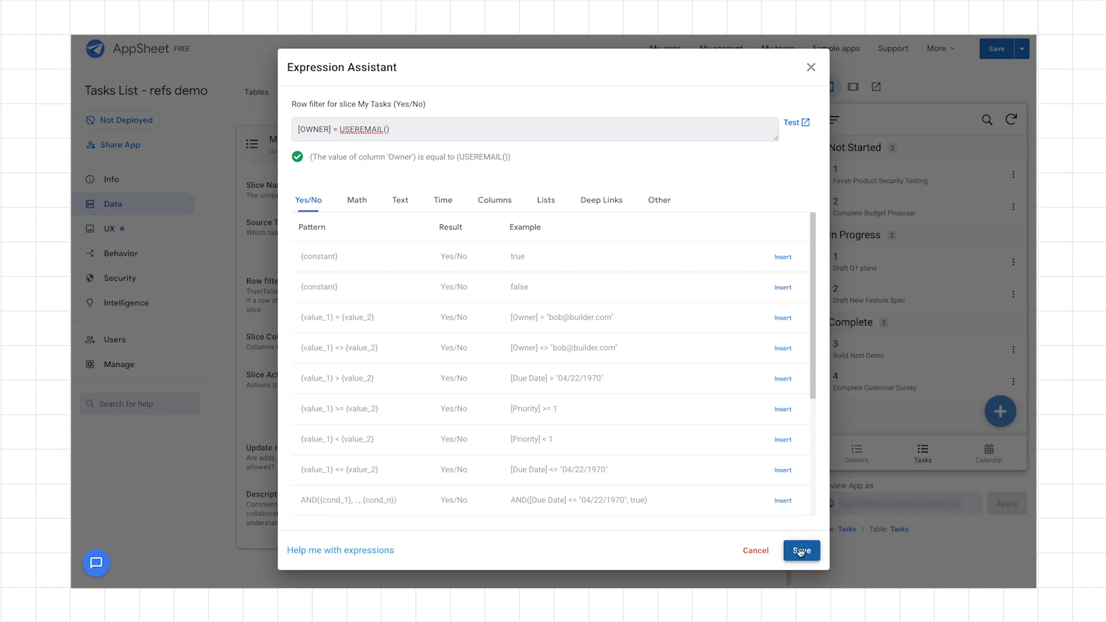
click(802, 549)
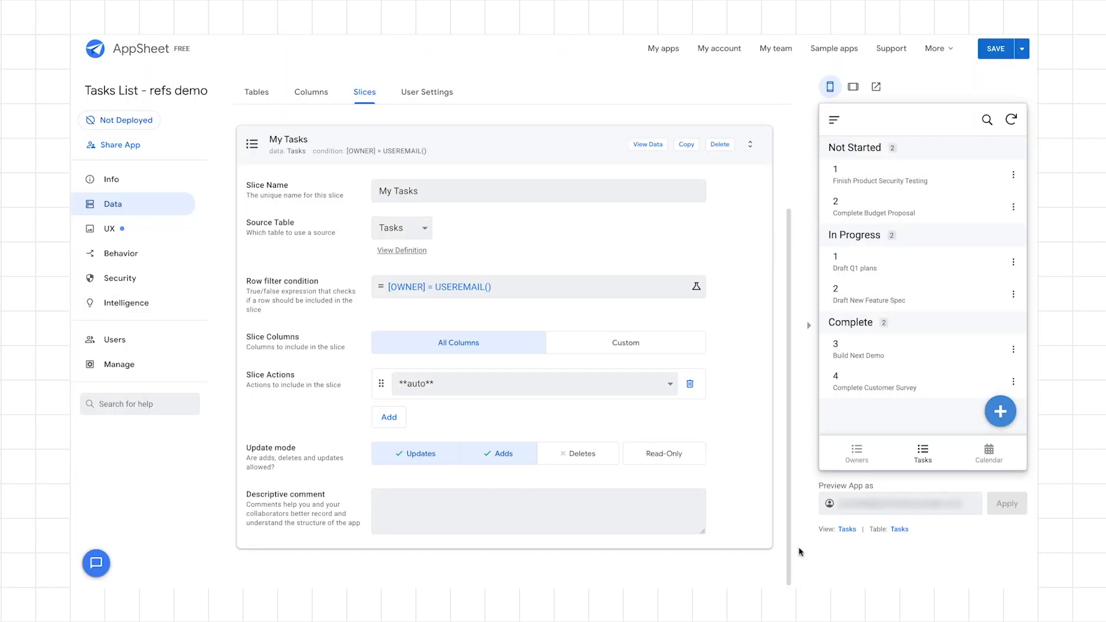
click(995, 48)
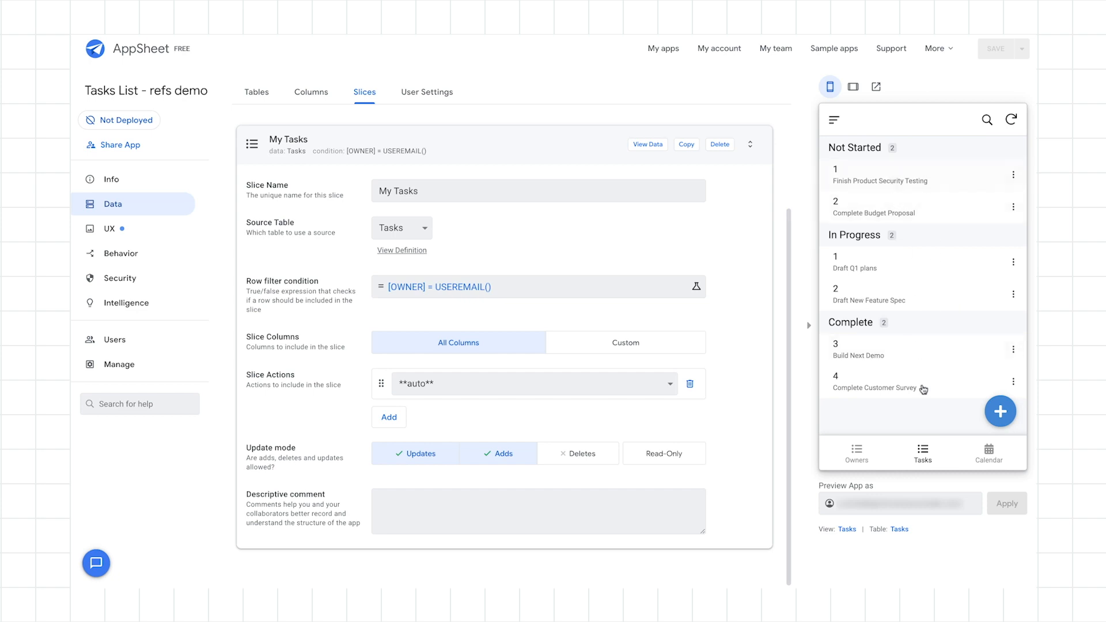
mouse_move(904, 253)
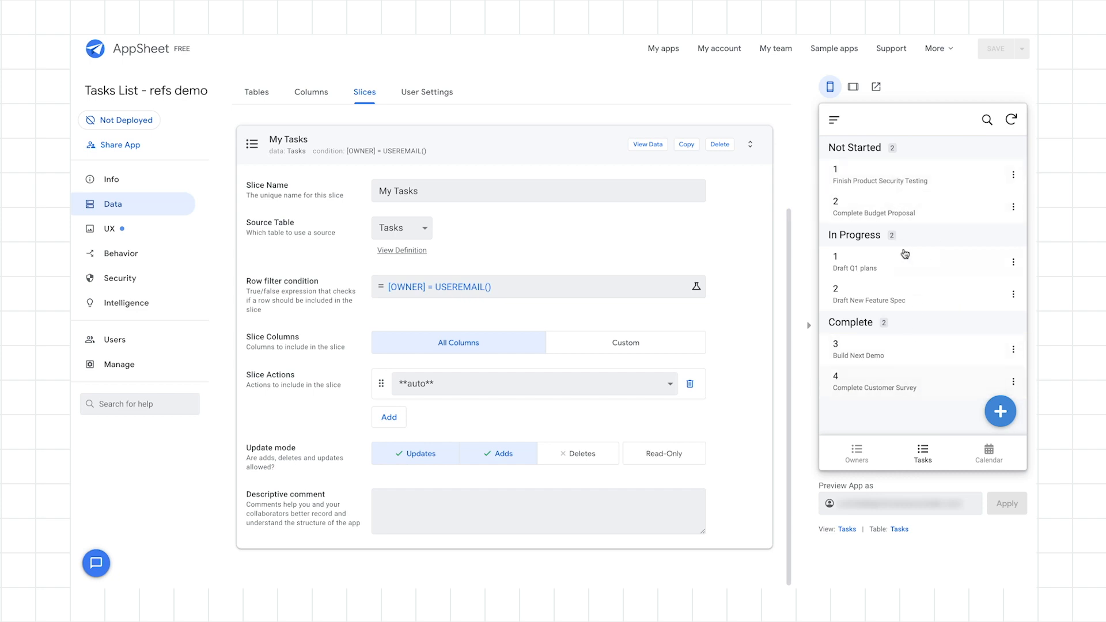
mouse_move(917, 458)
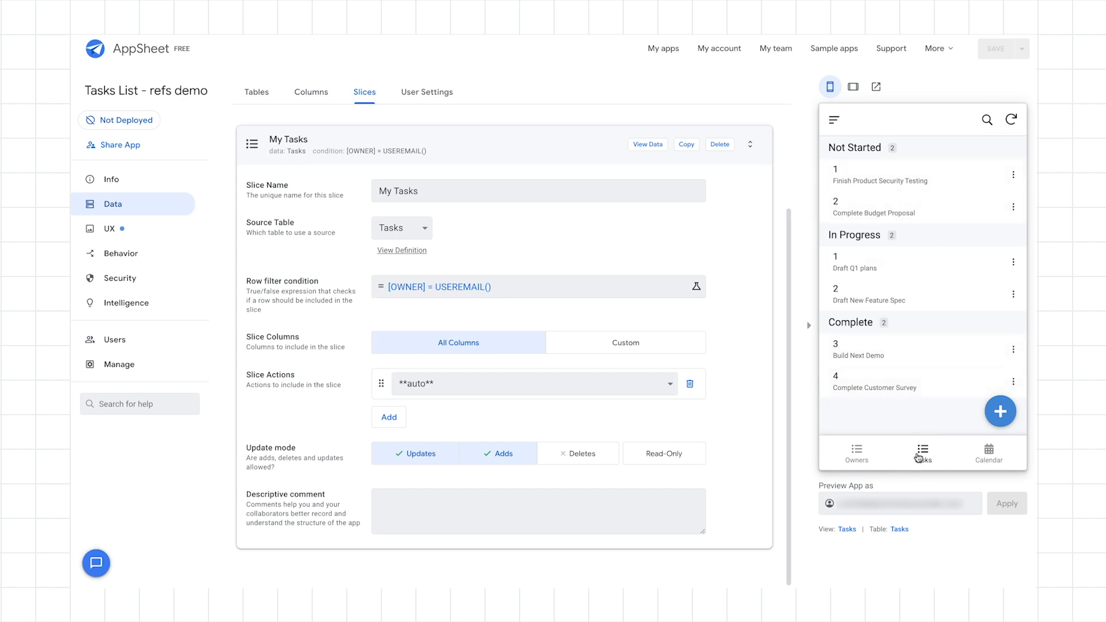
mouse_move(91, 220)
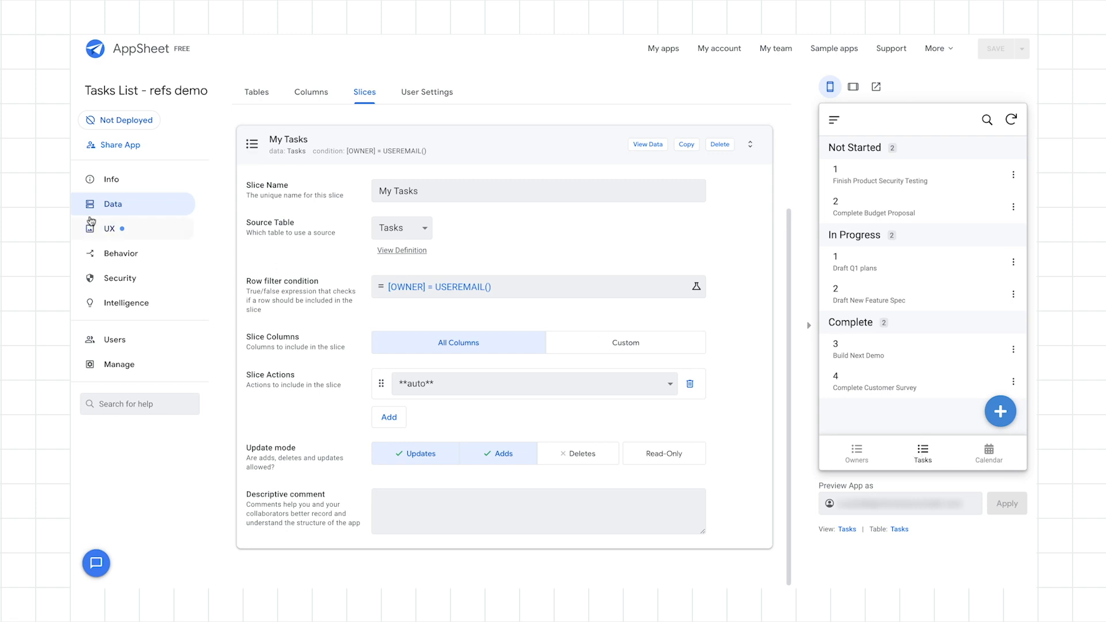
Base the Tasks view on the My Tasks slice and save, leaving three tasks in preview
click(108, 228)
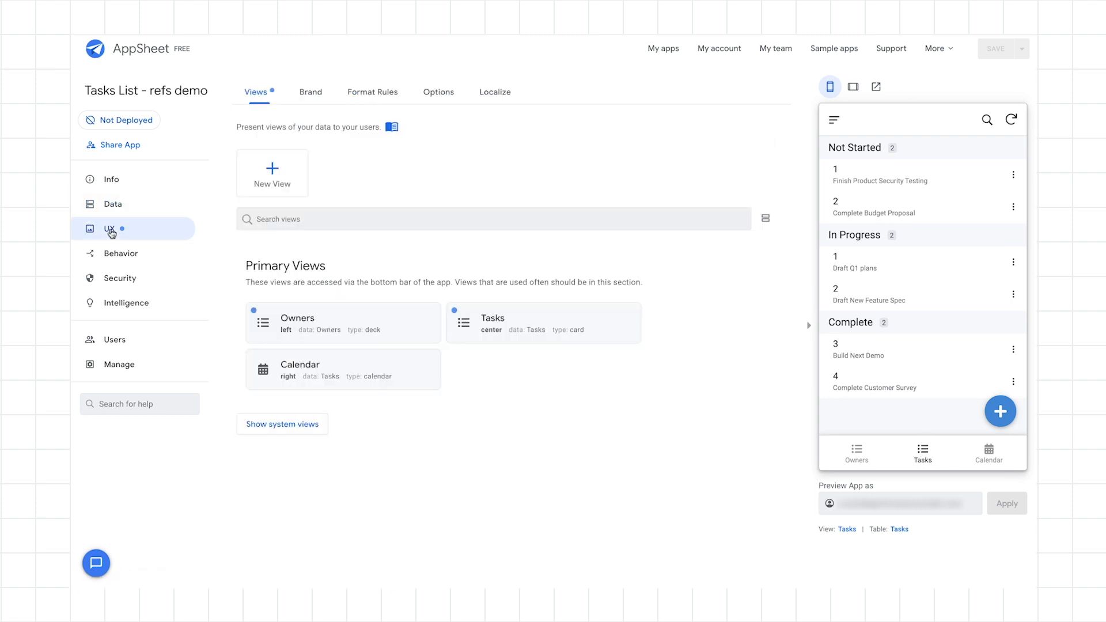
mouse_move(535, 339)
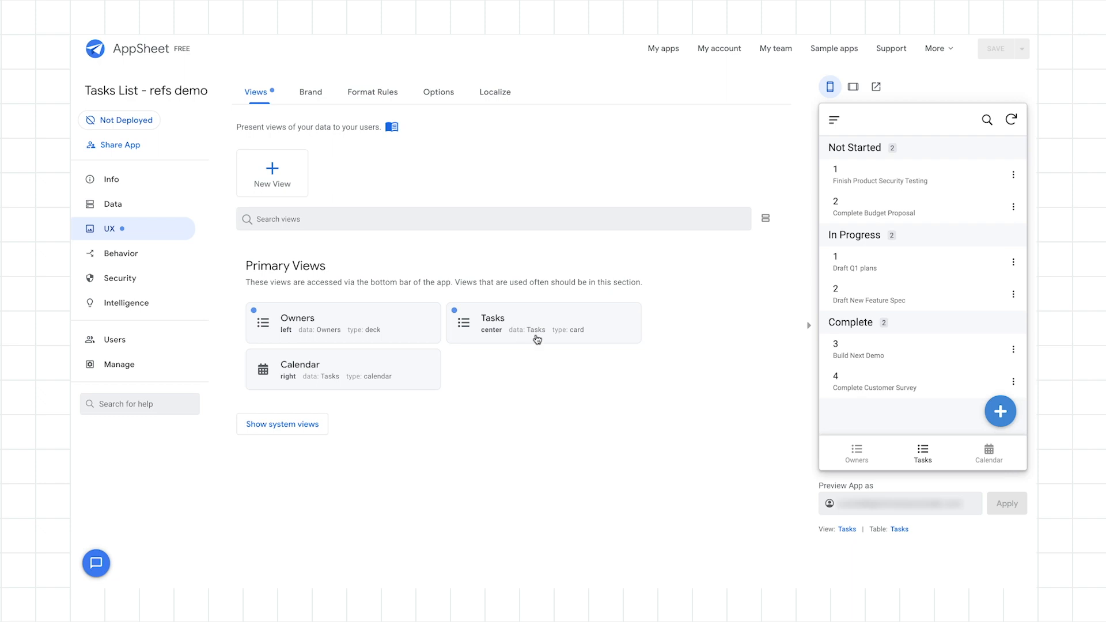
mouse_move(549, 314)
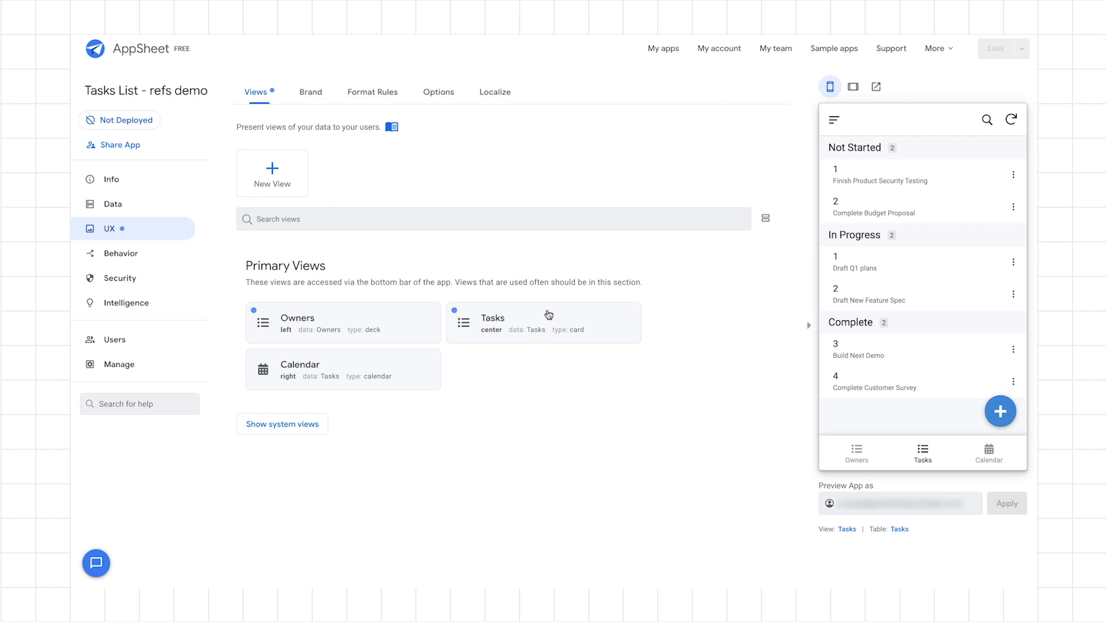
click(542, 323)
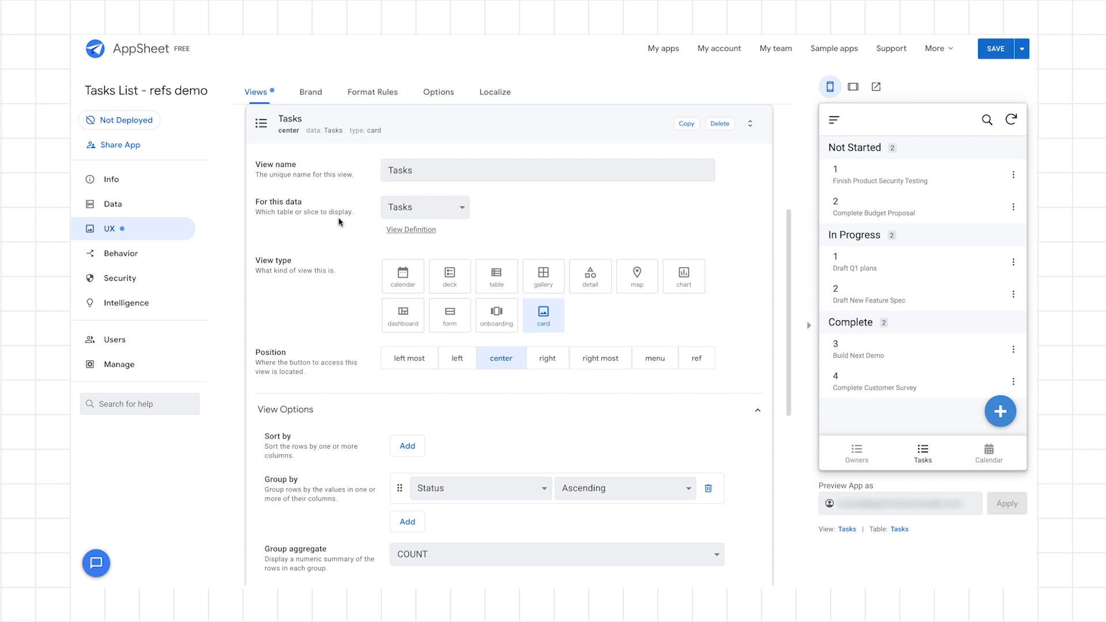
mouse_move(276, 216)
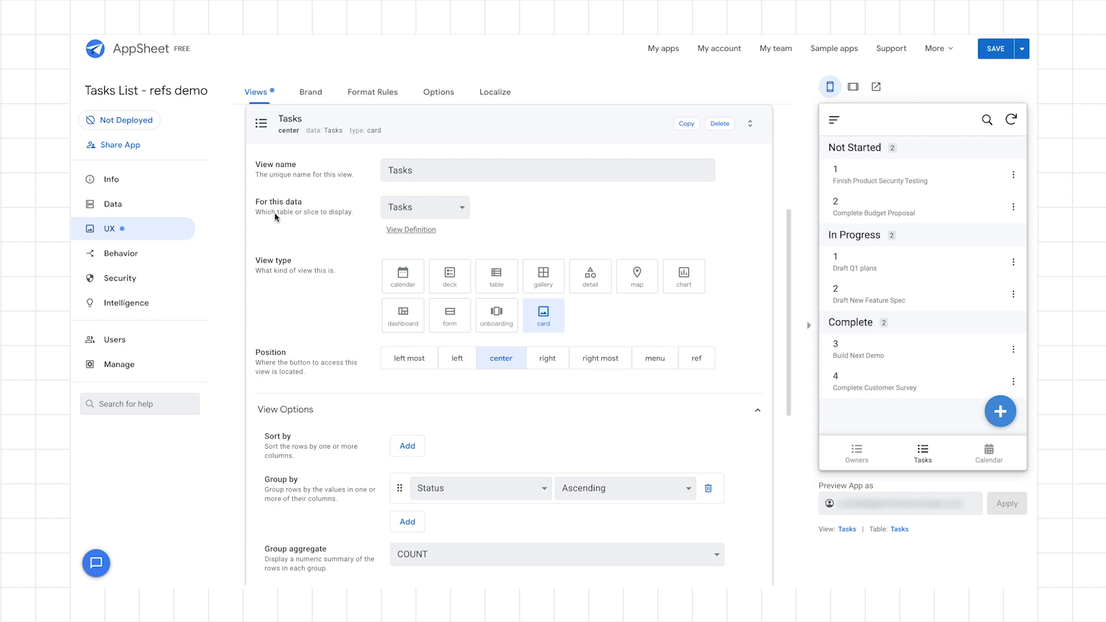
click(425, 208)
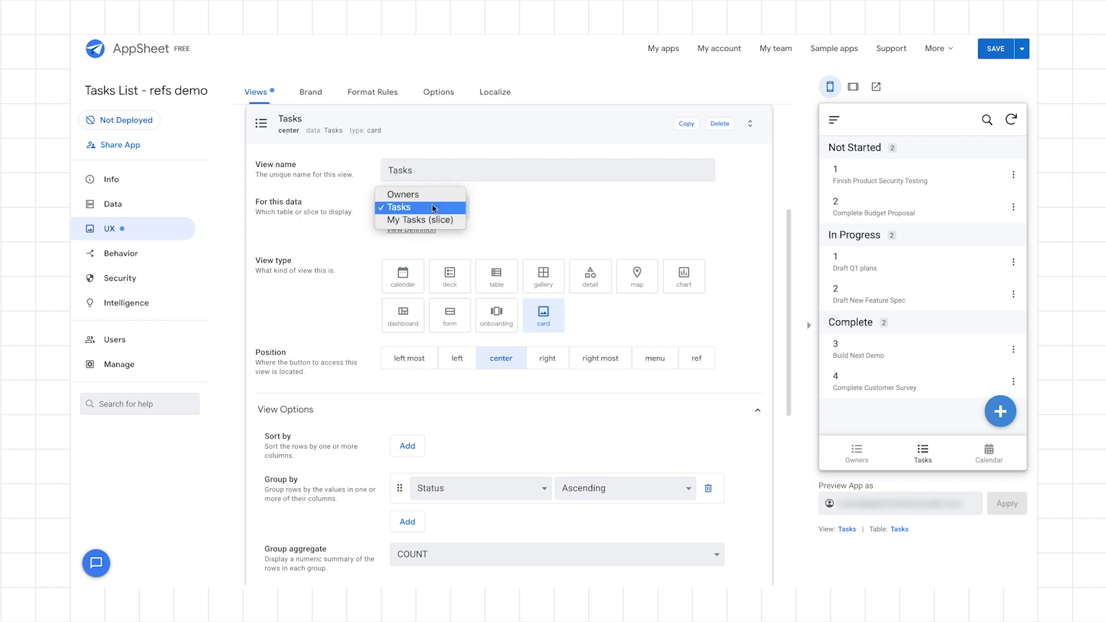
click(420, 207)
text(My )
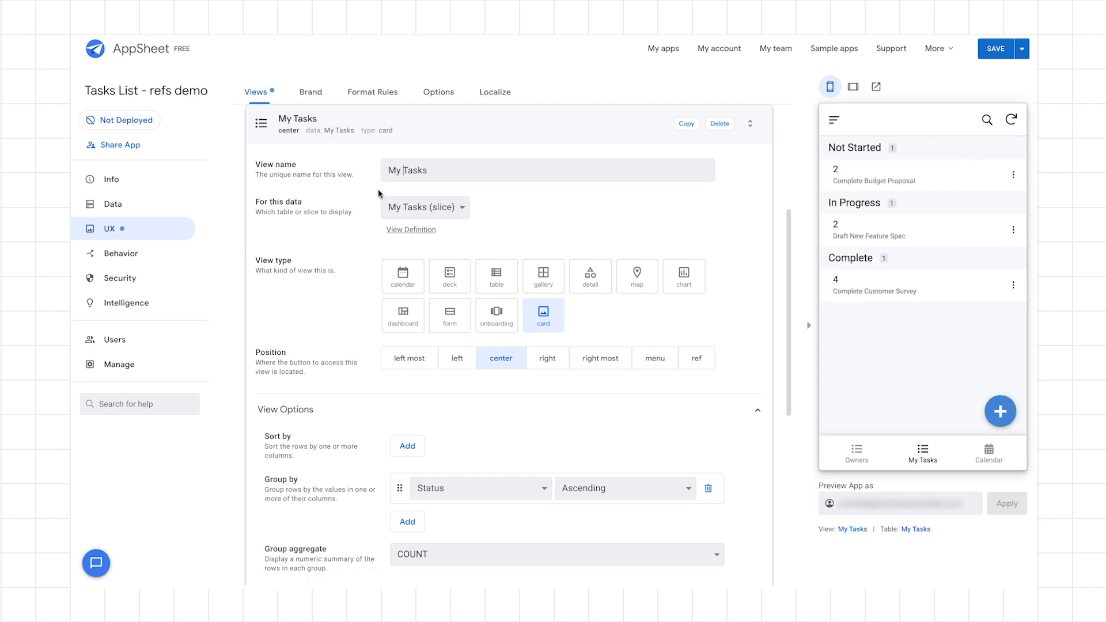
click(995, 48)
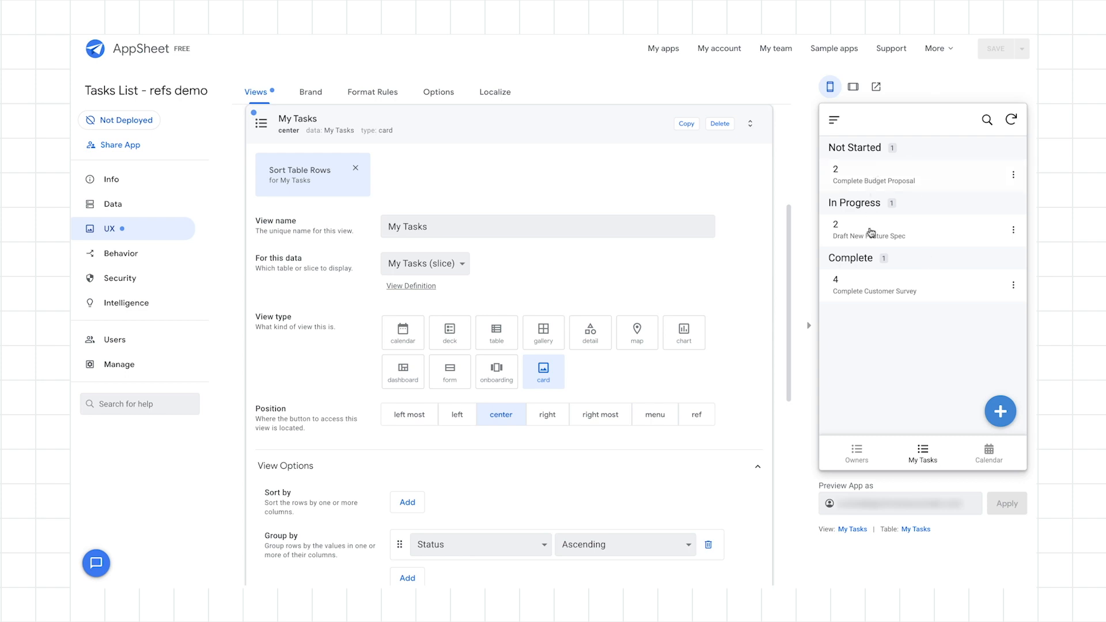
mouse_move(887, 160)
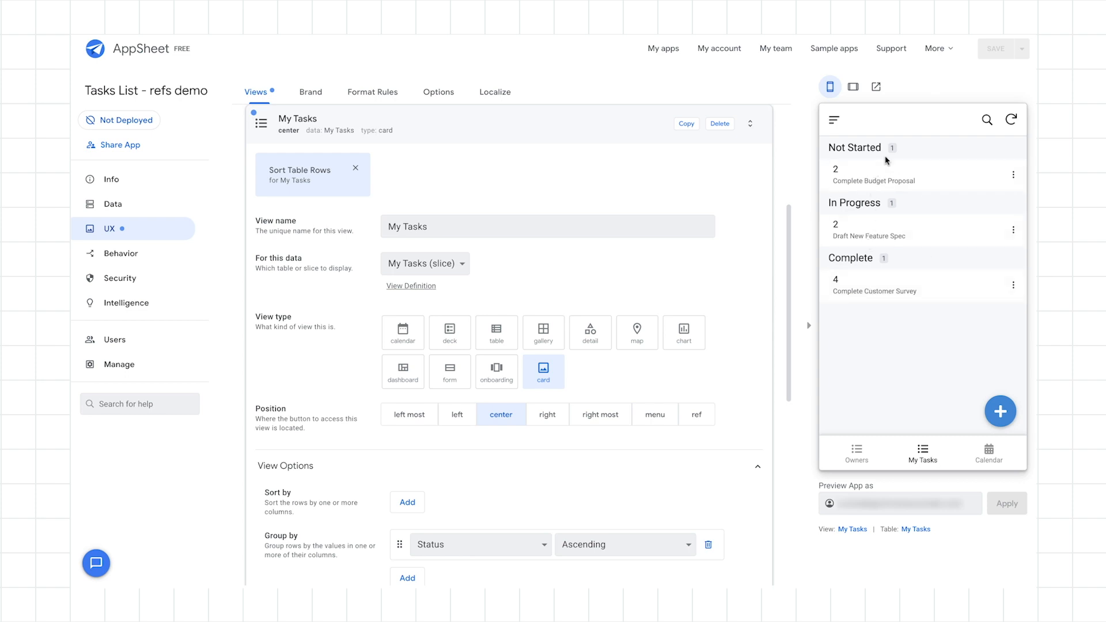
mouse_move(226, 74)
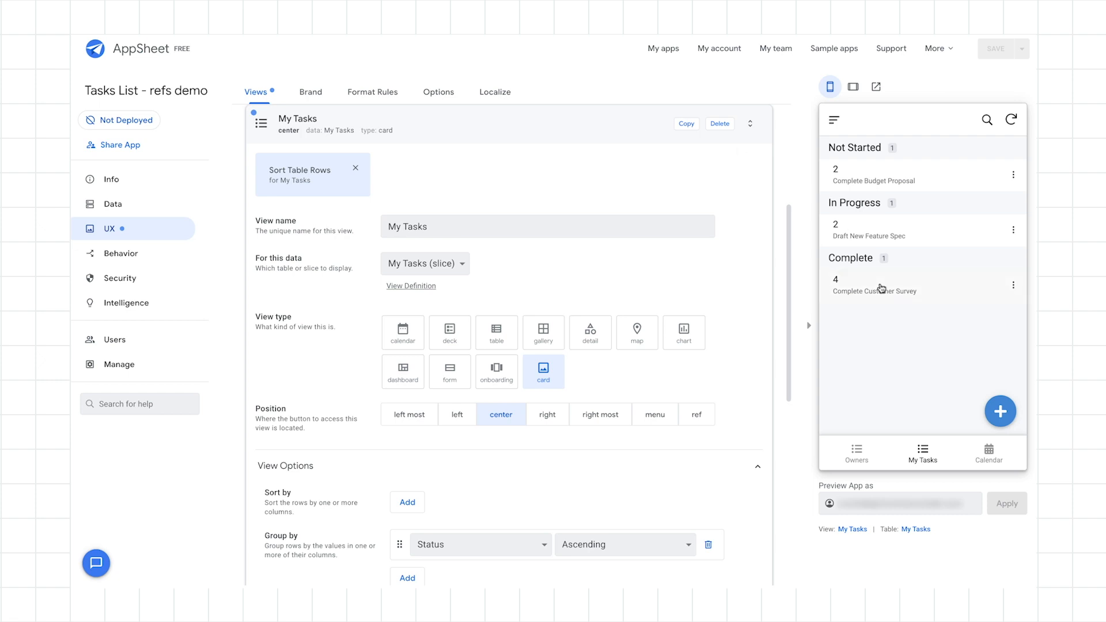
mouse_move(880, 230)
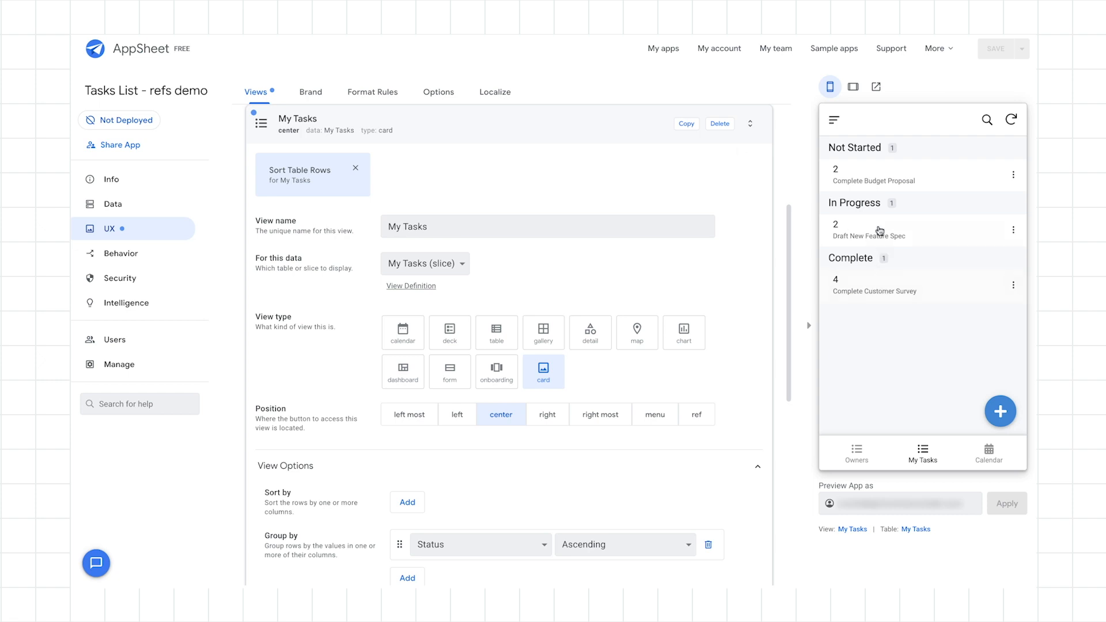
mouse_move(863, 292)
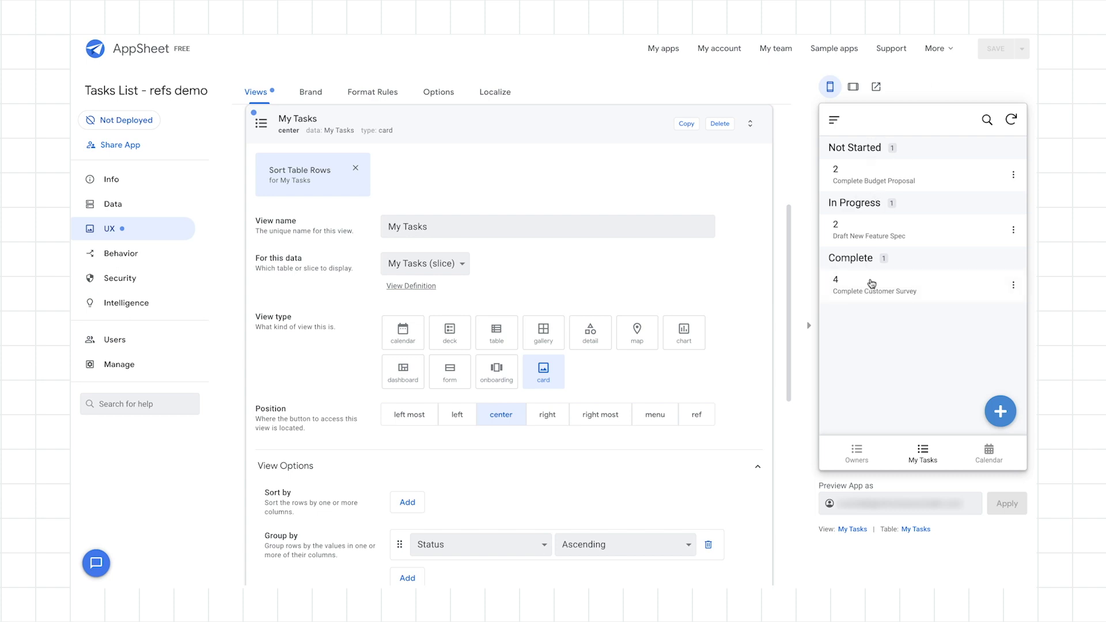
mouse_move(873, 294)
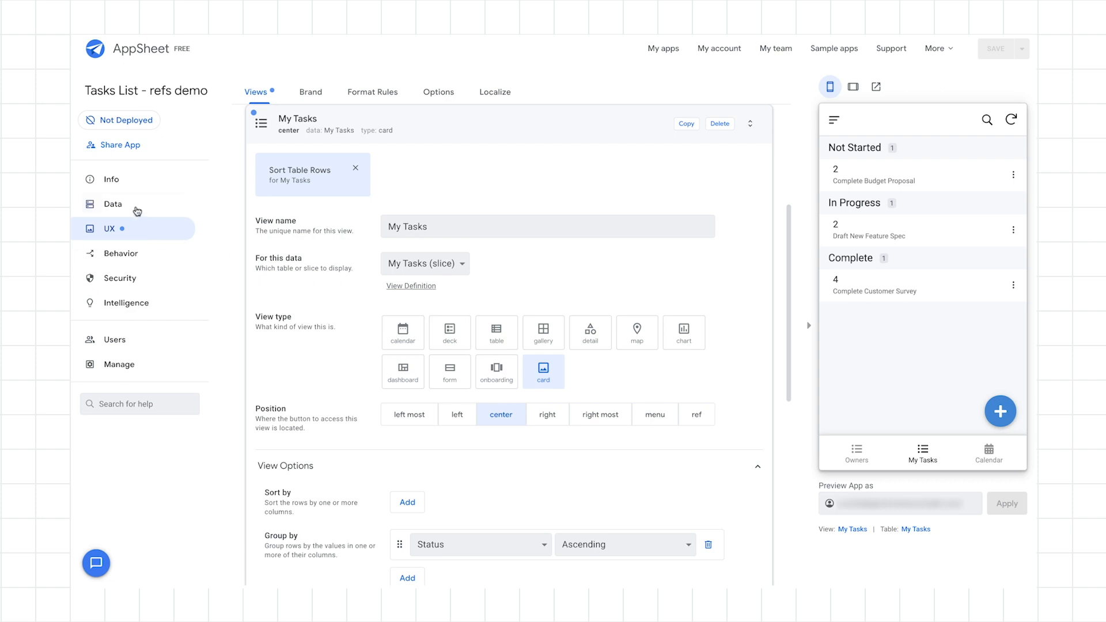
Reopen the My Tasks slice row filter in the Expression Assistant
click(113, 204)
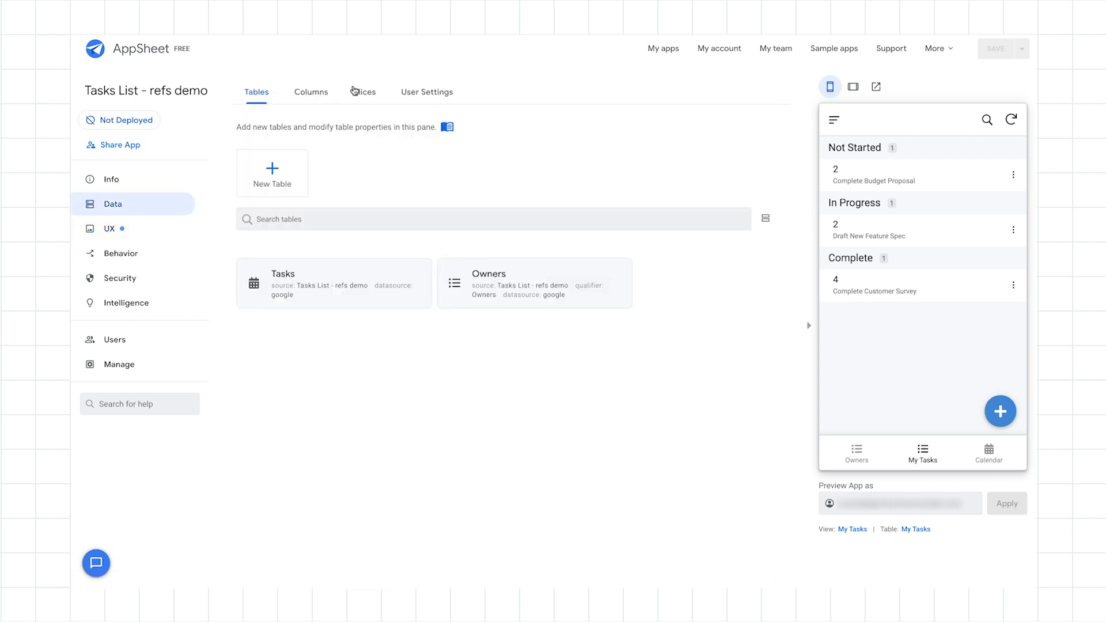
click(364, 92)
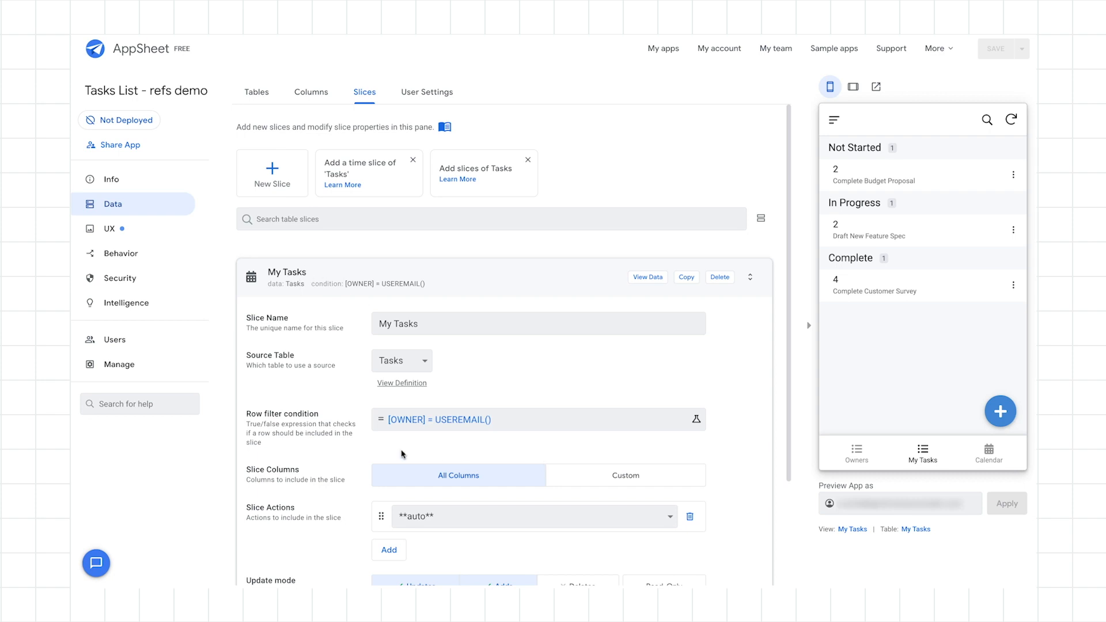
mouse_move(562, 419)
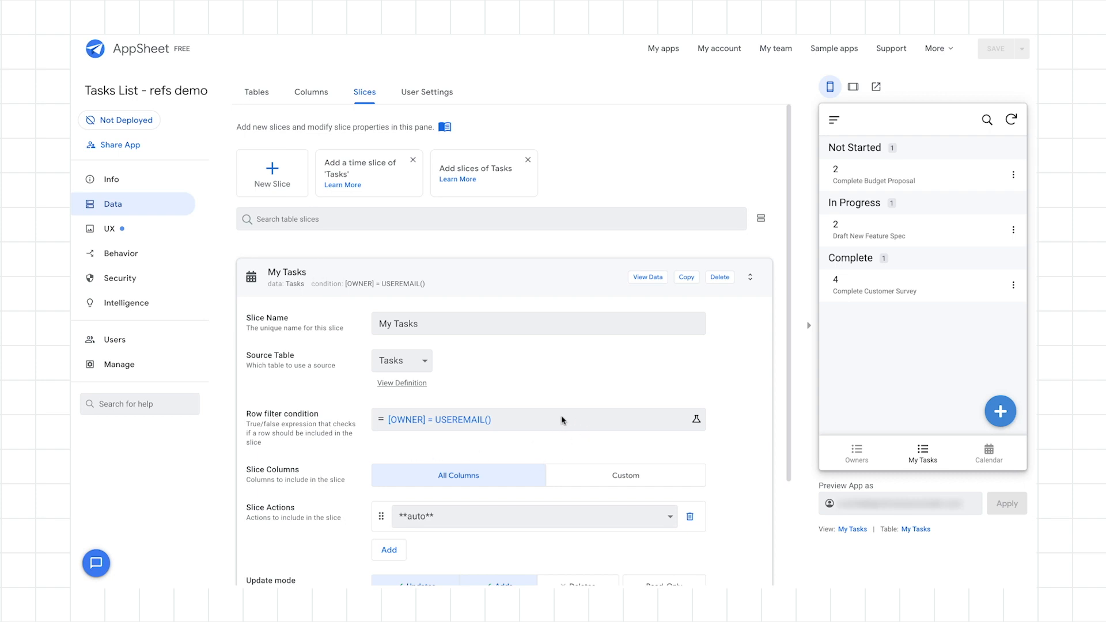
click(697, 419)
text(AND()
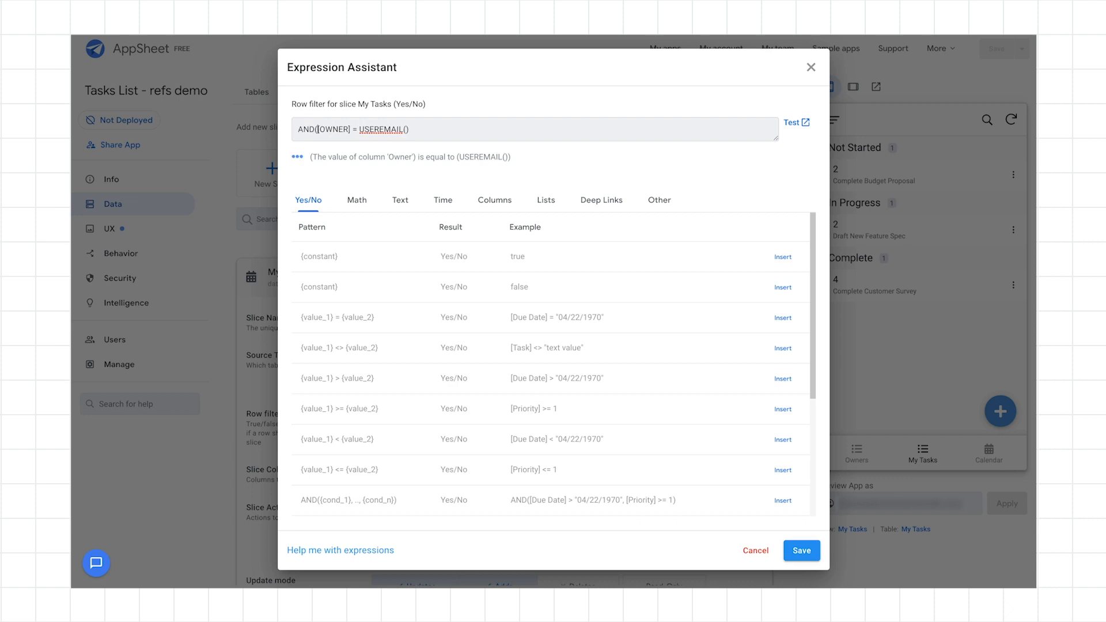
Extend the filter to AND([OWNER] = USEREMAIL(), [STATUS] <> "Complete") and confirm it
text(, [)
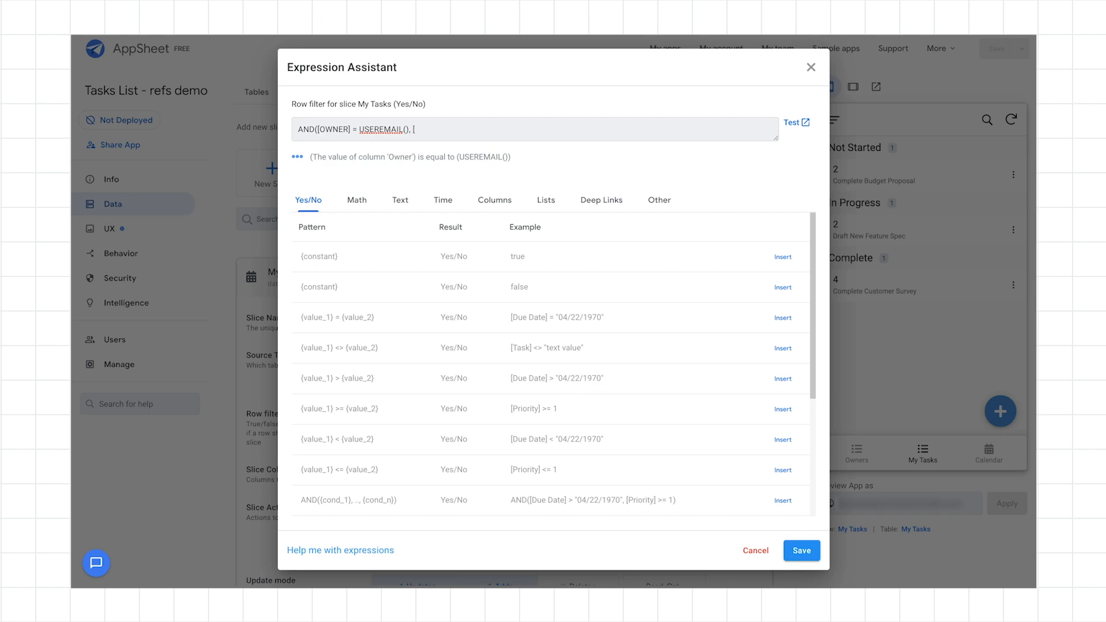
text(STATUS)
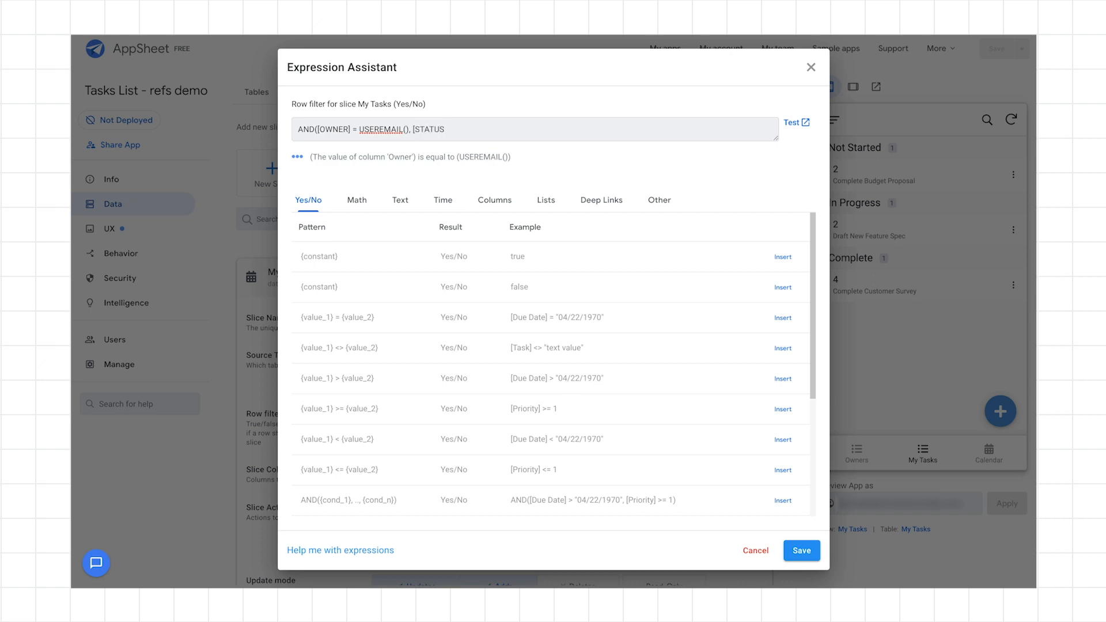
text(<>)
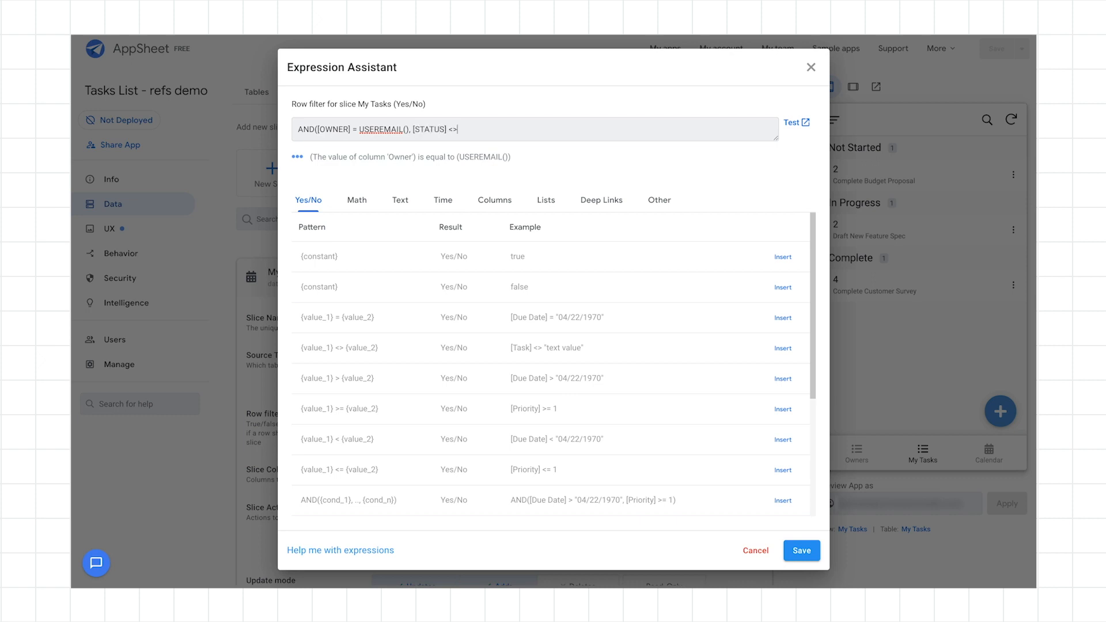
text("Complete"))
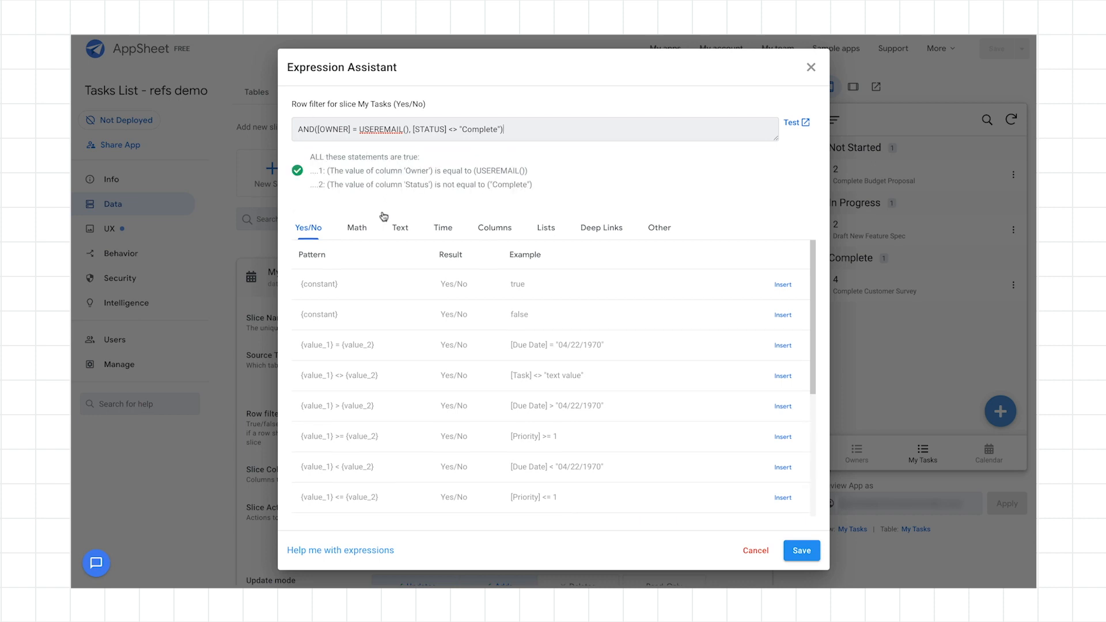
mouse_move(616, 403)
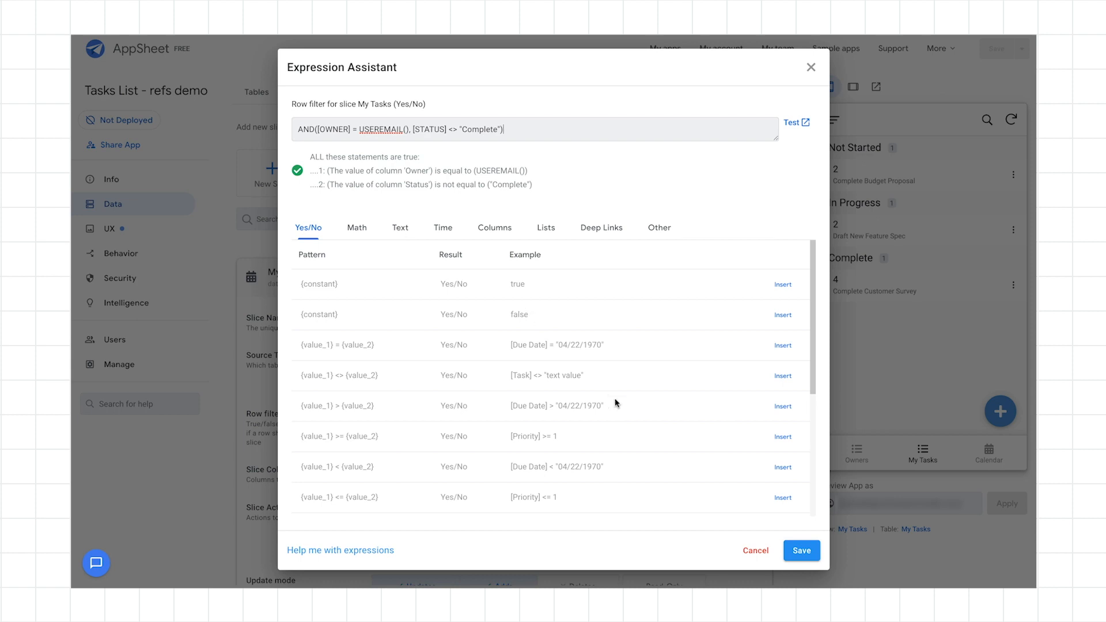
click(801, 551)
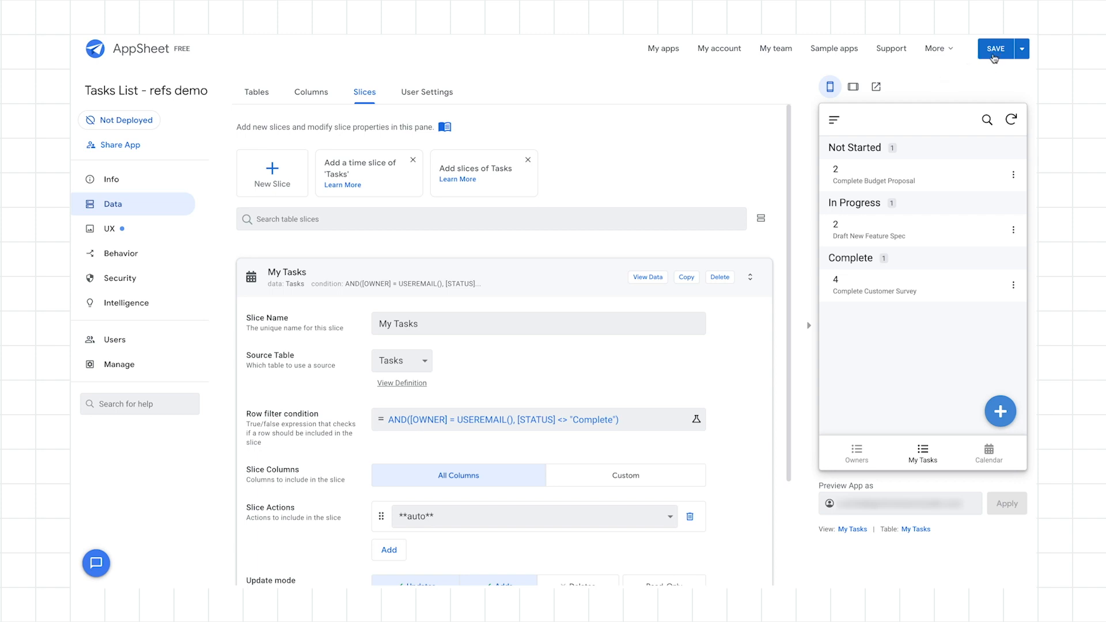
Save the app so the My Tasks preview drops the completed task
click(997, 48)
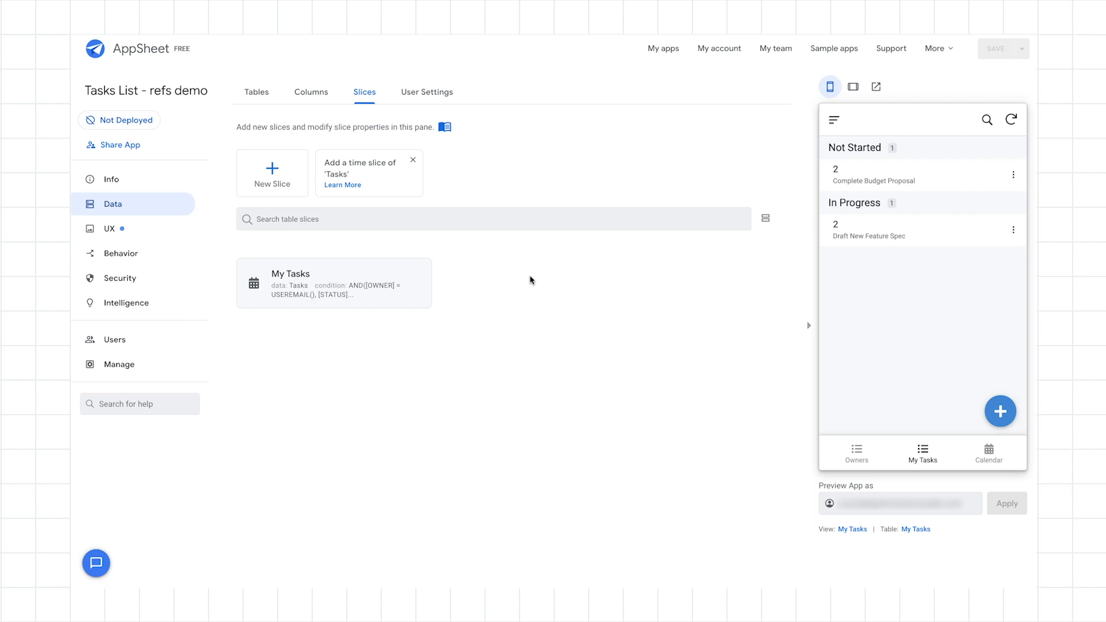
mouse_move(296, 240)
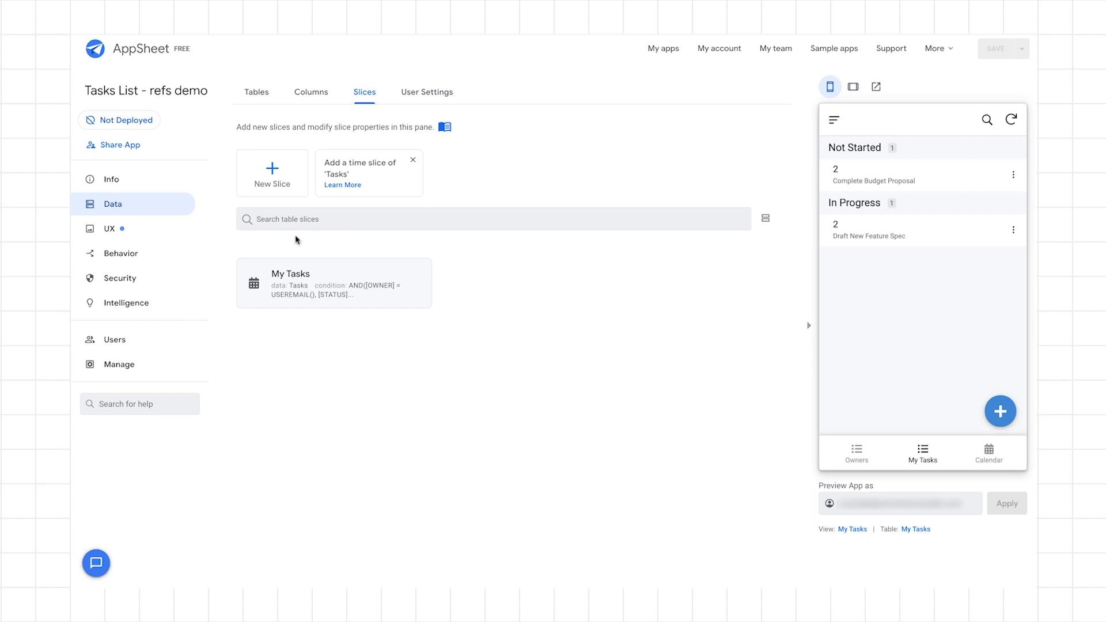
mouse_move(145, 256)
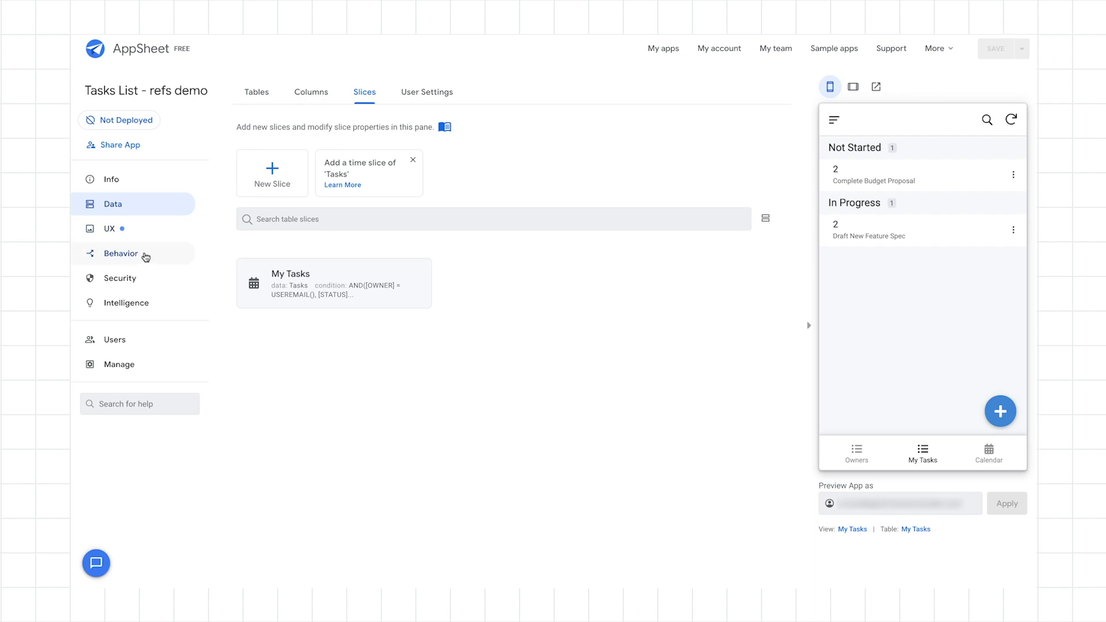
Go to Behavior and show the Workflow rules list
click(120, 253)
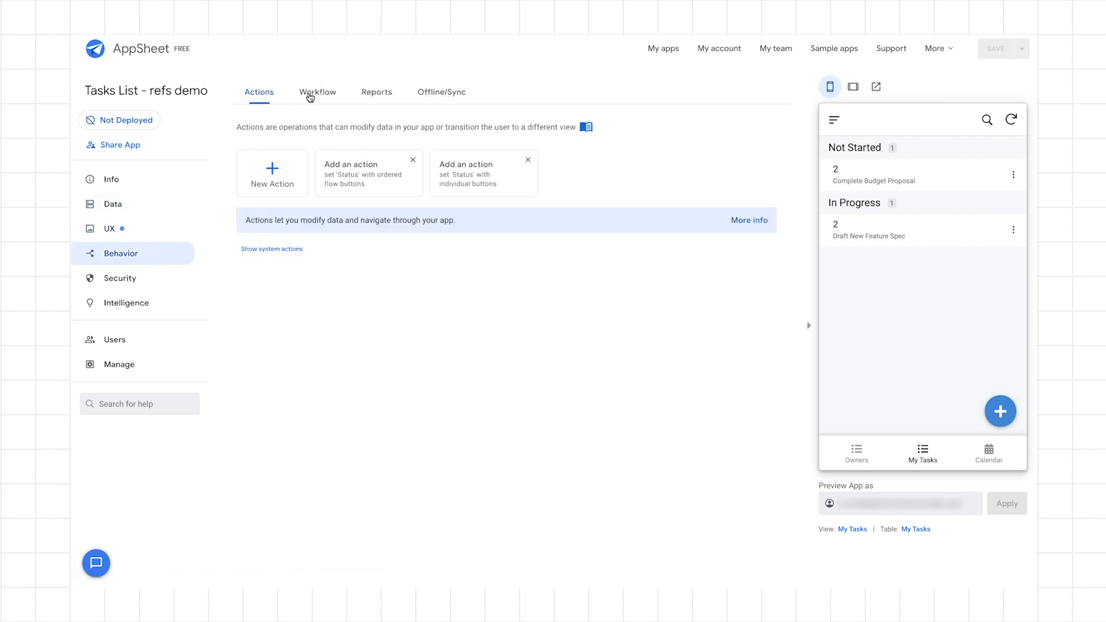
click(317, 92)
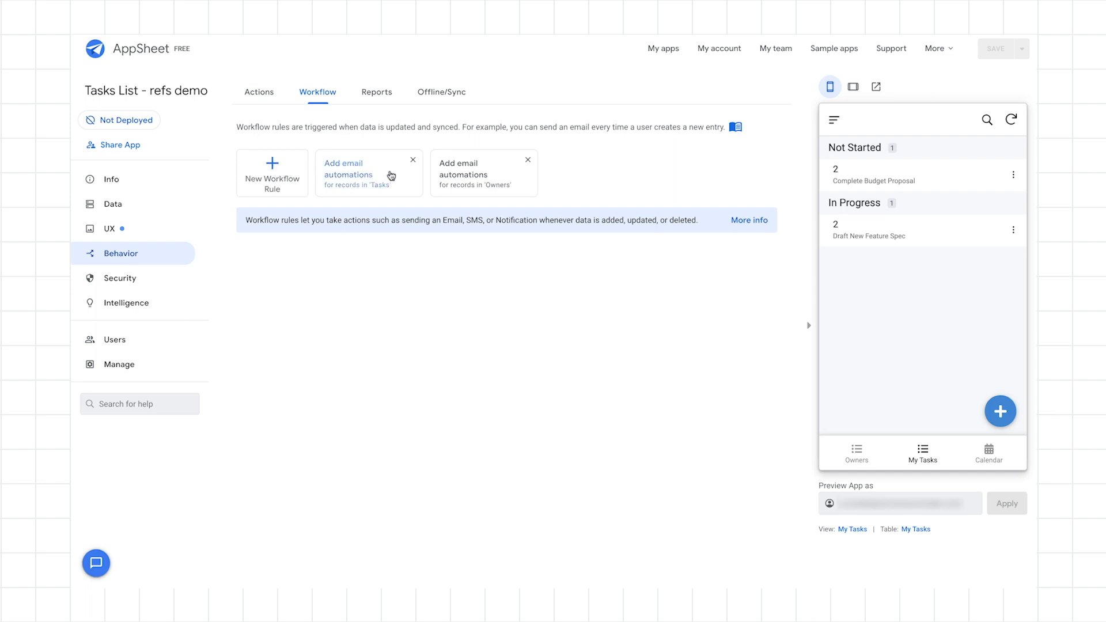
mouse_move(373, 170)
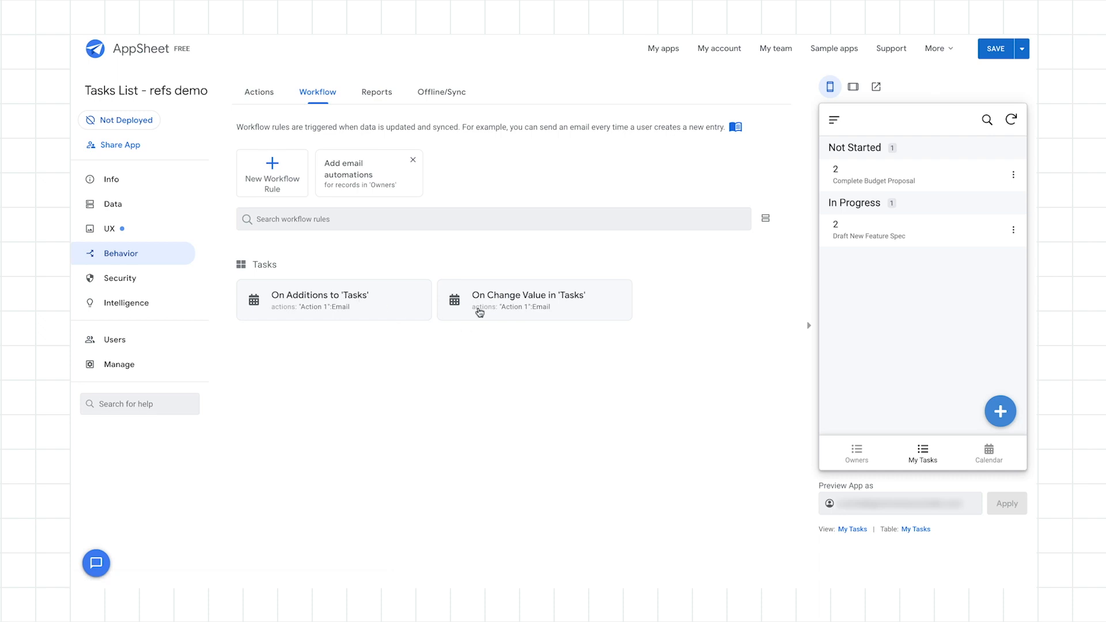
mouse_move(385, 290)
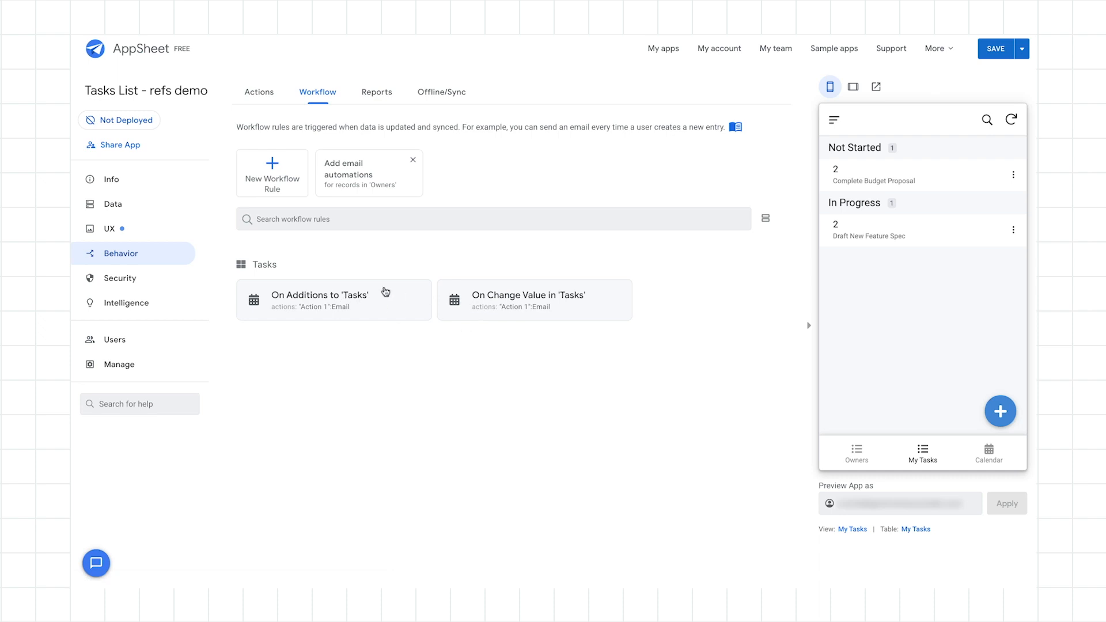
mouse_move(529, 302)
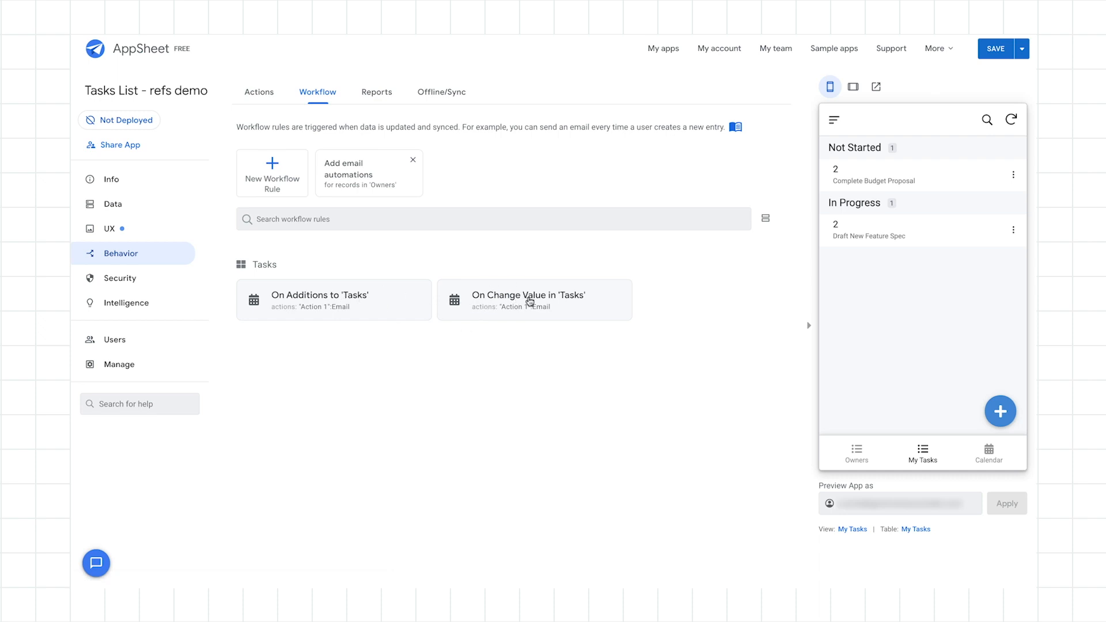
mouse_move(595, 299)
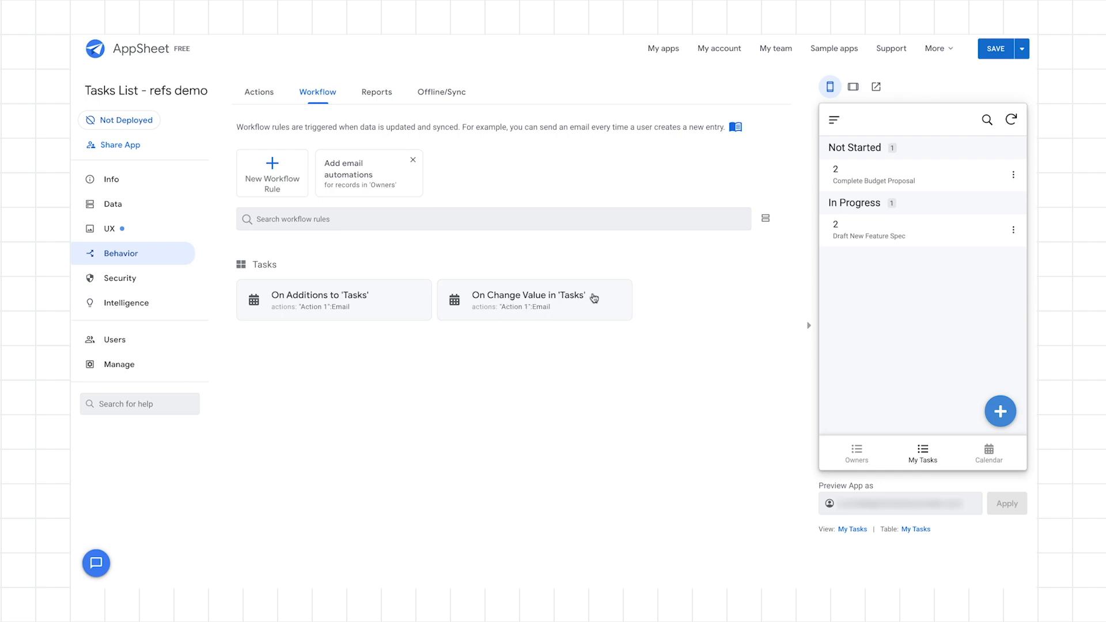
Delete the On Change Value rule and rename the additions rule 'Notify Task Owner'
click(534, 300)
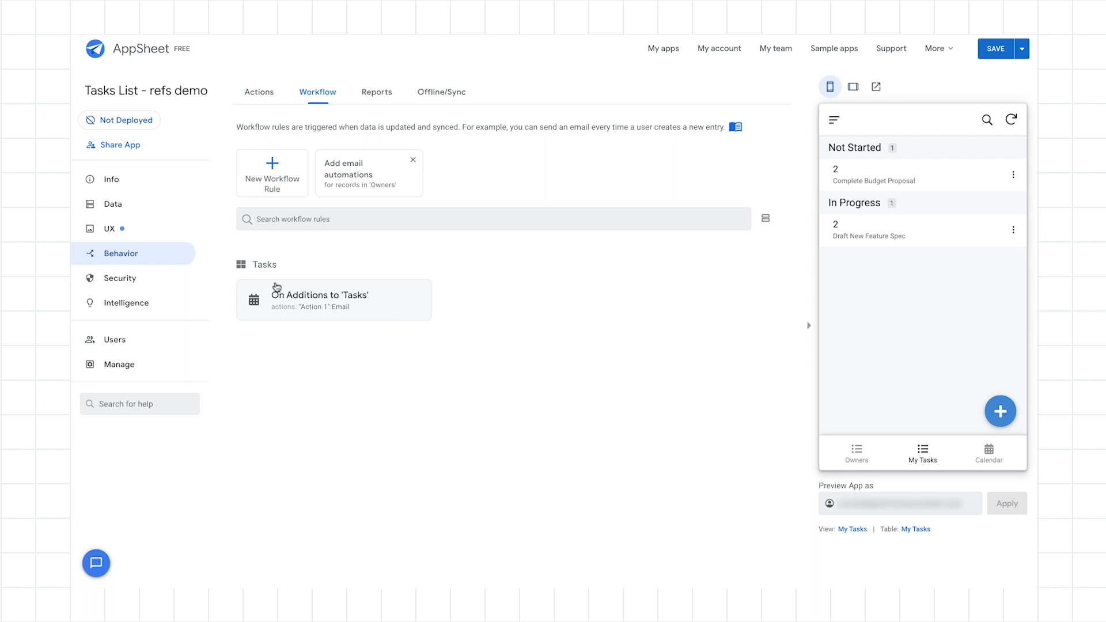
click(315, 299)
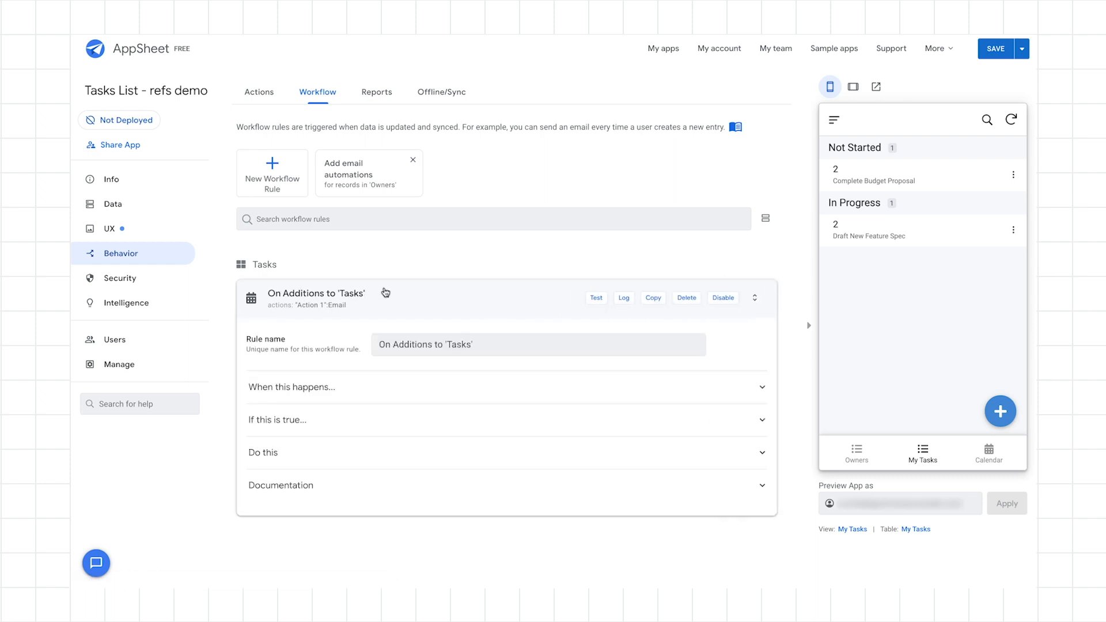
triple_click(426, 345)
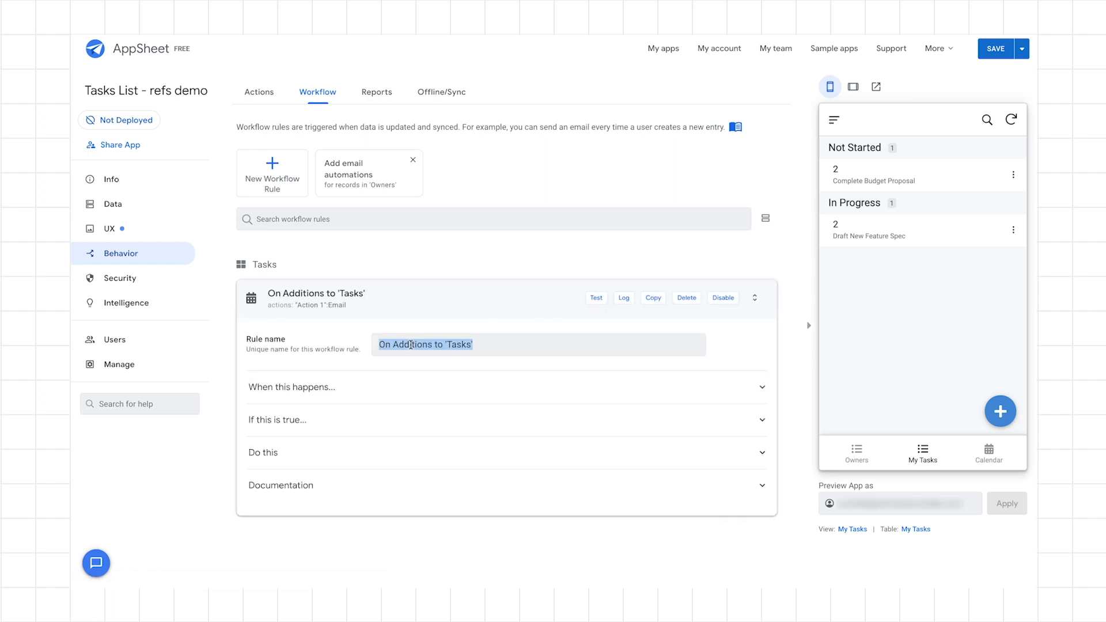
text(Notify)
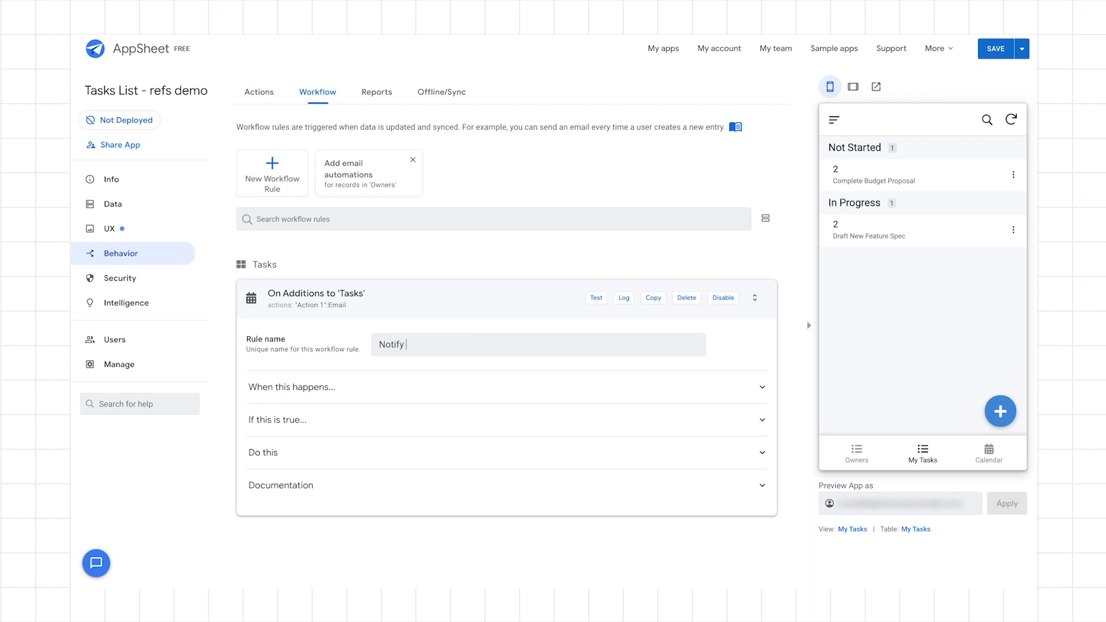
text(Task Owner)
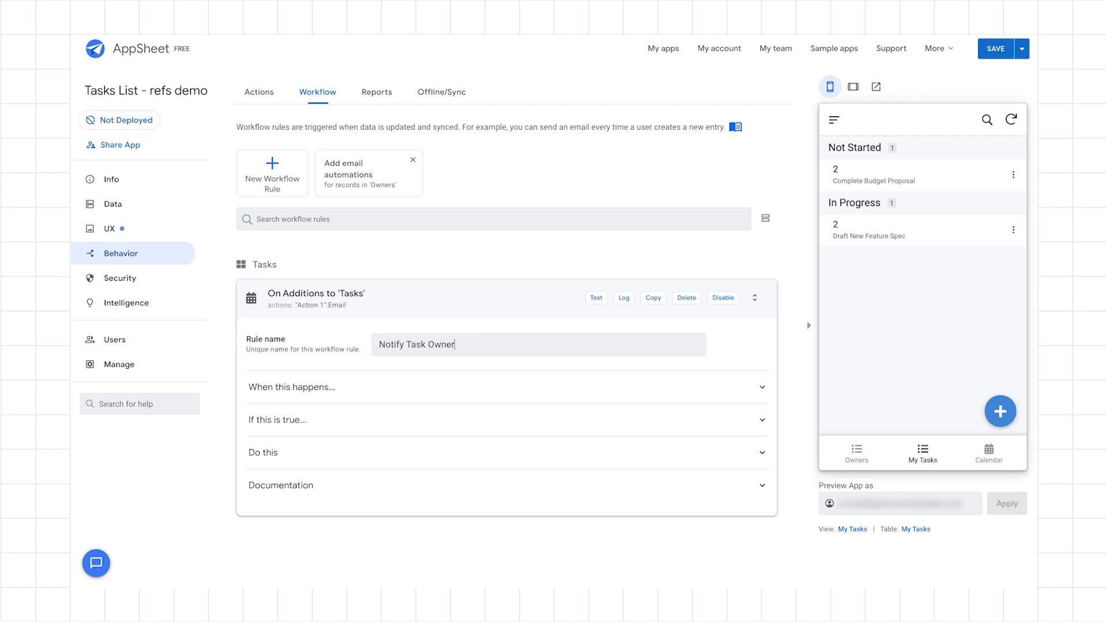
click(320, 387)
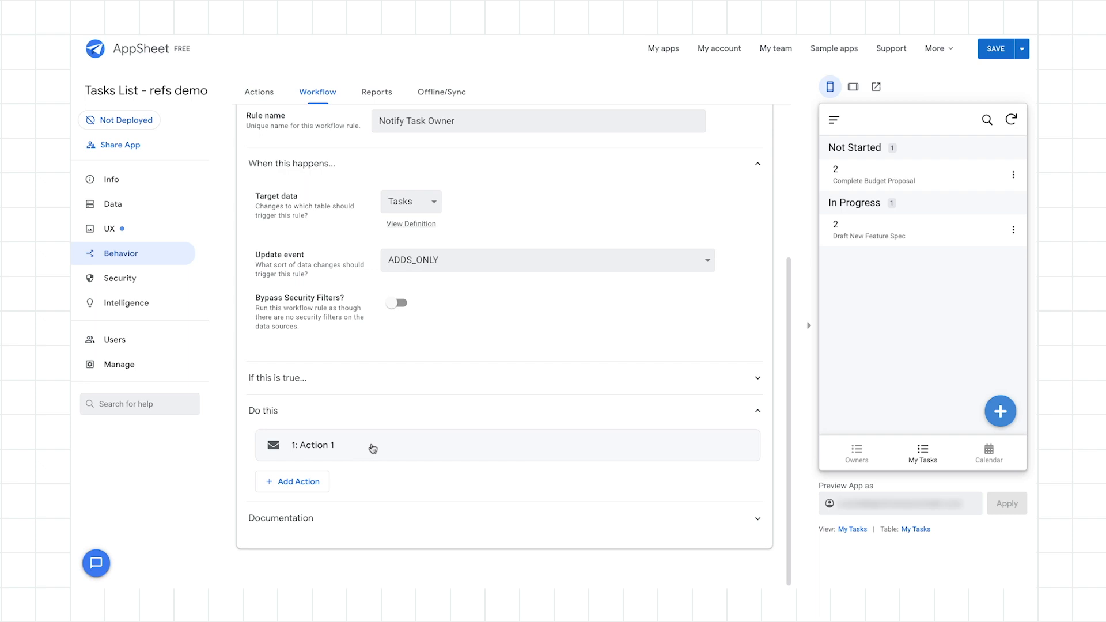
Switch the email action's To field to an expression and open its Expression Assistant
click(323, 444)
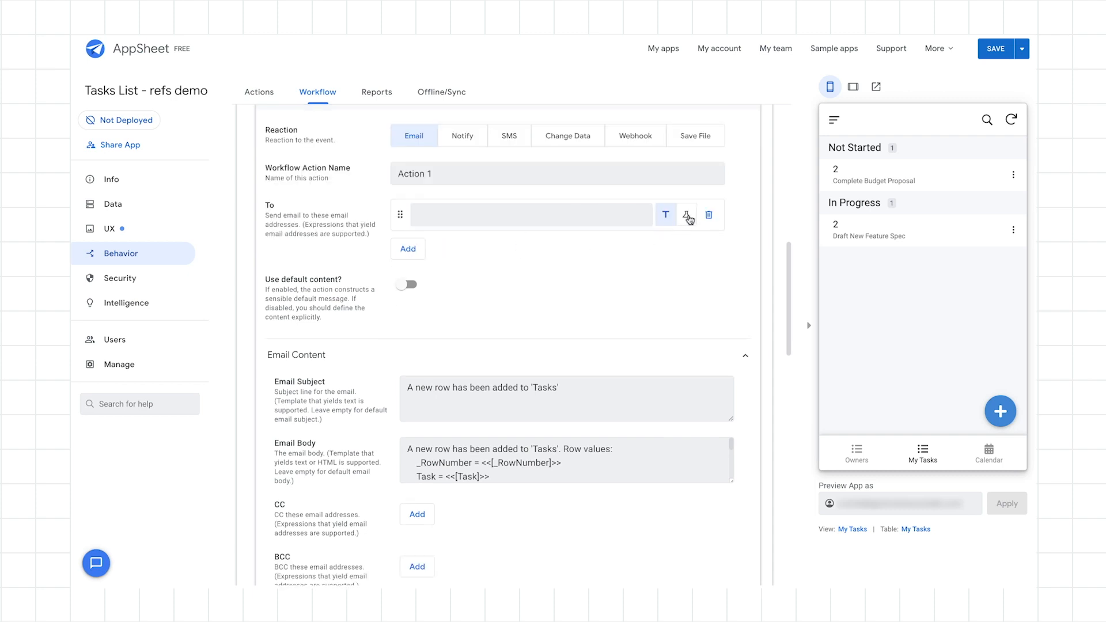
click(687, 214)
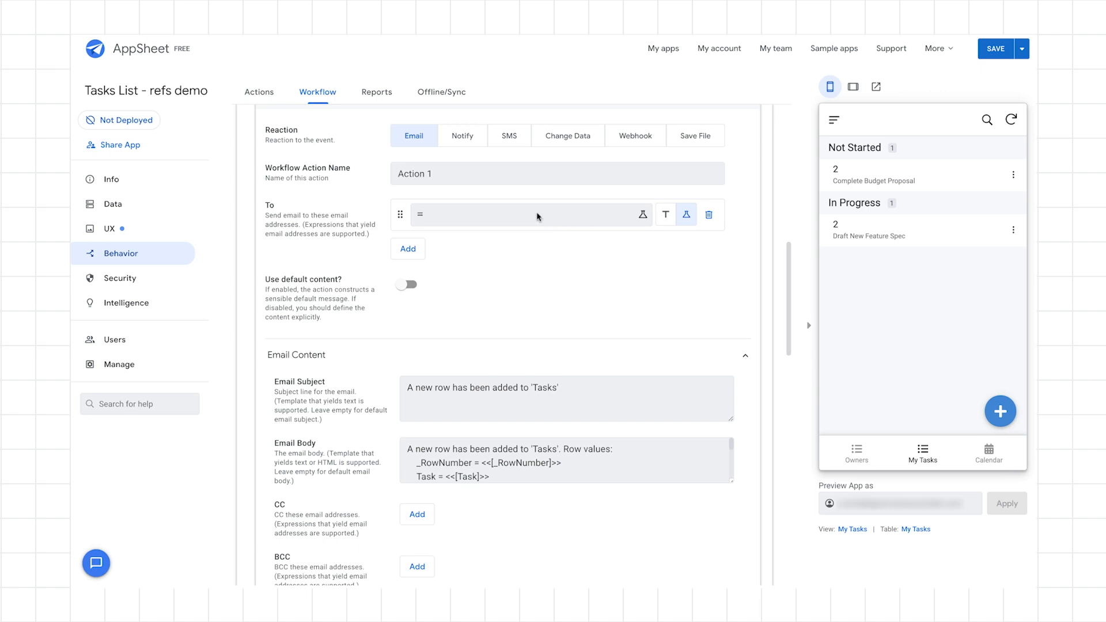
click(685, 215)
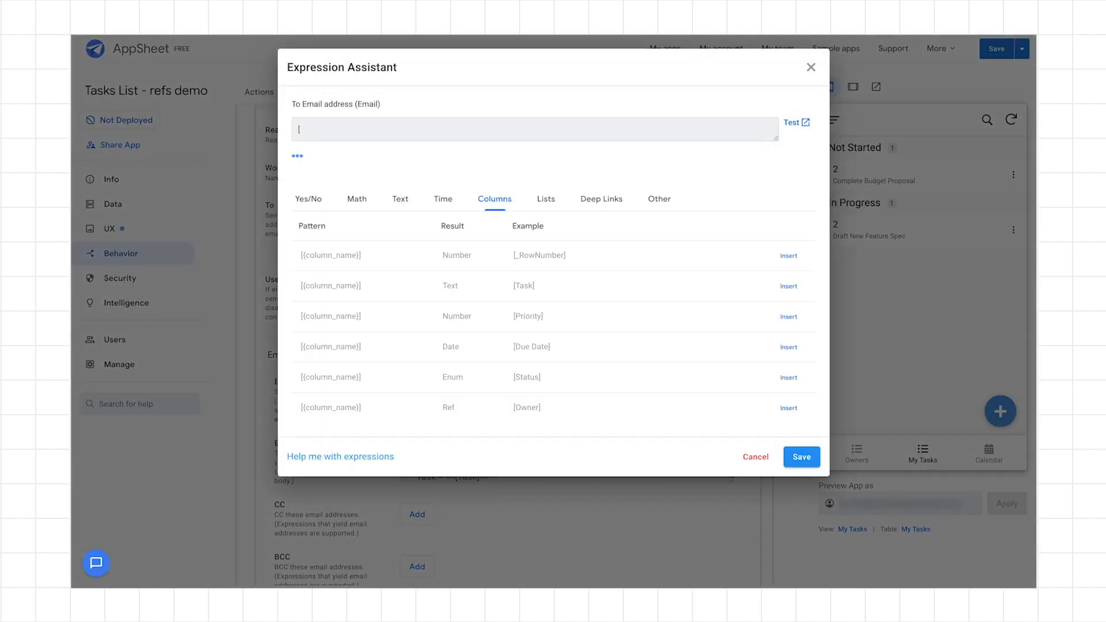
Set the To address expression to [OWNER].[EMAIL] and save it in the Expression Assistant
text(OWNER].)
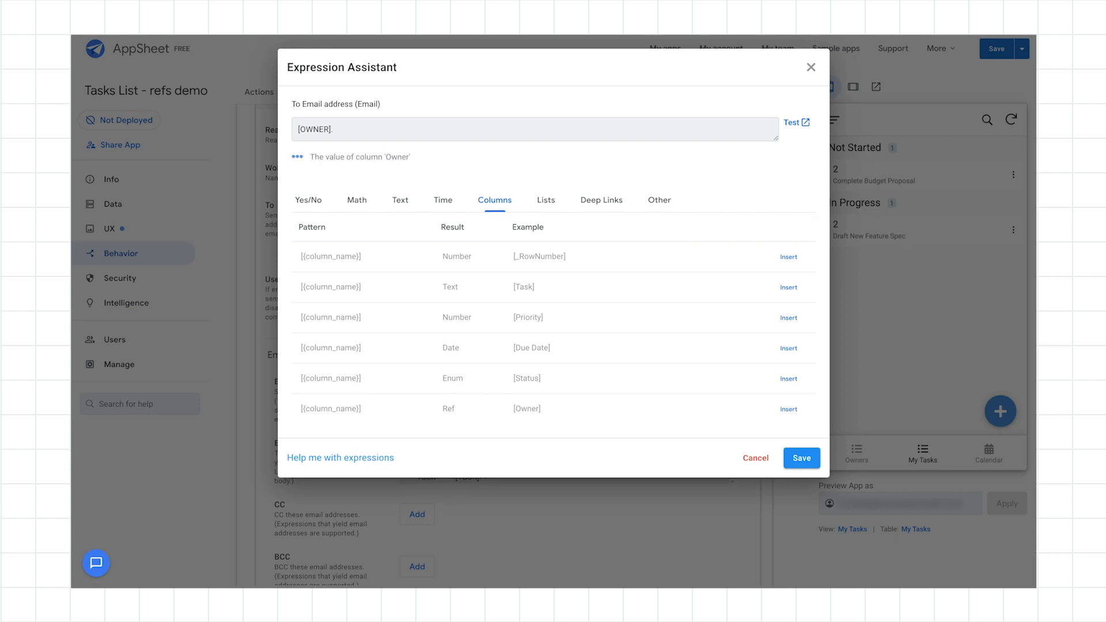
text([)
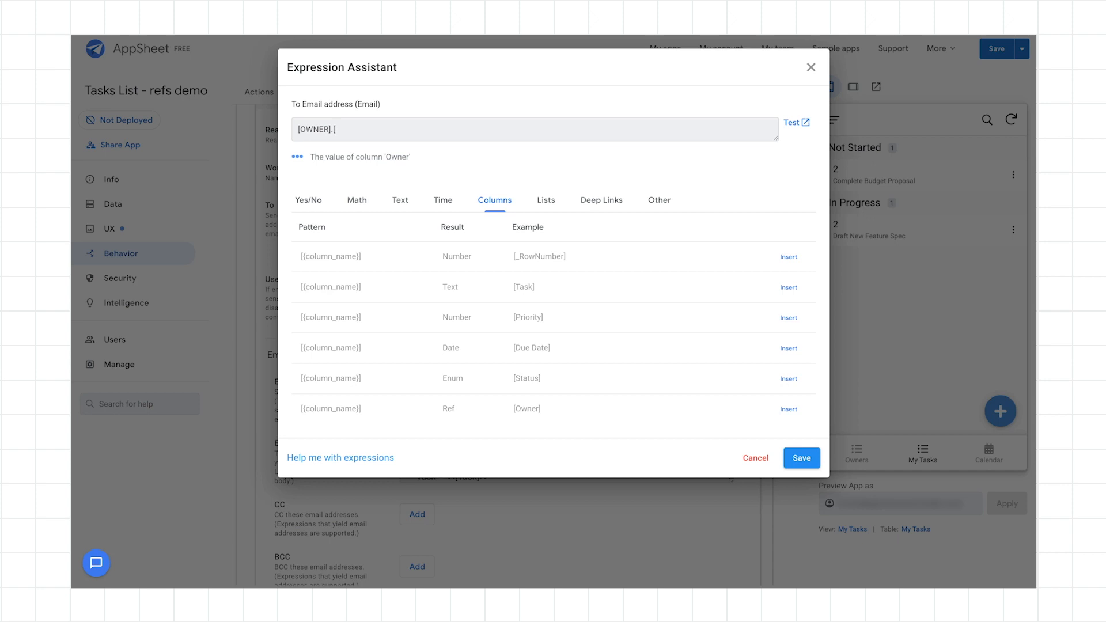
text(EMAIL])
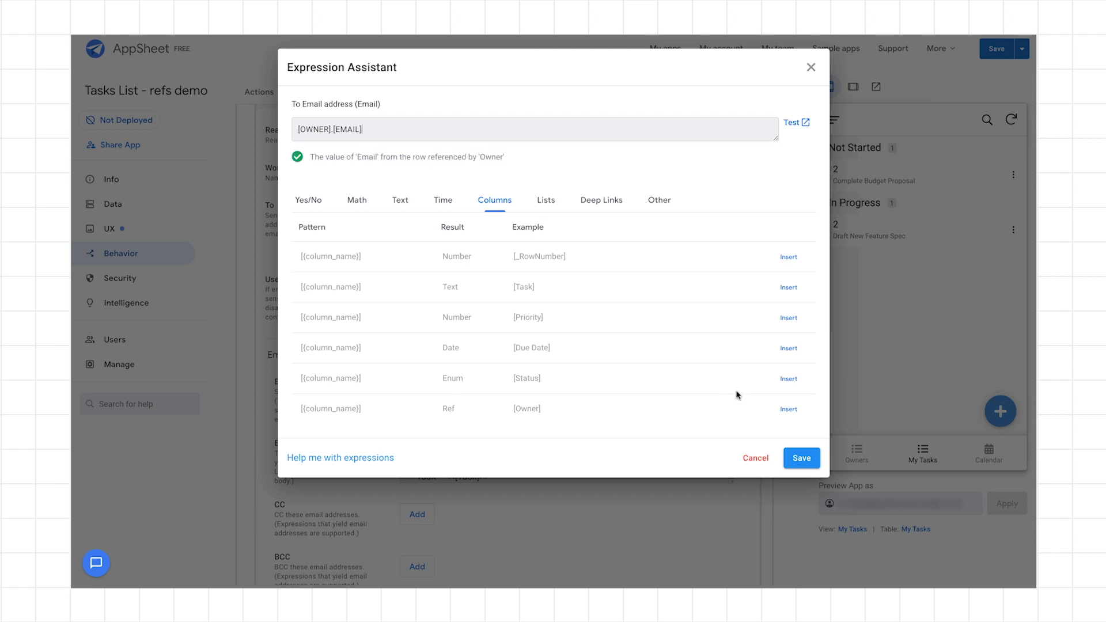
click(801, 458)
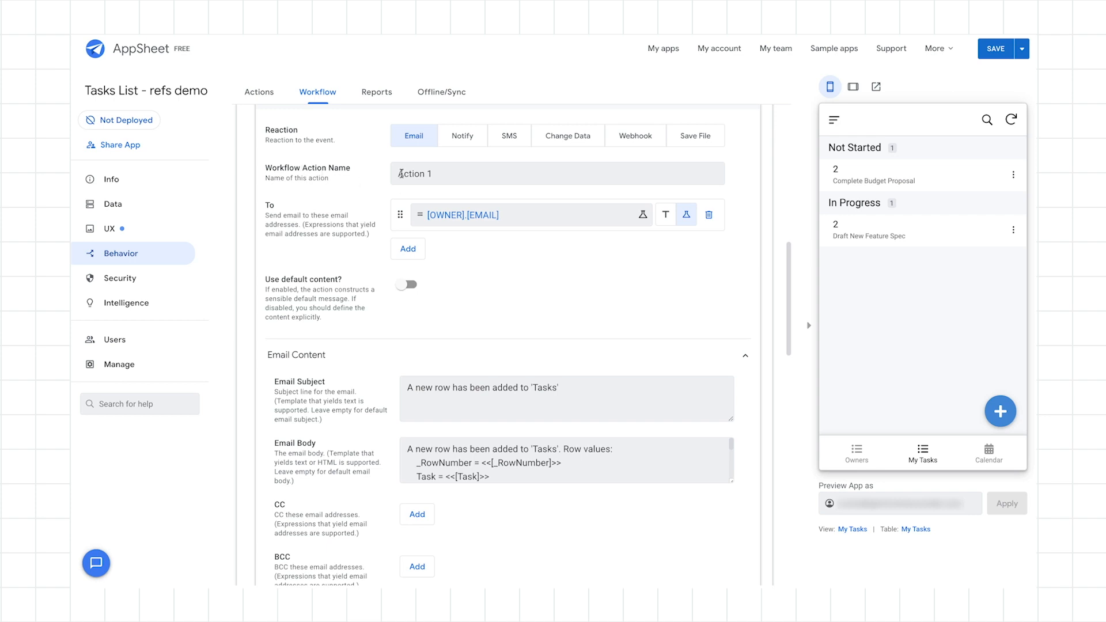
Replace the default Action 1 name with 'Send Email to task owner'
double_click(414, 174)
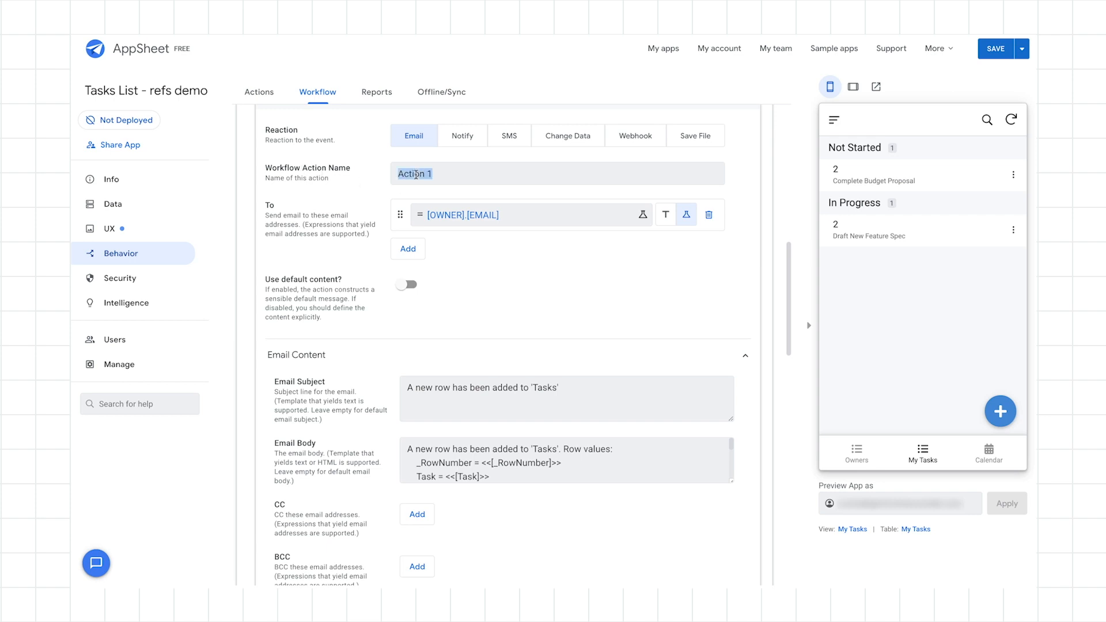
text(Send)
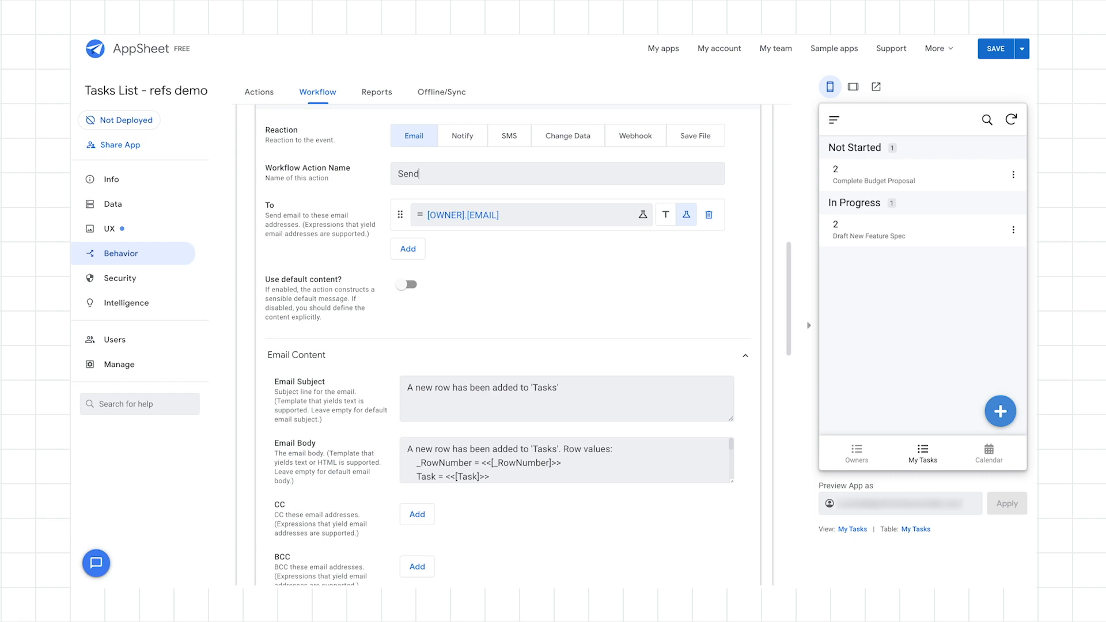
text(Email to task owner)
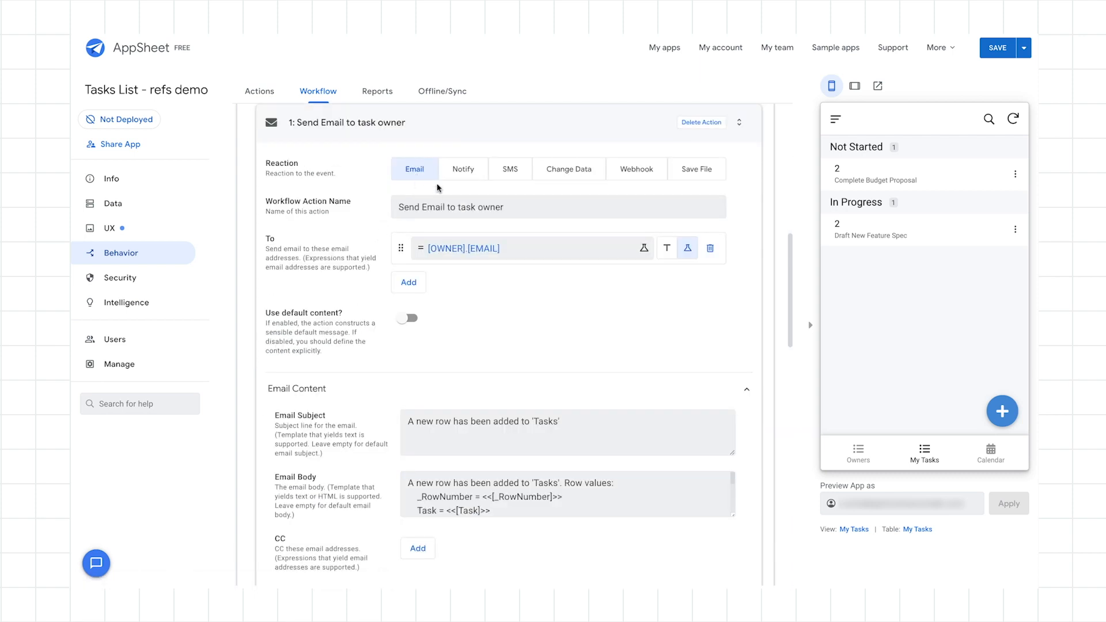
mouse_move(574, 177)
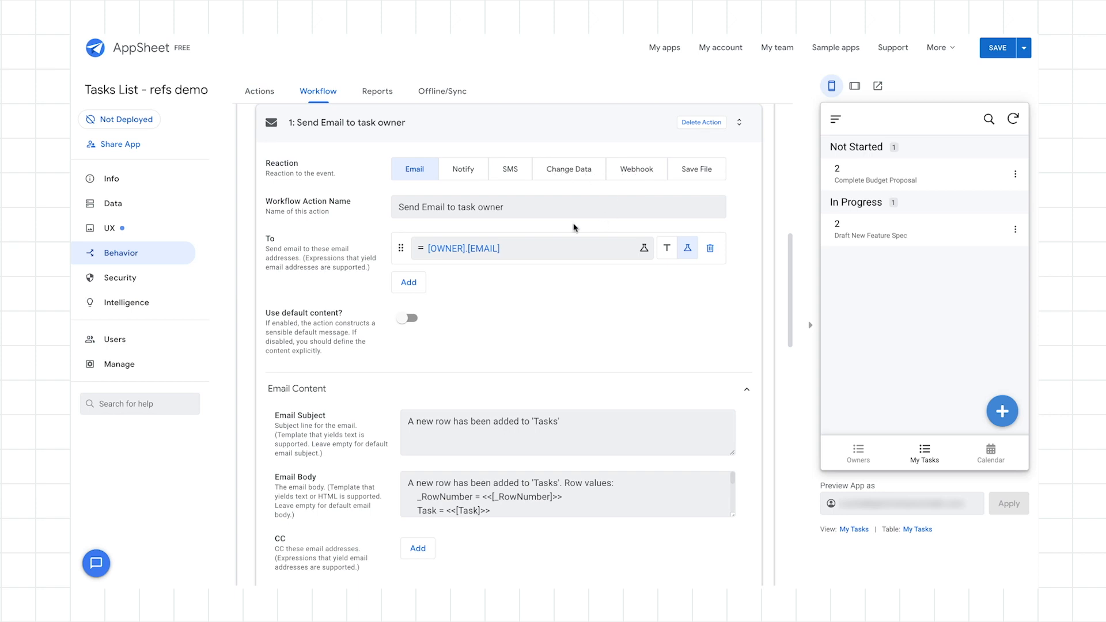
mouse_move(355, 252)
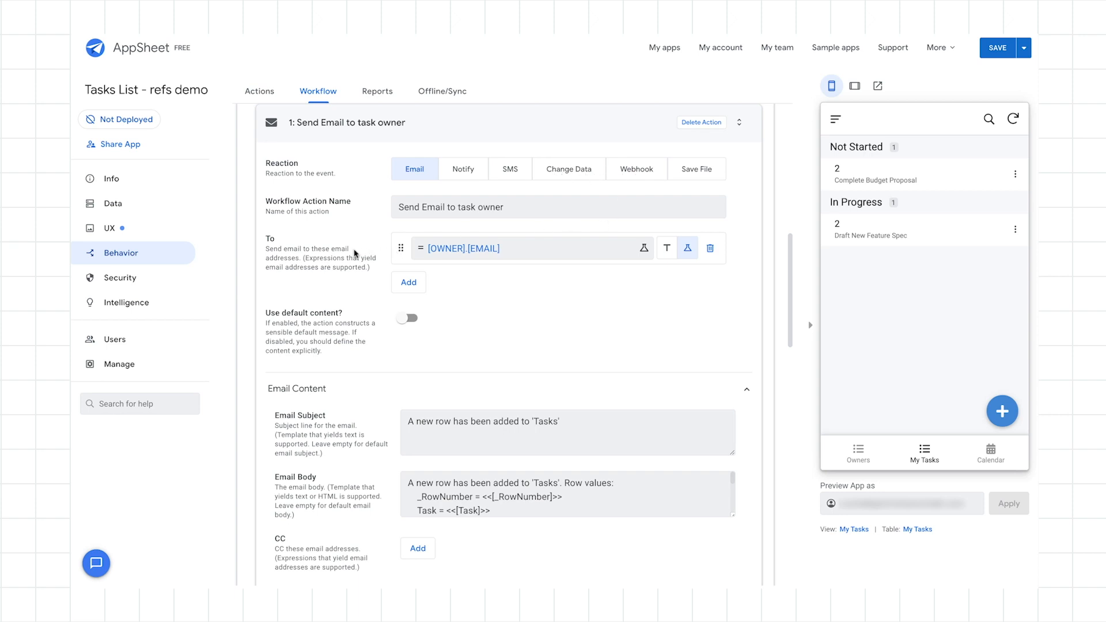
Change the Email Subject to 'Attention! You have a new task!' and copy it
scroll(down, 3)
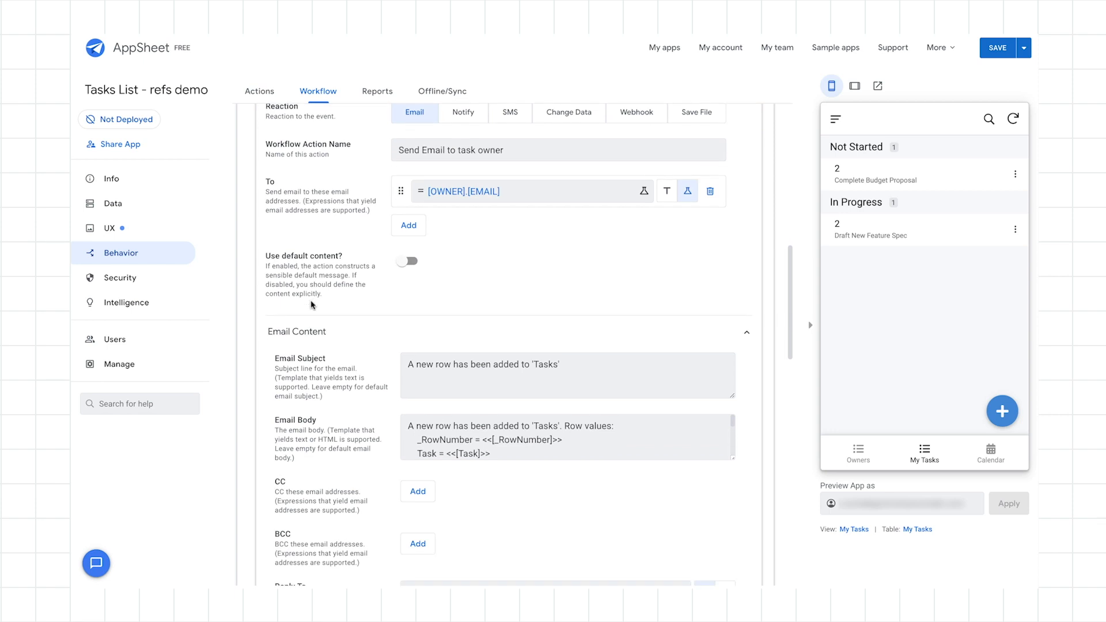
scroll(down, 3)
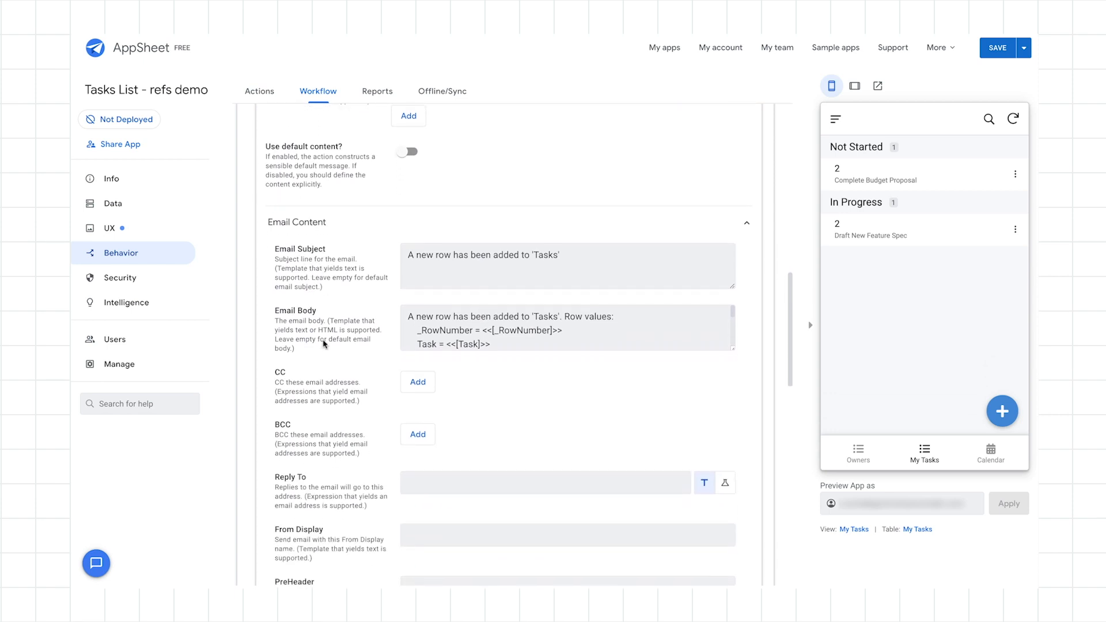
double_click(482, 255)
text(A)
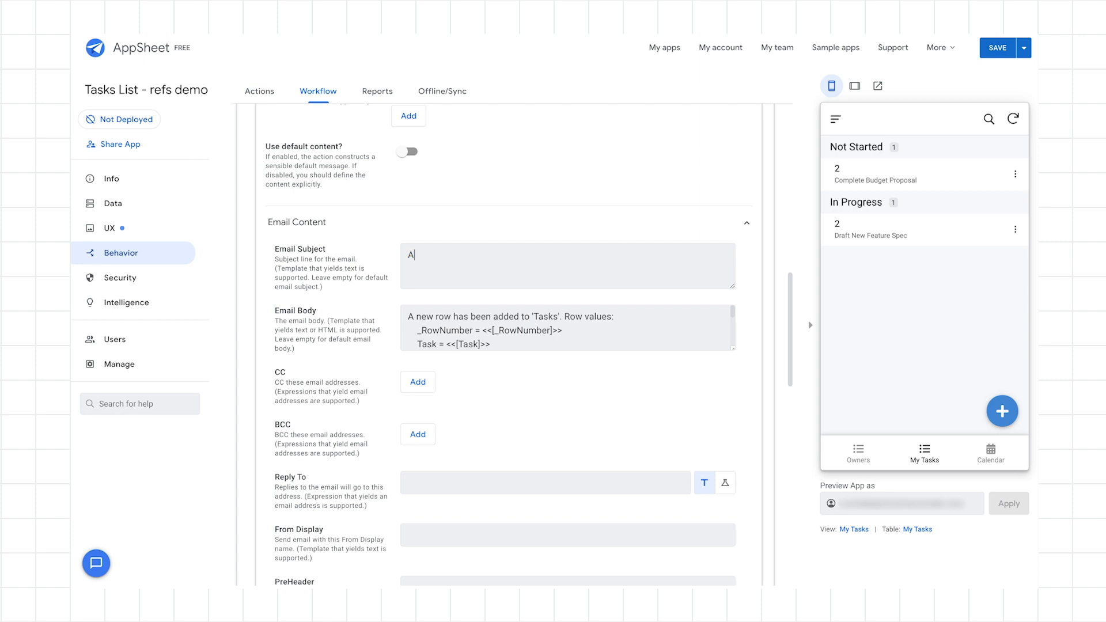
text(ttention)
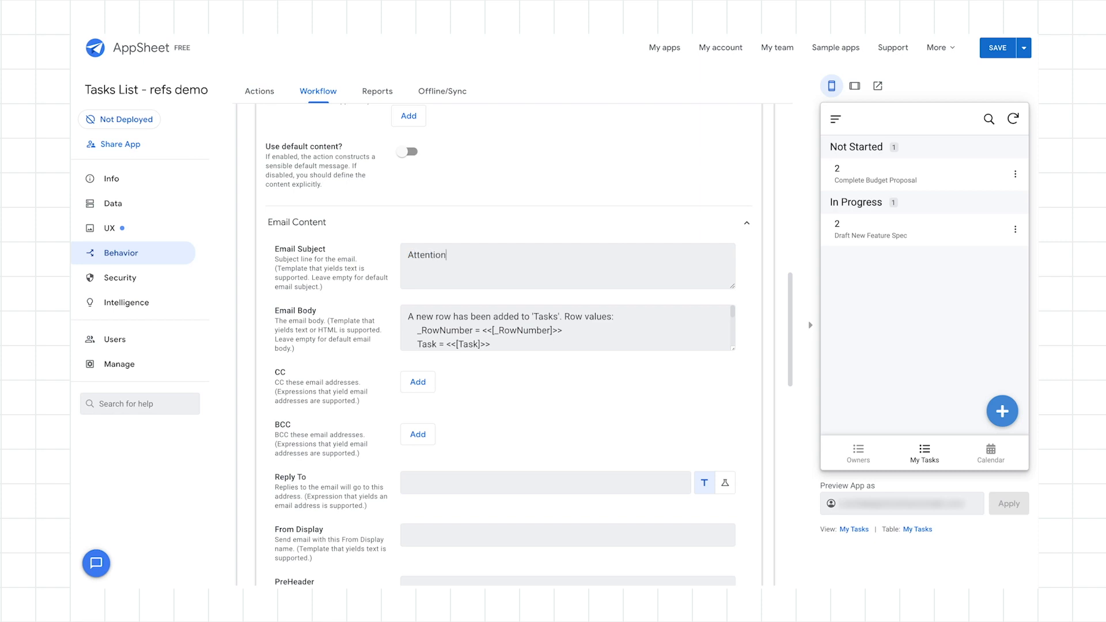
text(! You ha)
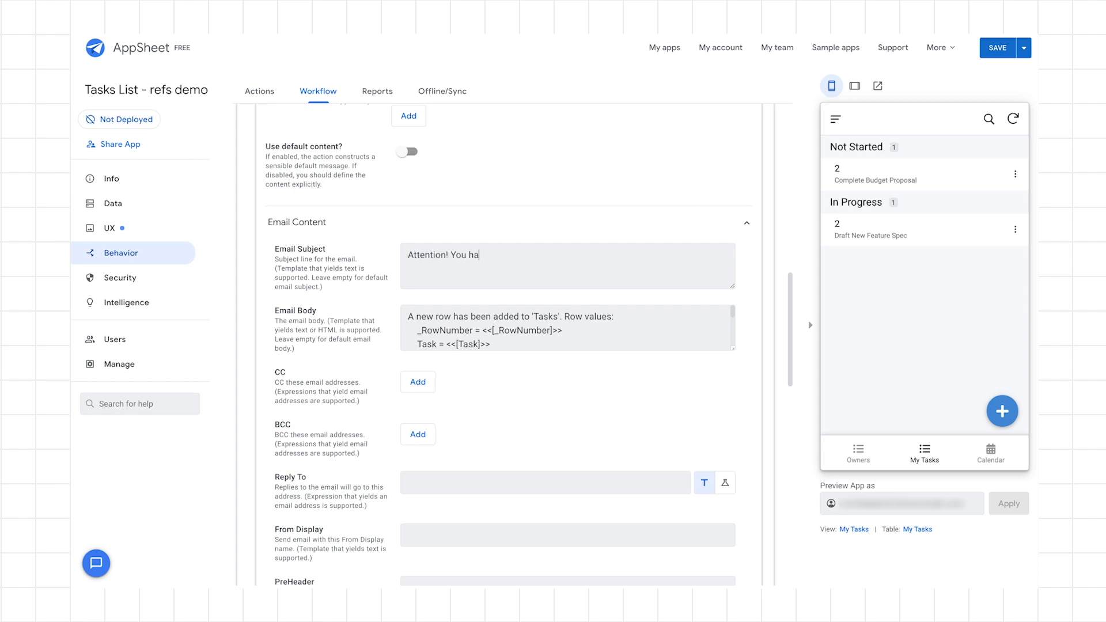
text(ve a new task)
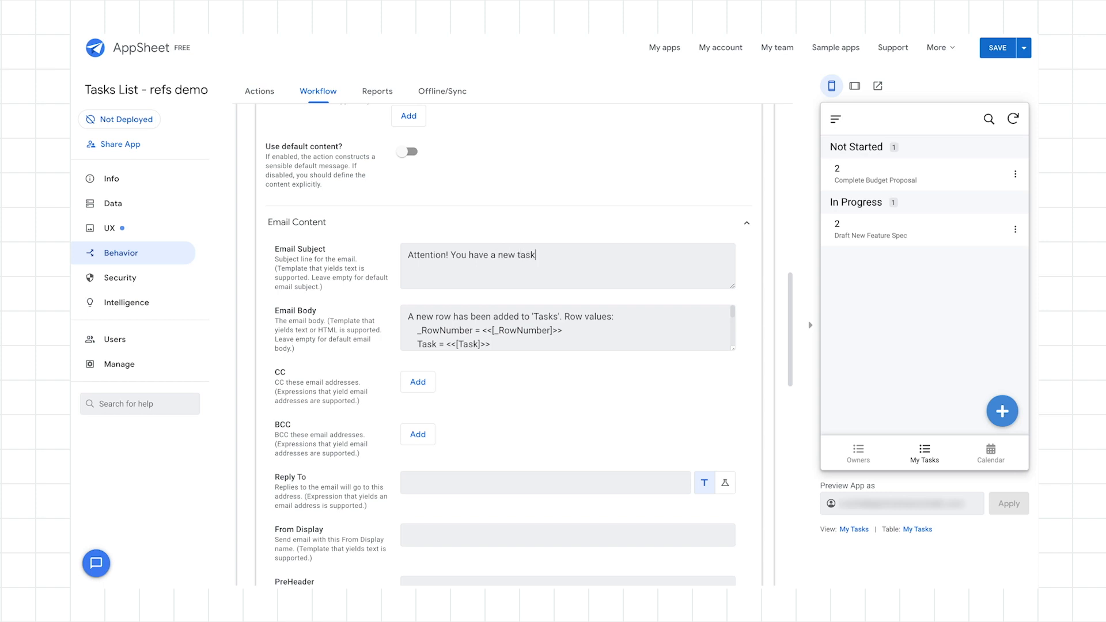
text(!)
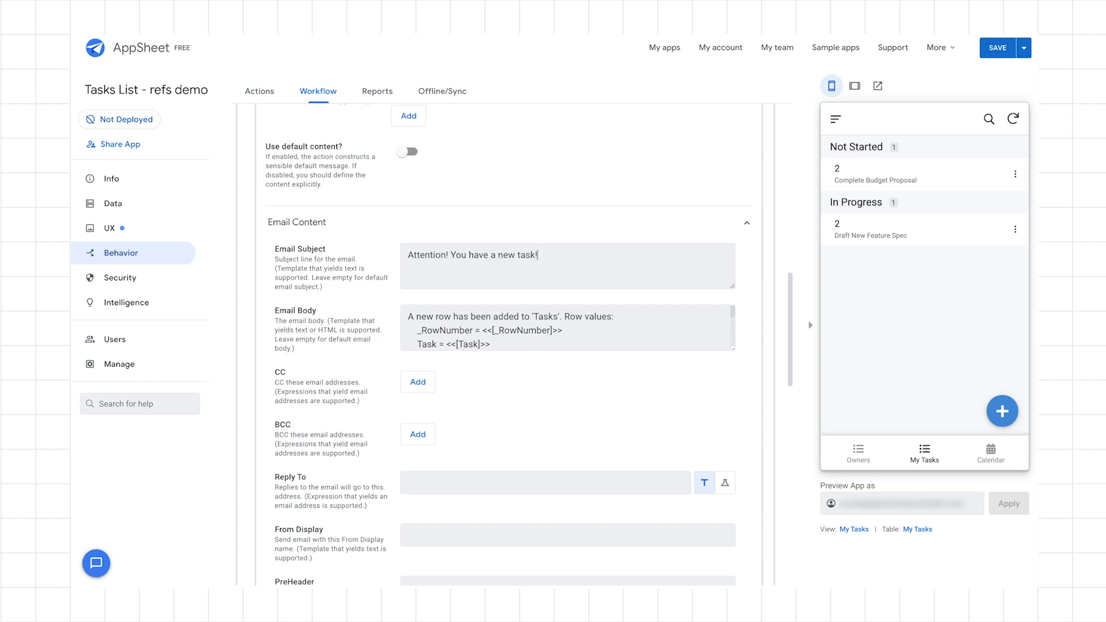
triple_click(472, 255)
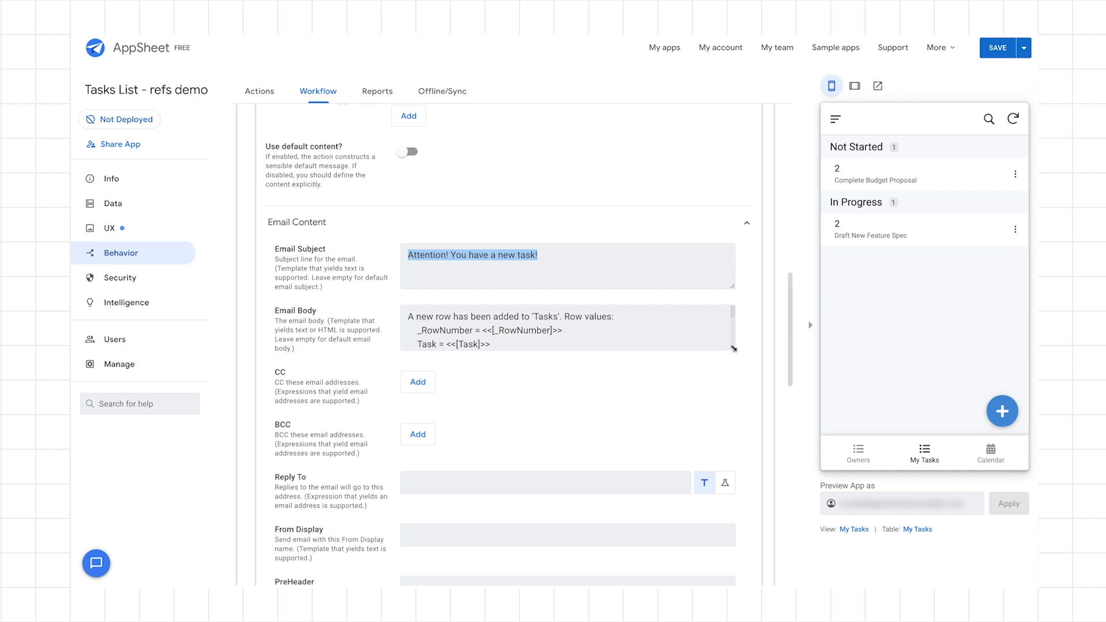
Replace the body's opening with 'Attention! You have a new task!', end it with 'See:', and save the app
drag(732, 349, 741, 521)
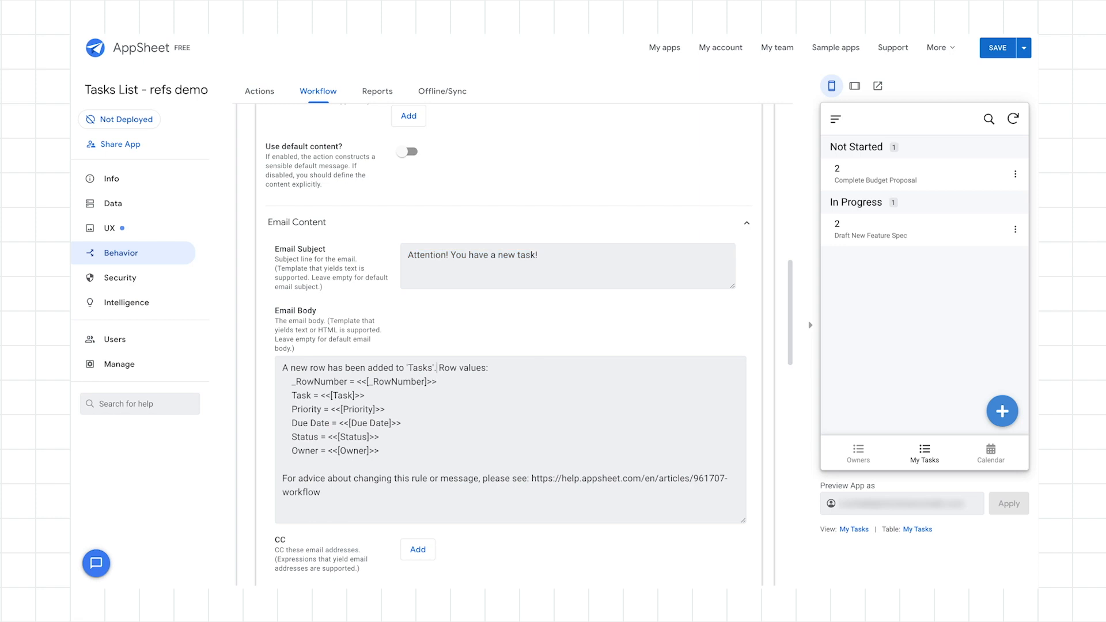
drag(282, 367, 437, 381)
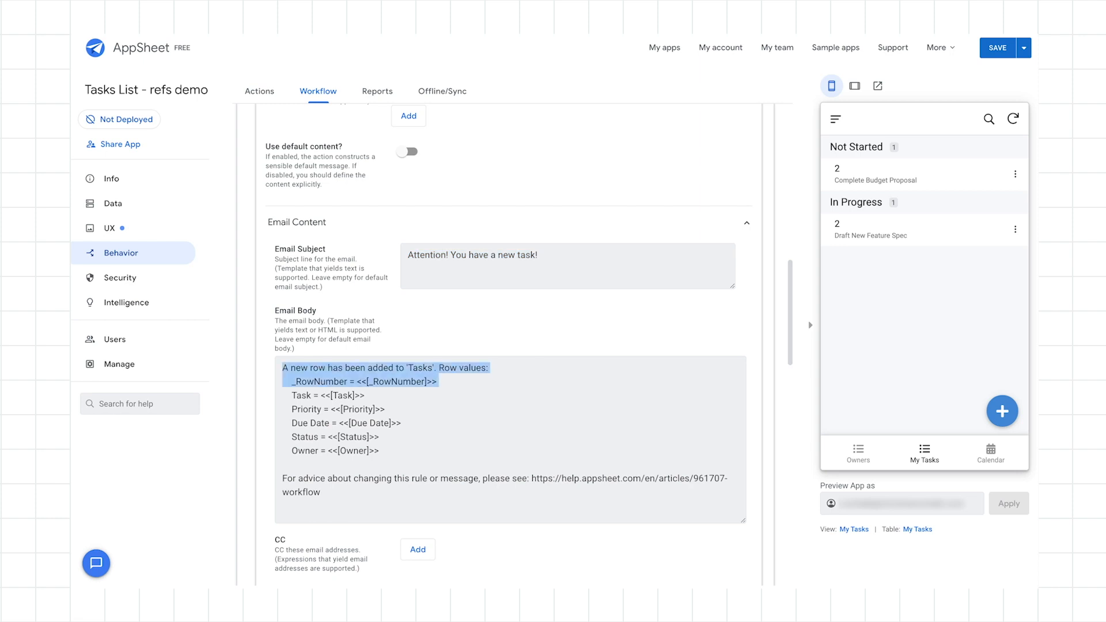
key(Delete)
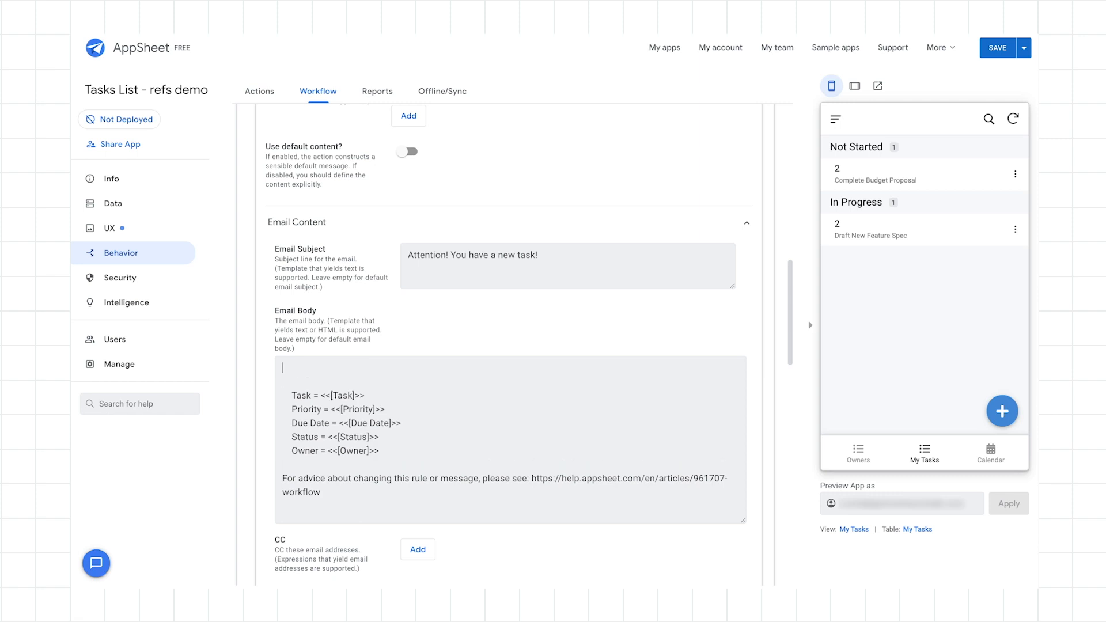
text(Attention! You have a new task!)
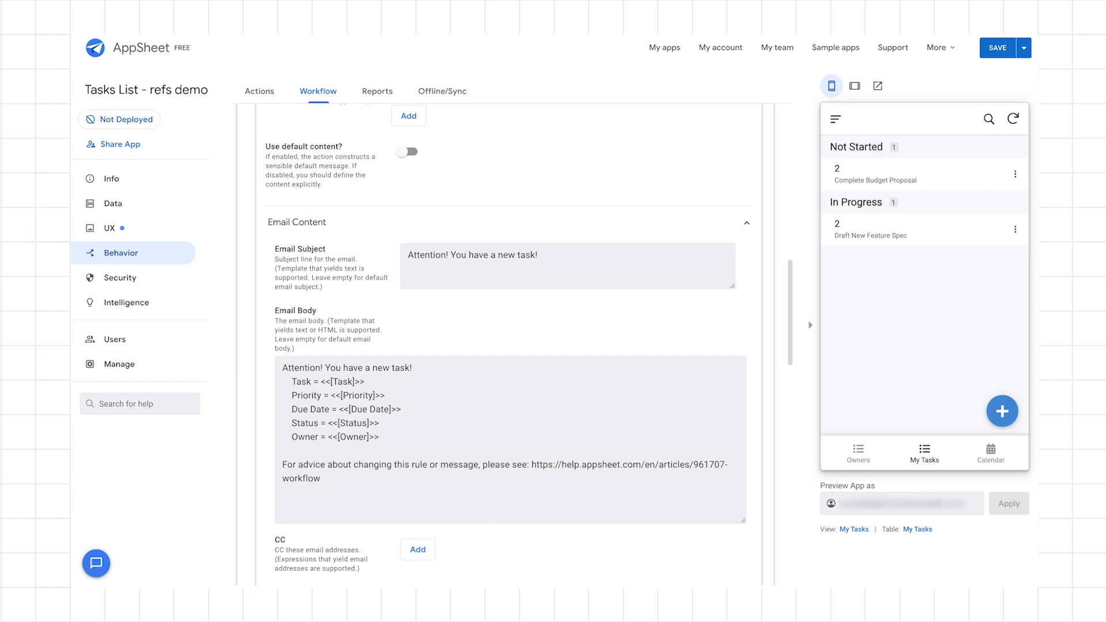
drag(290, 381, 386, 395)
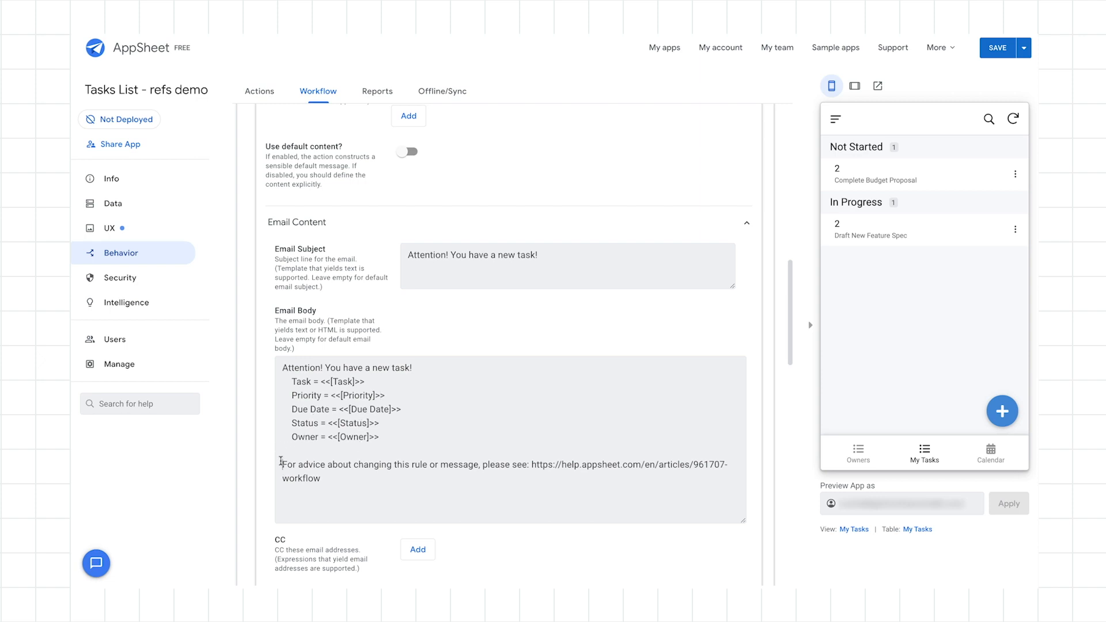
text(See)
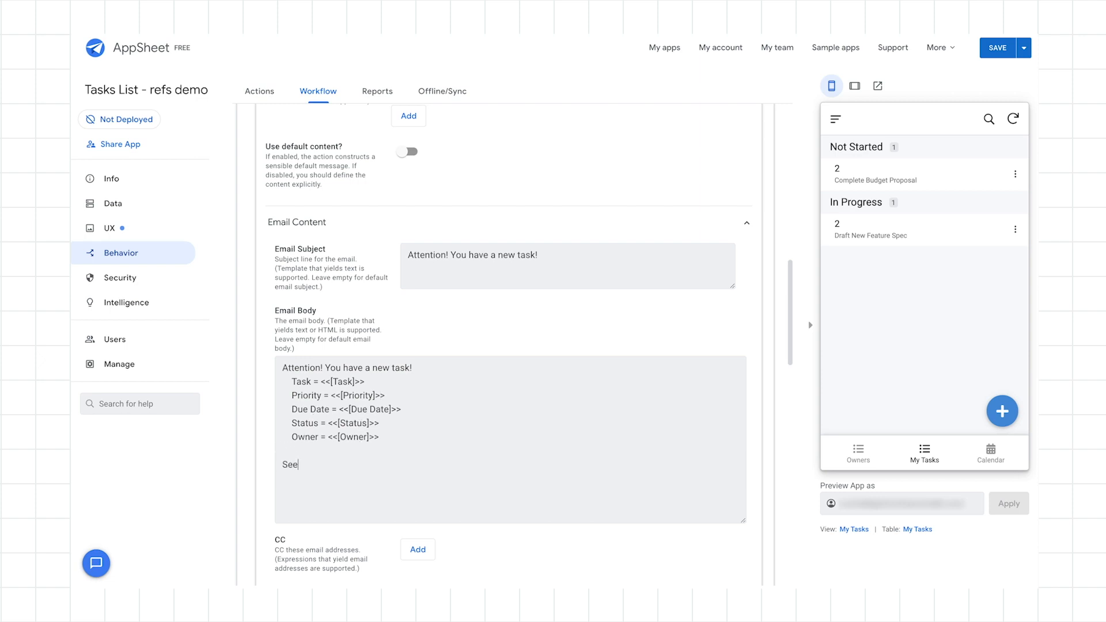
text(:)
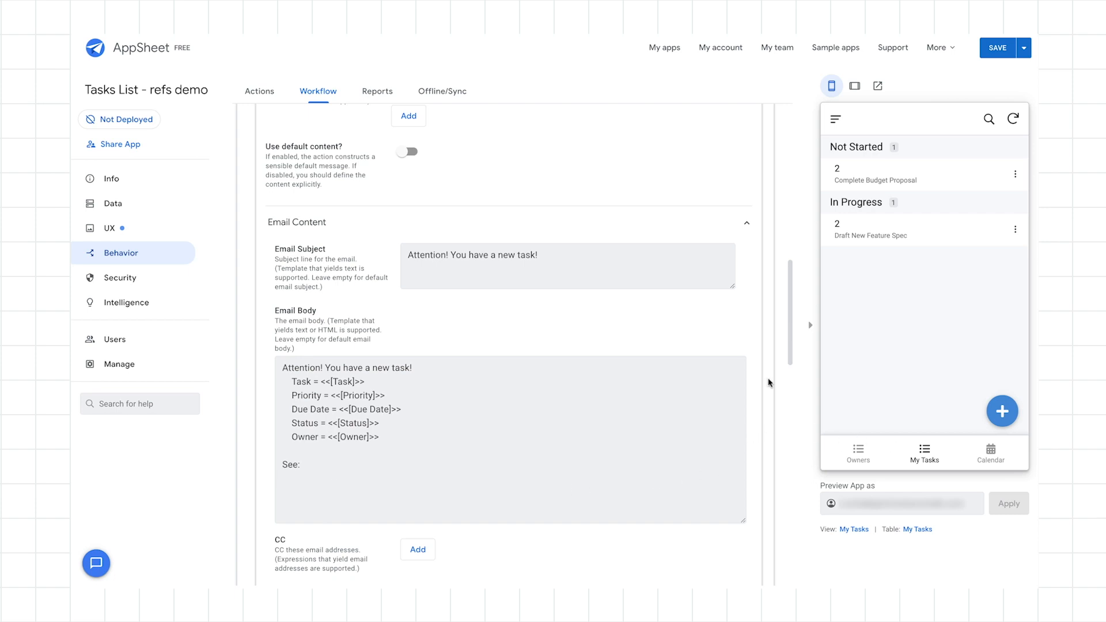
click(997, 48)
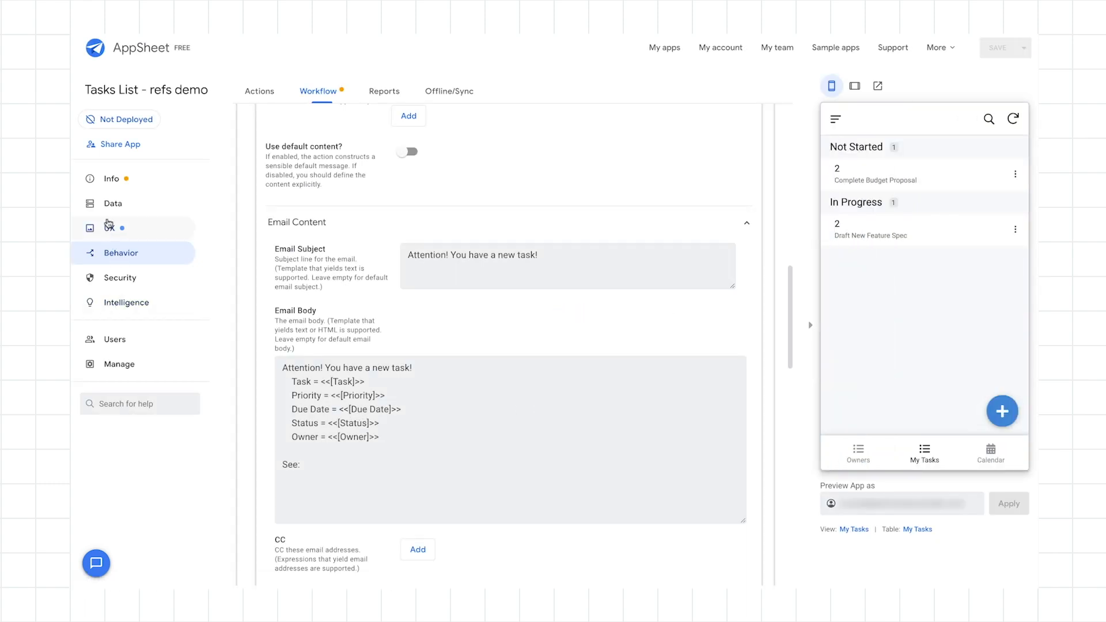
Reveal the My Tasks view's App link URL under UX > Views, then return to Behavior
click(109, 228)
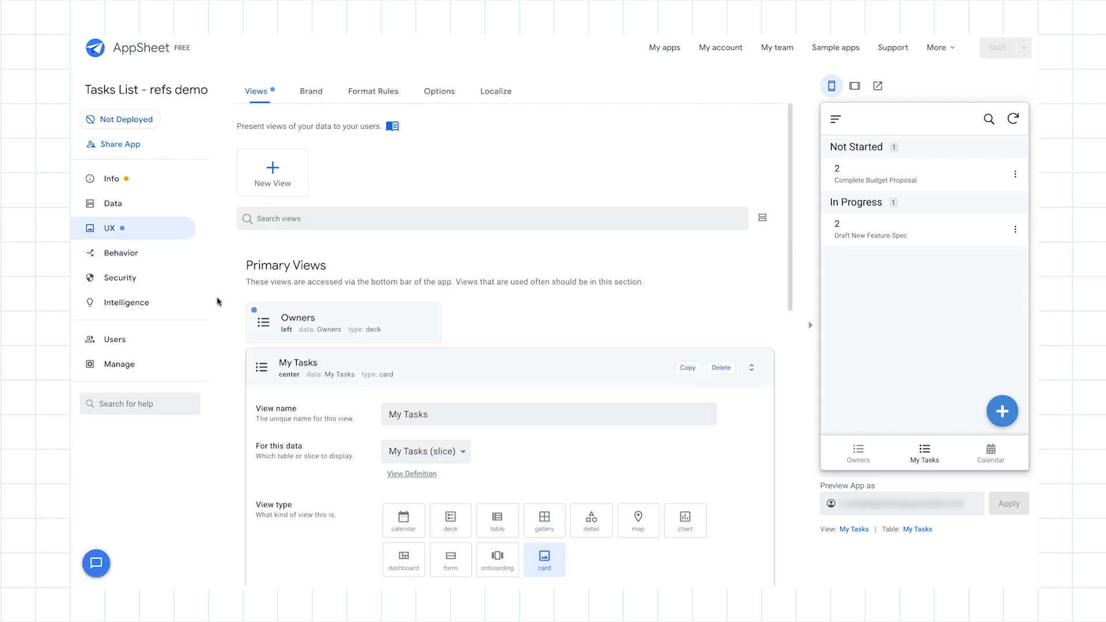
scroll(down, 3)
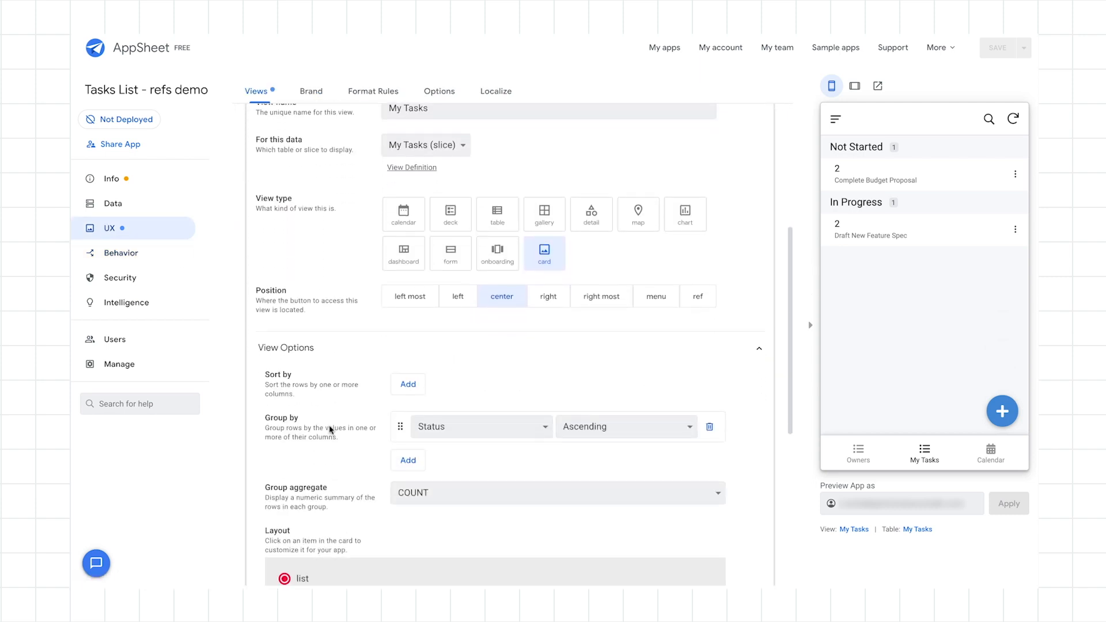
scroll(down, 3)
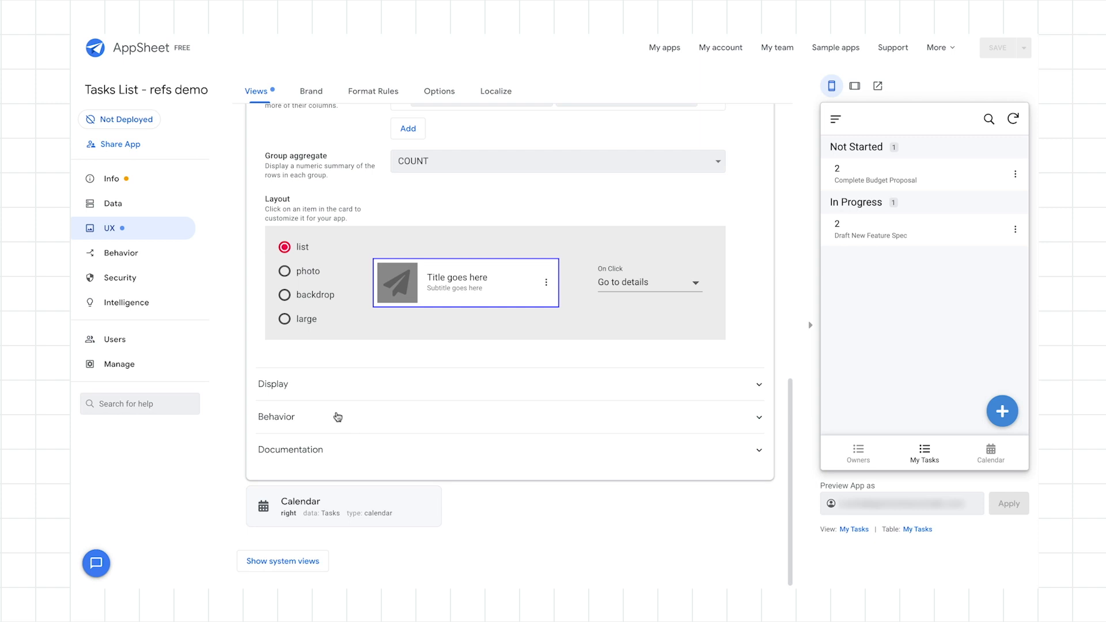
click(277, 417)
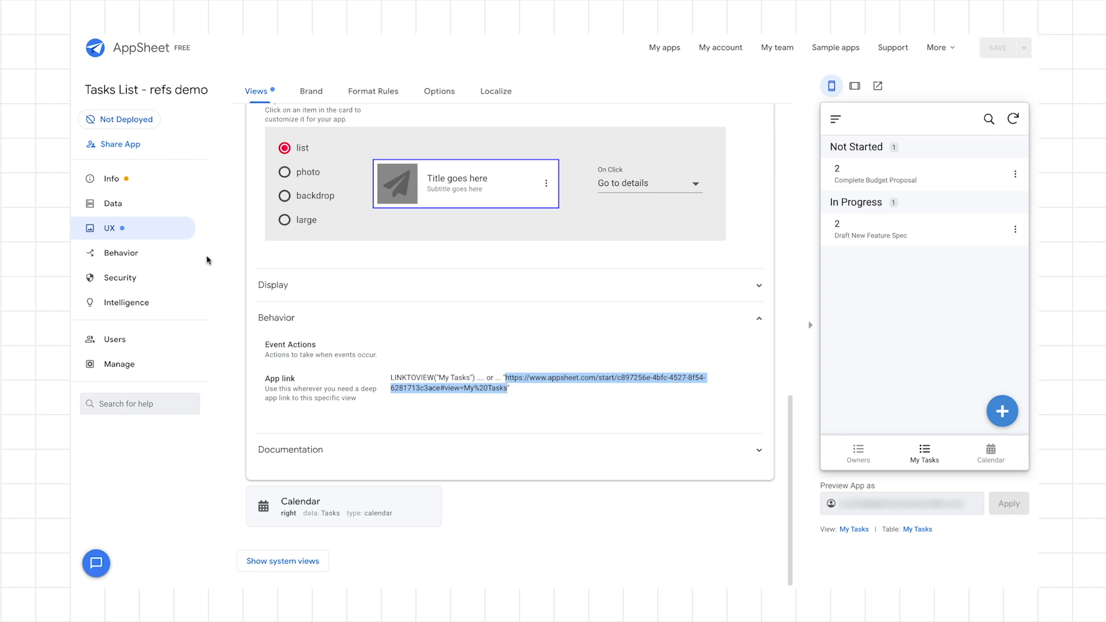
click(120, 252)
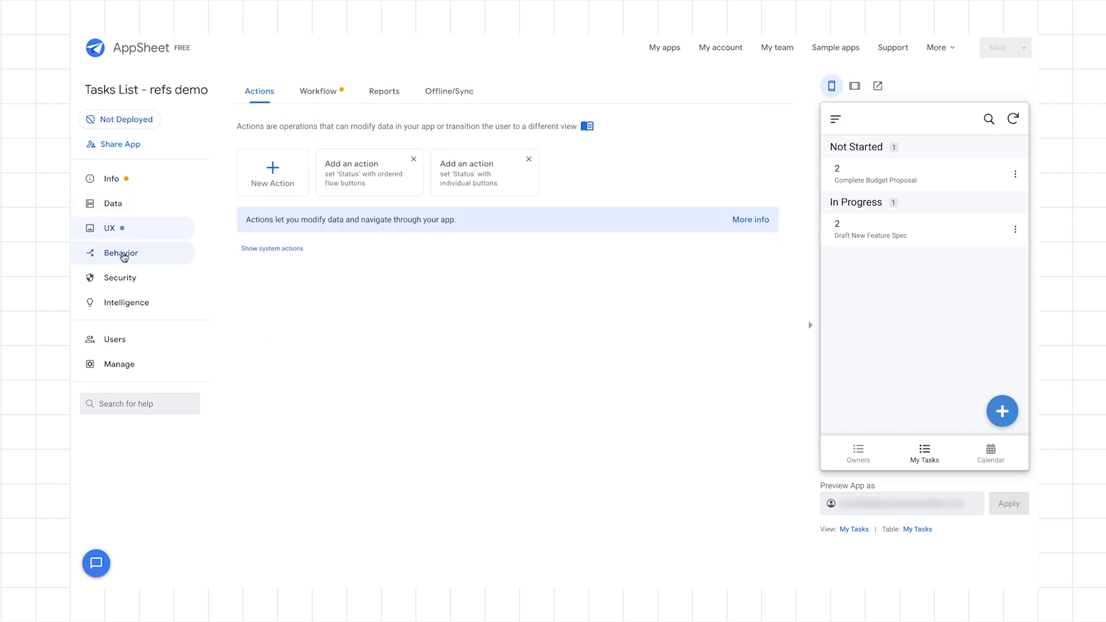
Add the app start URL ending #view=My%20Tasks on a new line after 'See:' in the email body
click(318, 91)
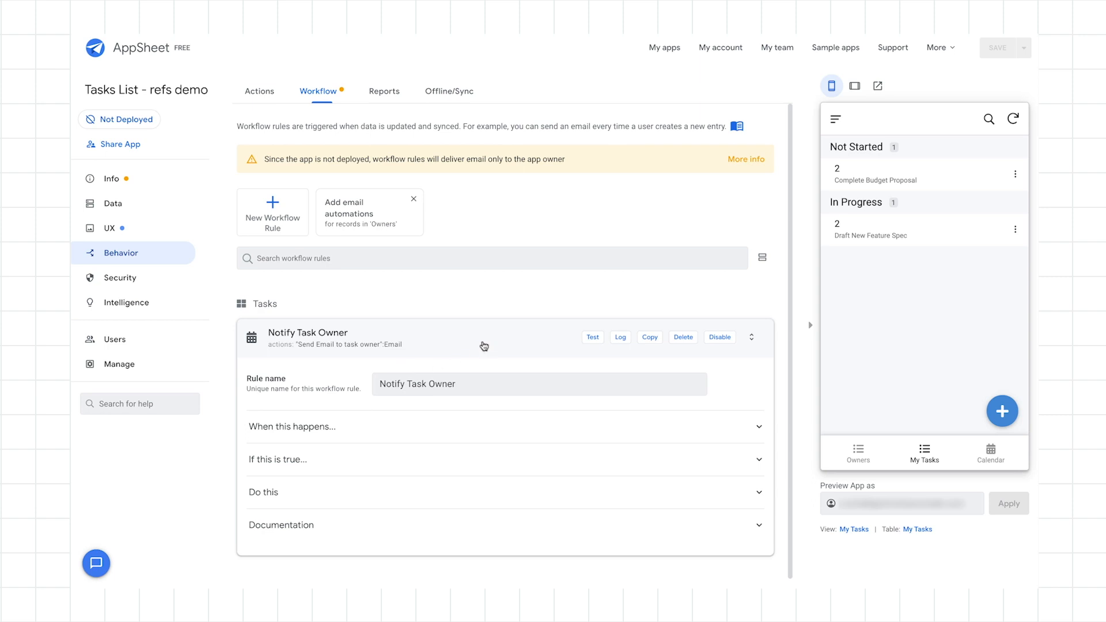
mouse_move(413, 495)
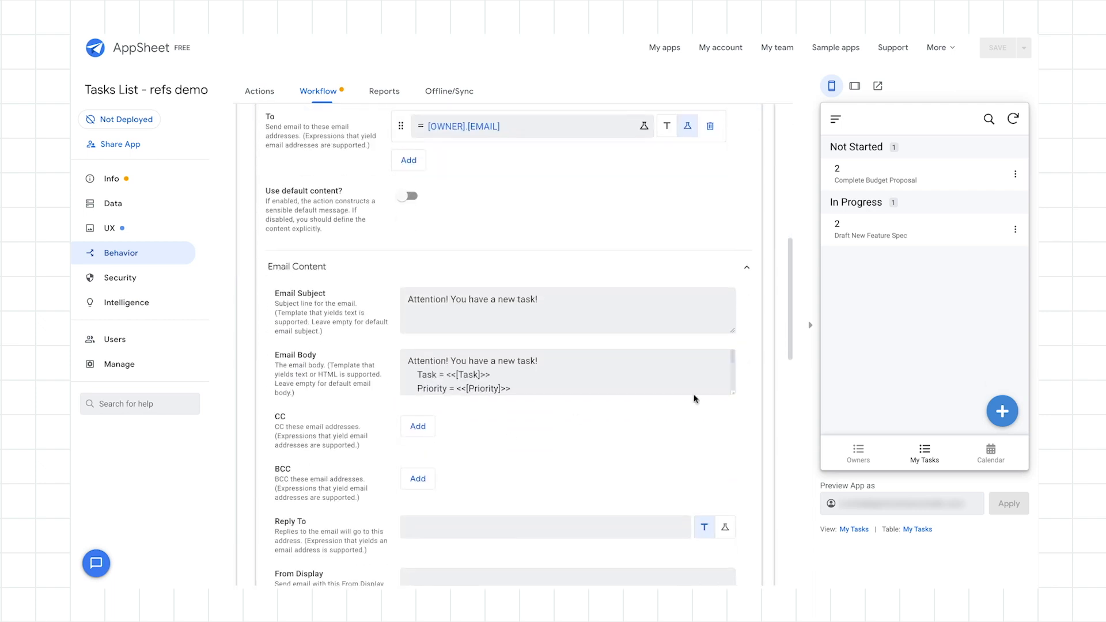
drag(734, 399, 728, 539)
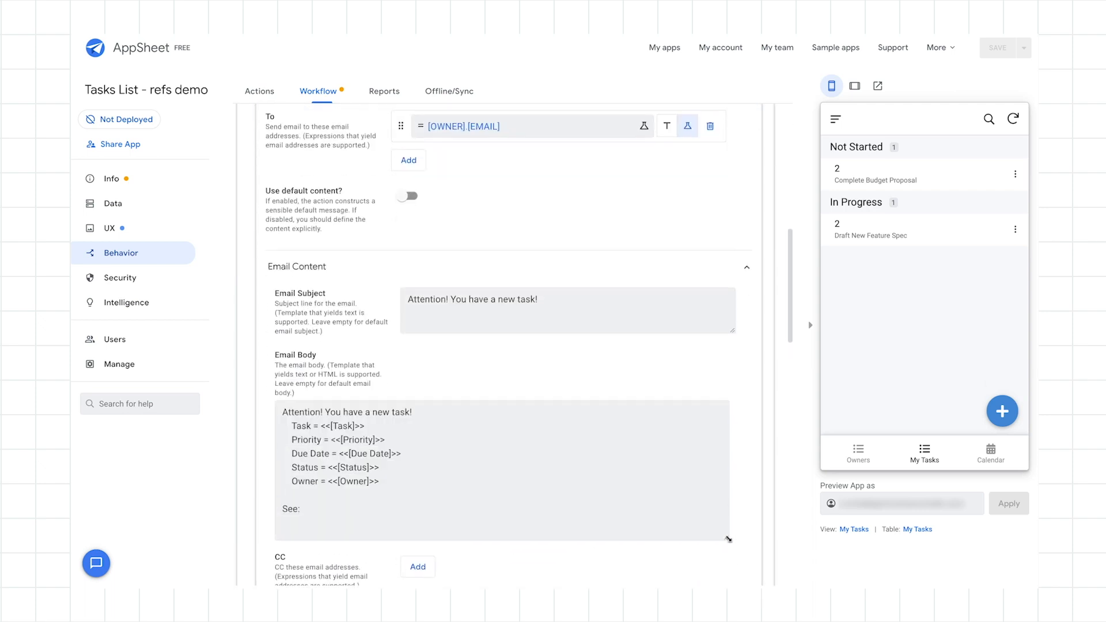
click(309, 522)
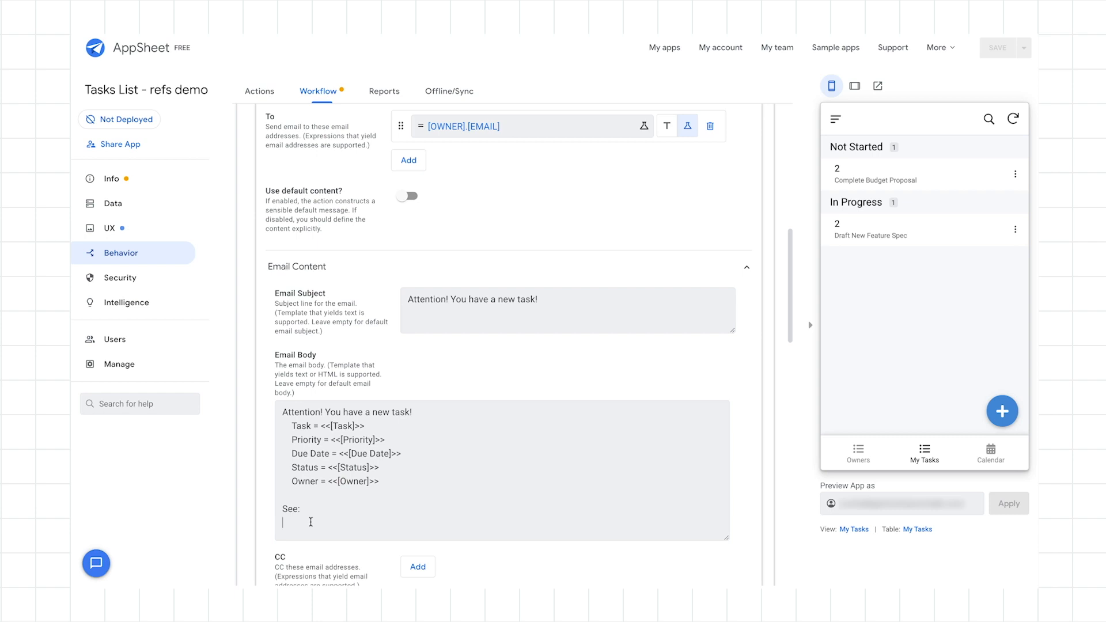
text(https://www.appsheet.com/start/c897256e-4bfc-4527-8f54-6281713c3ace#view=My%20Tasks)
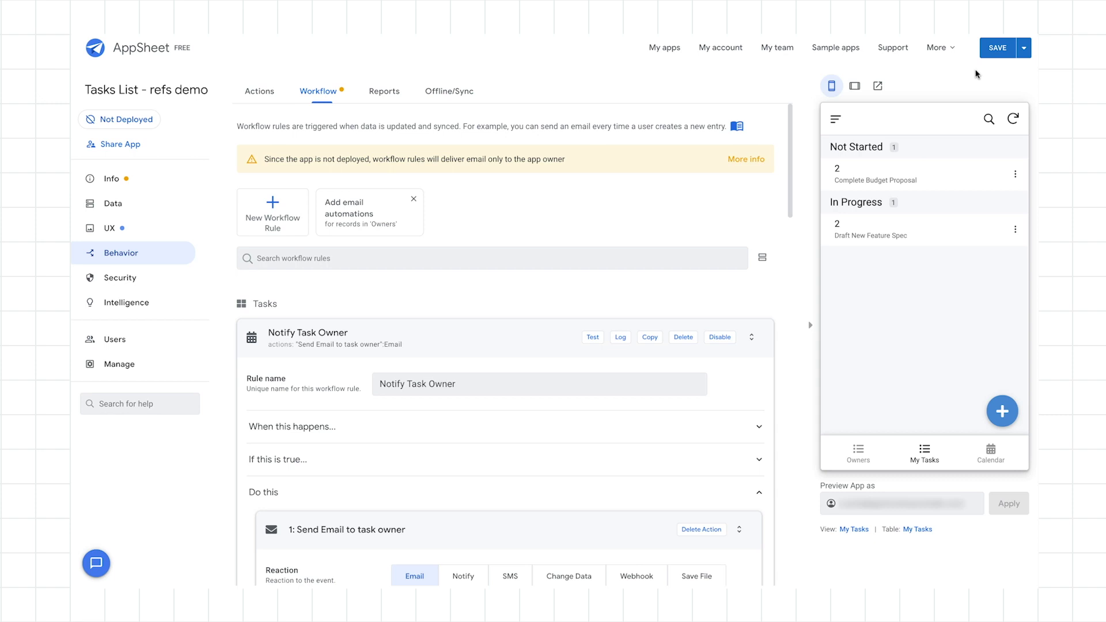
mouse_move(369, 176)
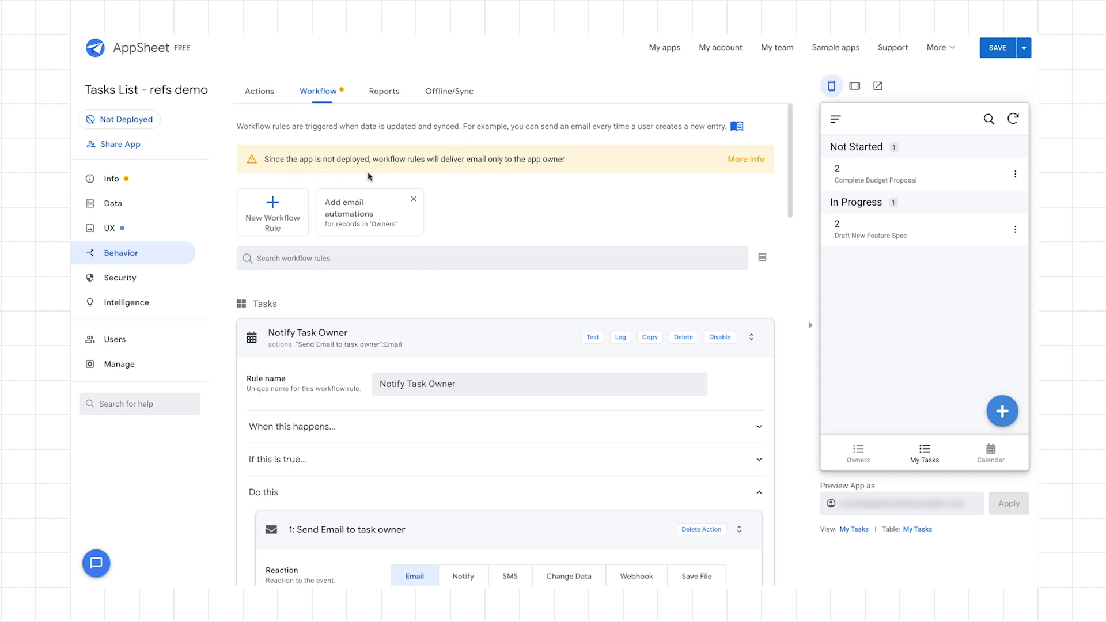
mouse_move(465, 171)
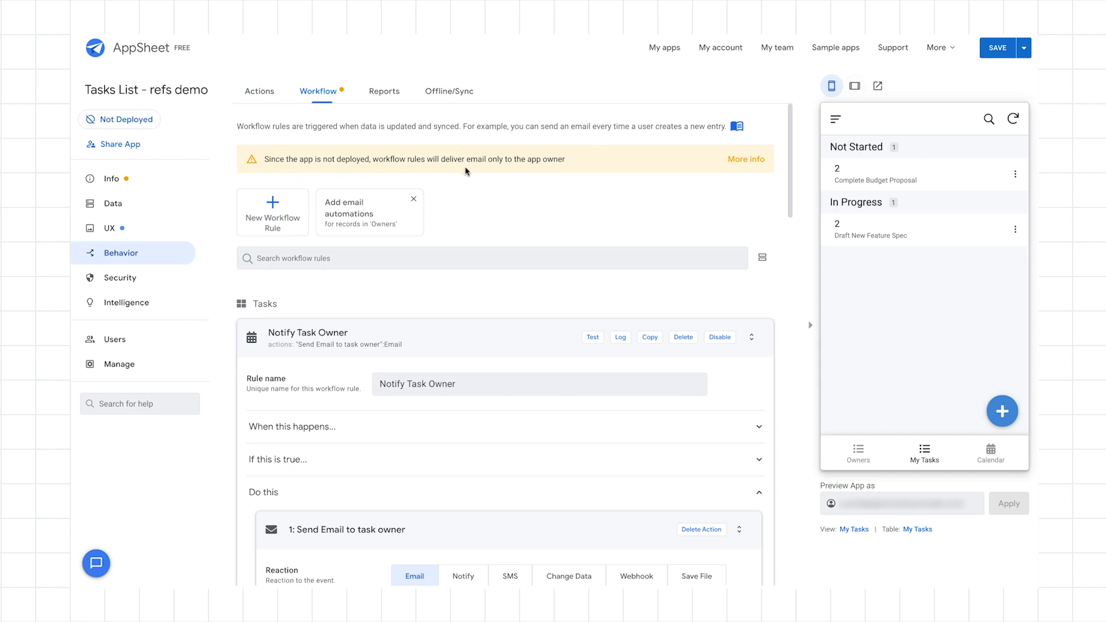
mouse_move(554, 171)
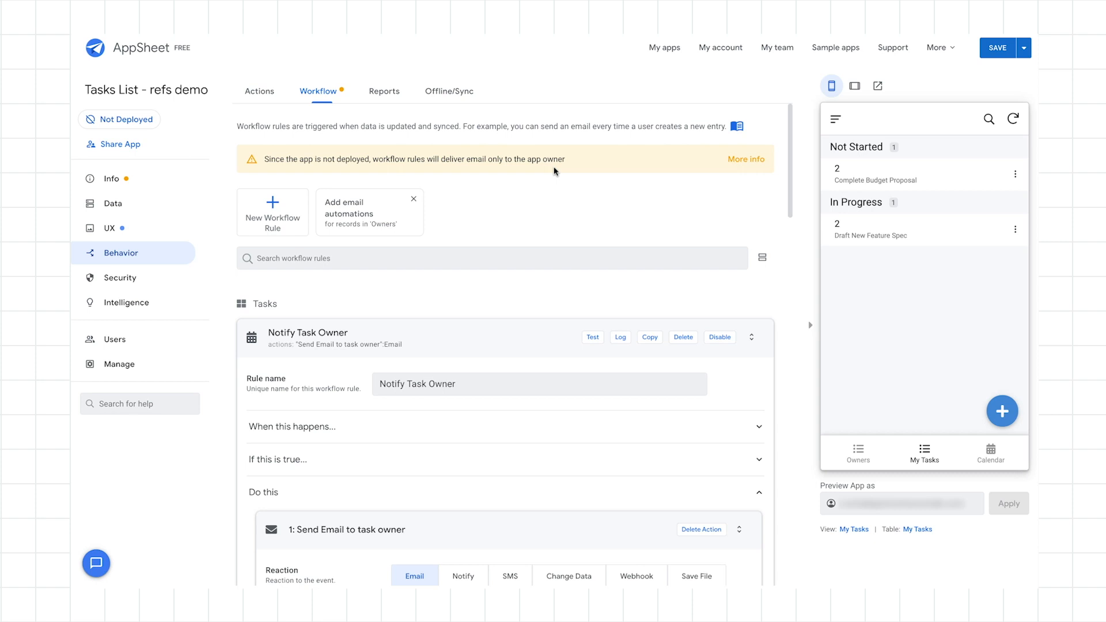
mouse_move(836, 136)
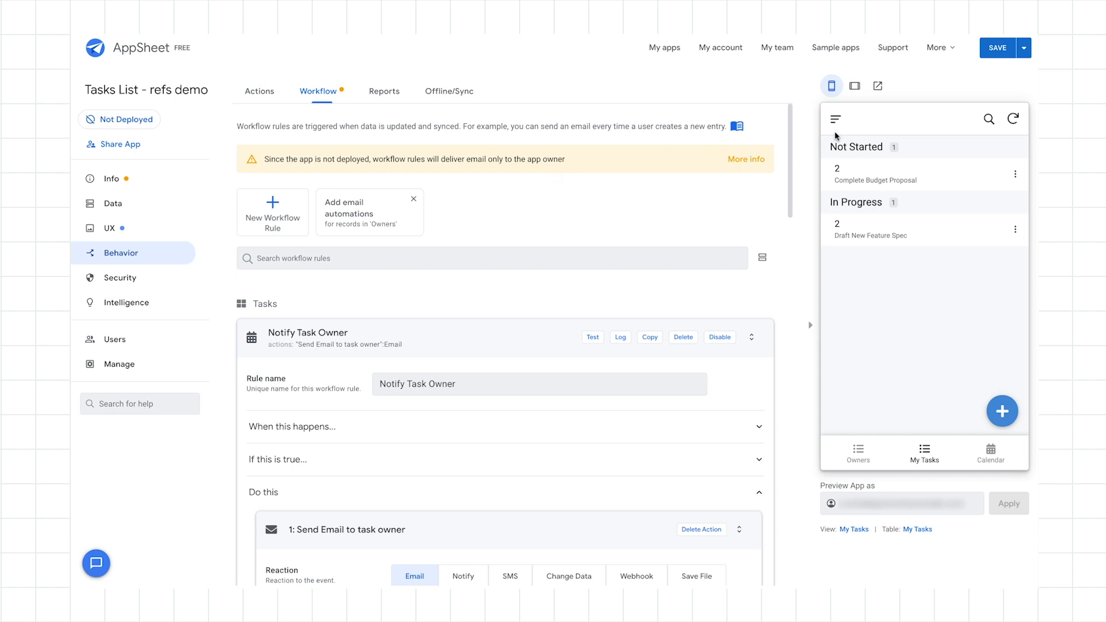
mouse_move(995, 54)
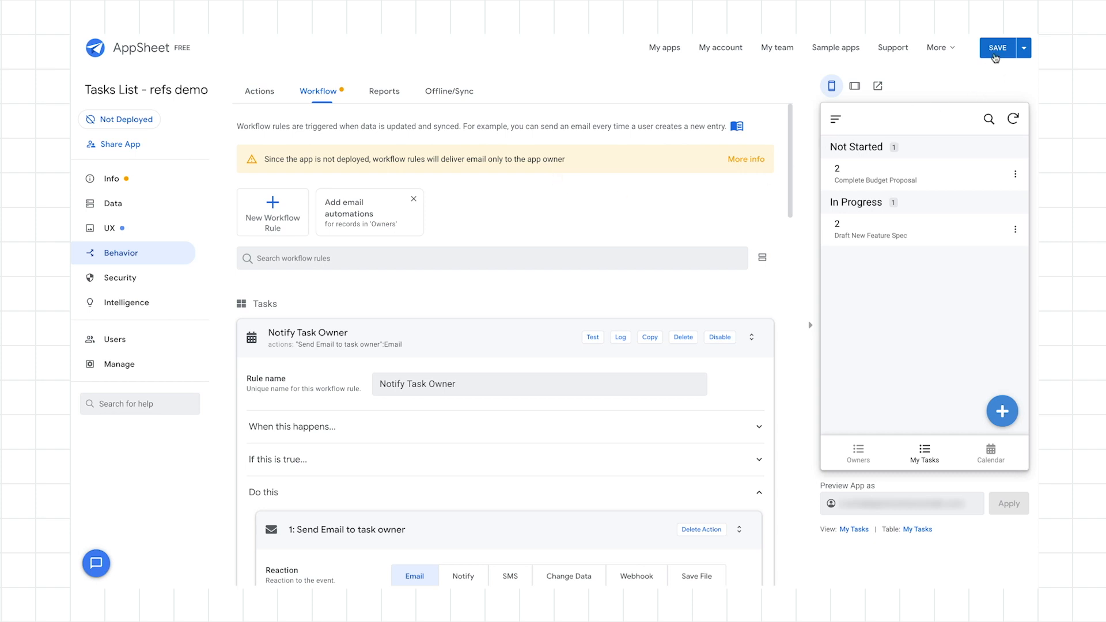
Save the app, then add task 'Finish Demo!' with priority 1, status In Progress, for an owner in the preview
click(1000, 47)
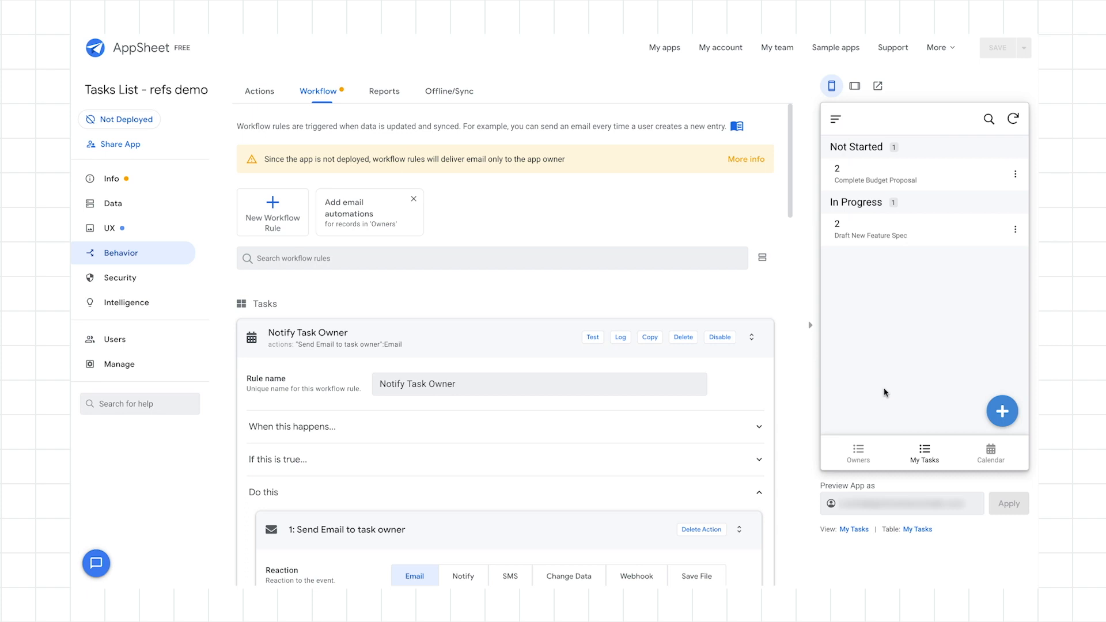
click(857, 452)
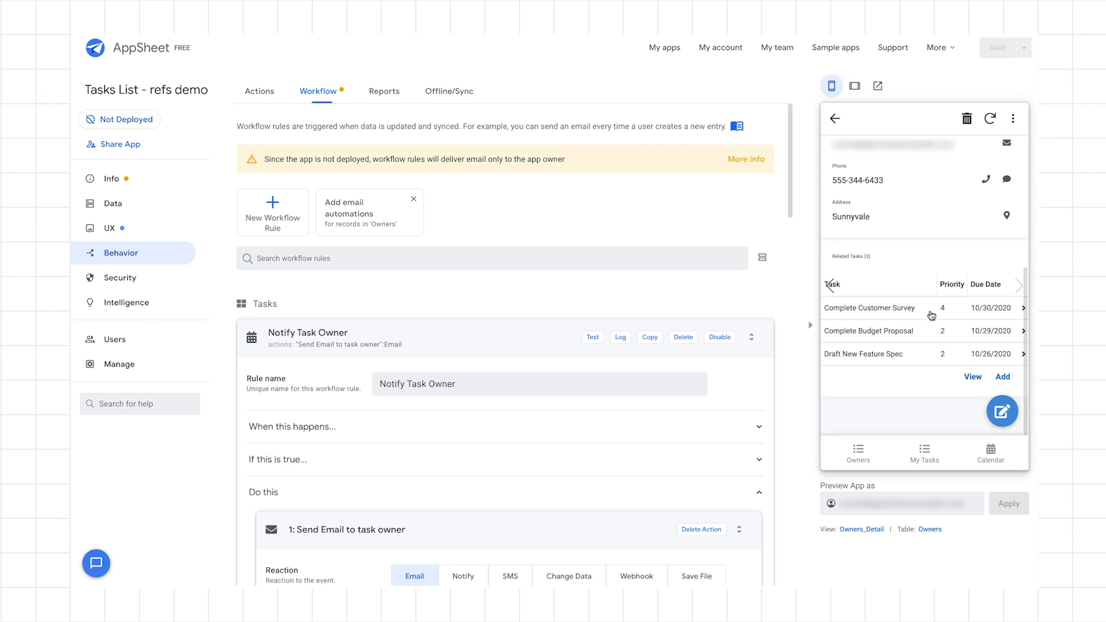
click(1002, 375)
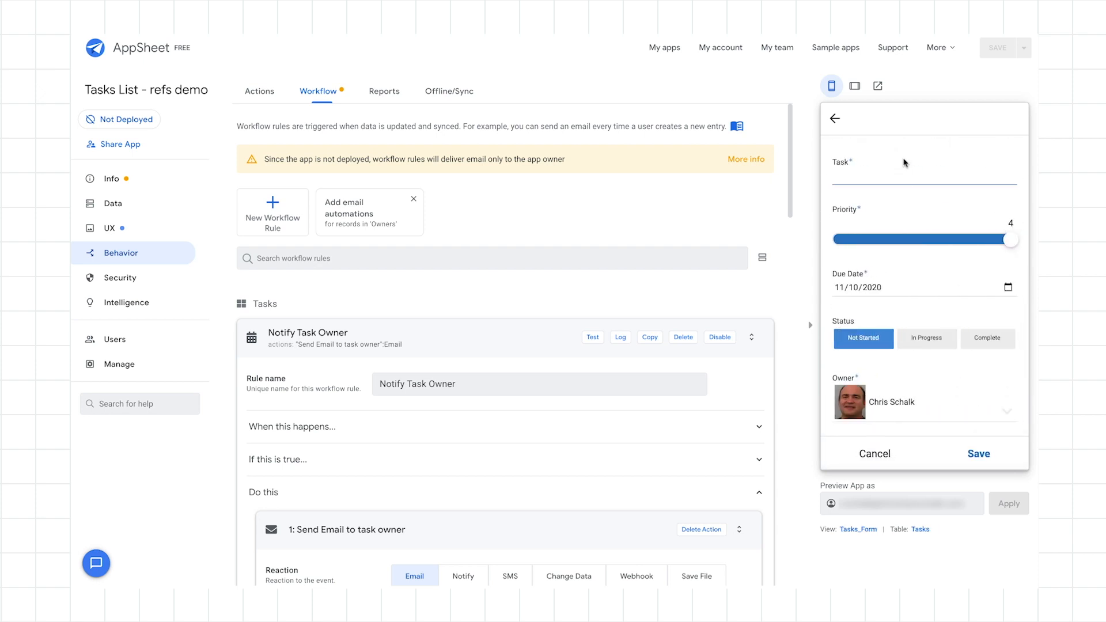
text(Finish Demo!)
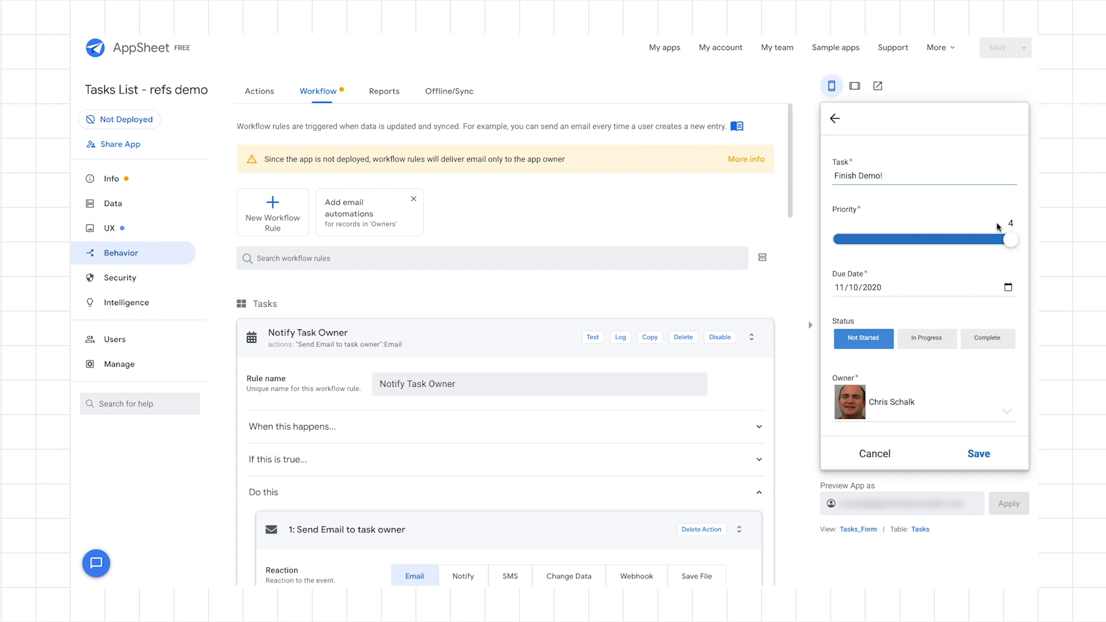
drag(1012, 238, 837, 239)
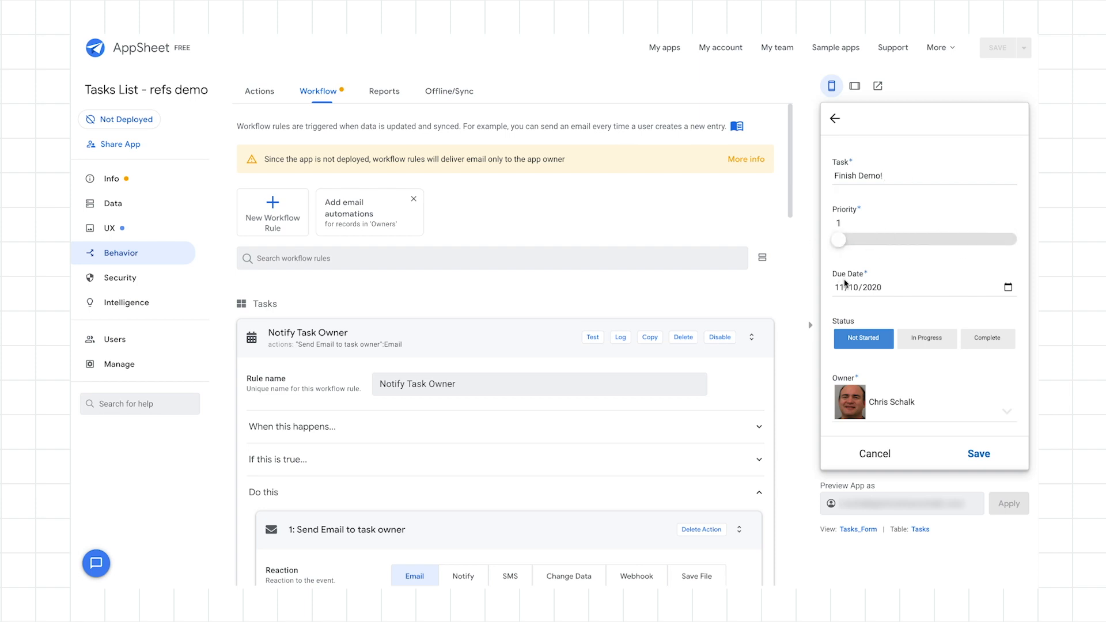
click(926, 339)
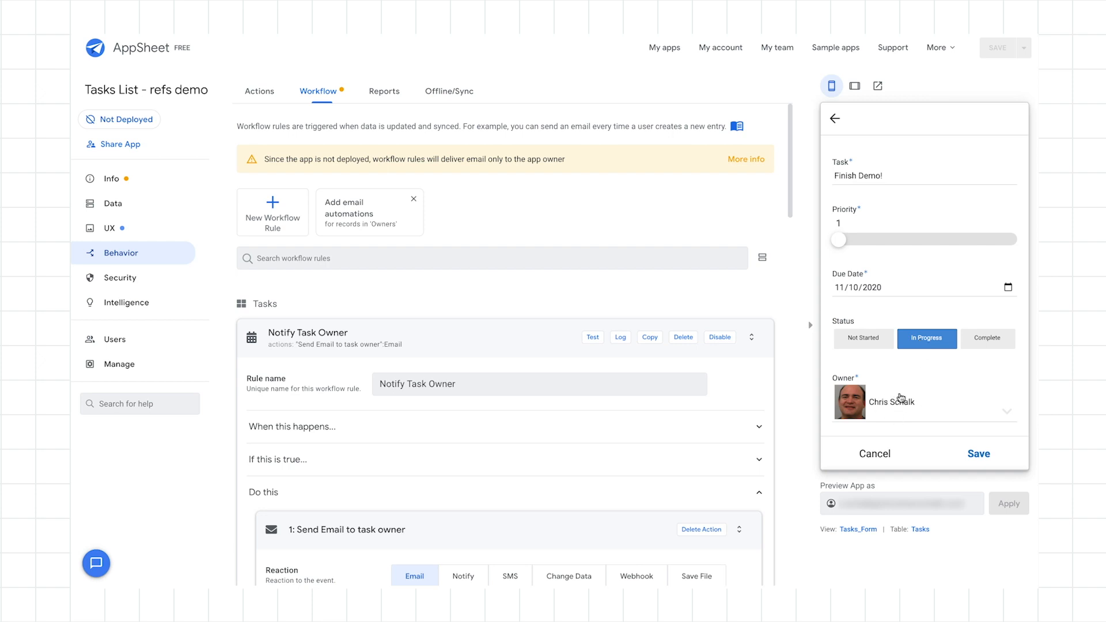
click(923, 403)
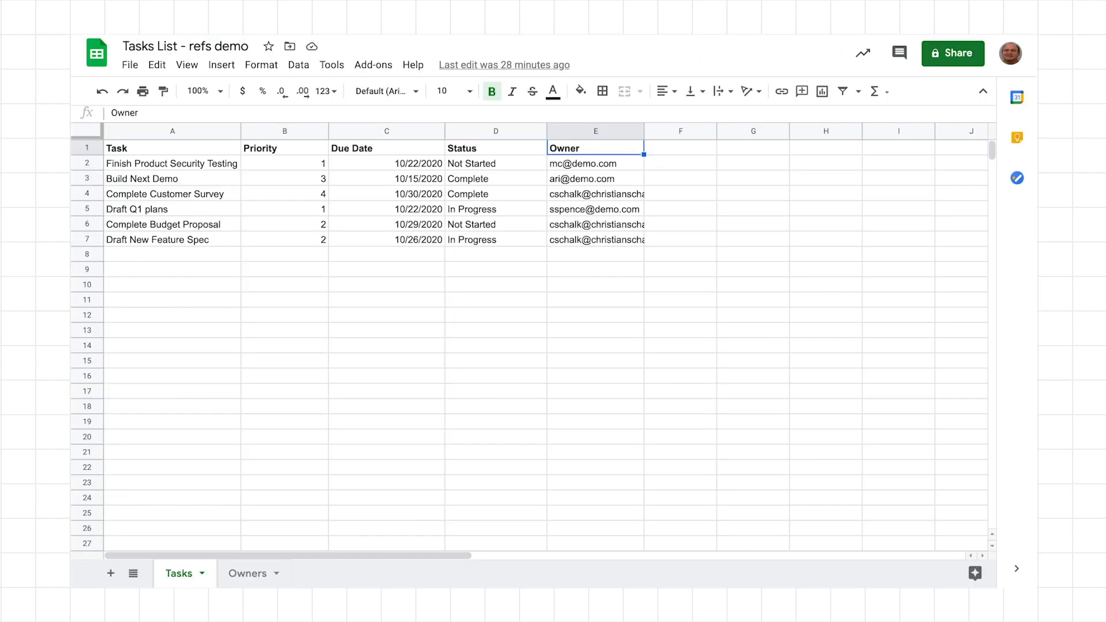
mouse_move(95, 258)
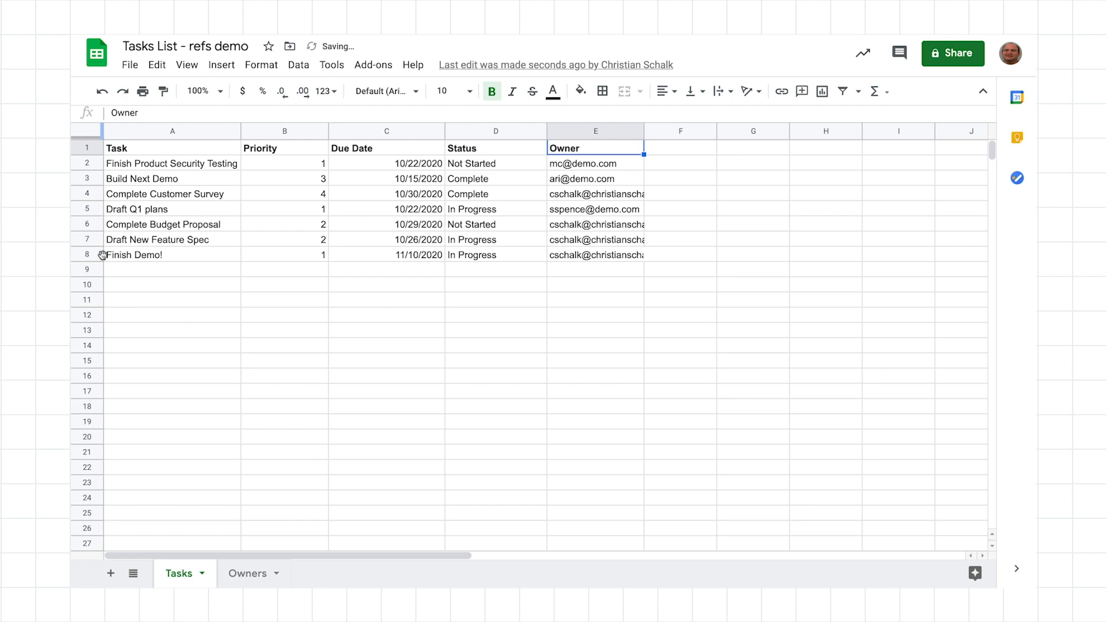
Go to the Gmail inbox to check for the new-task notification
click(87, 254)
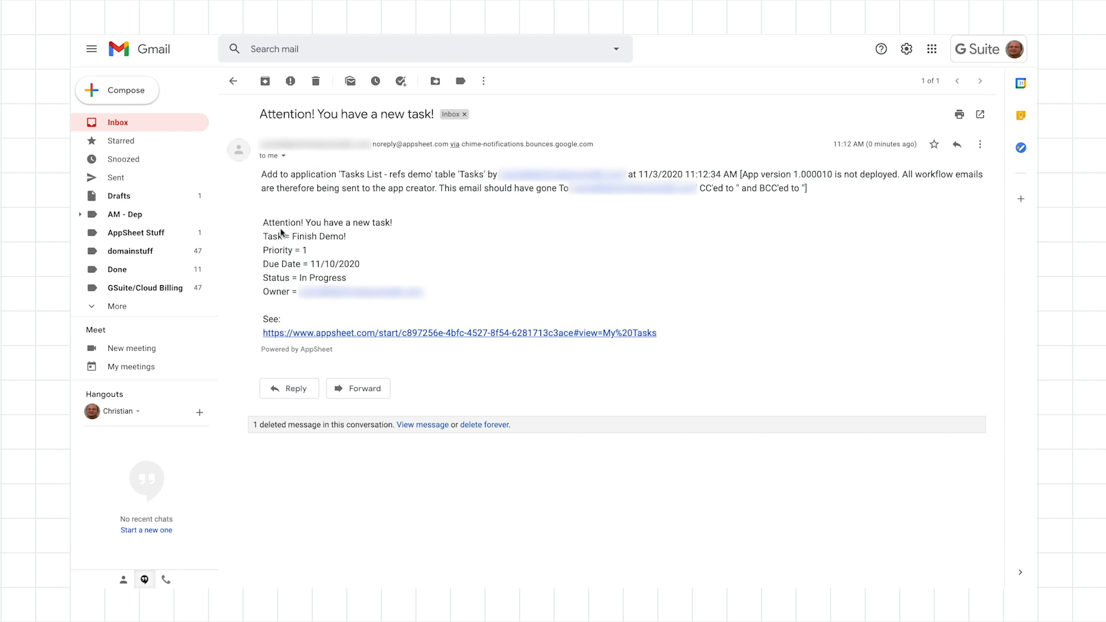
Review the task details in the notification email and follow its My Tasks link
drag(262, 174, 806, 188)
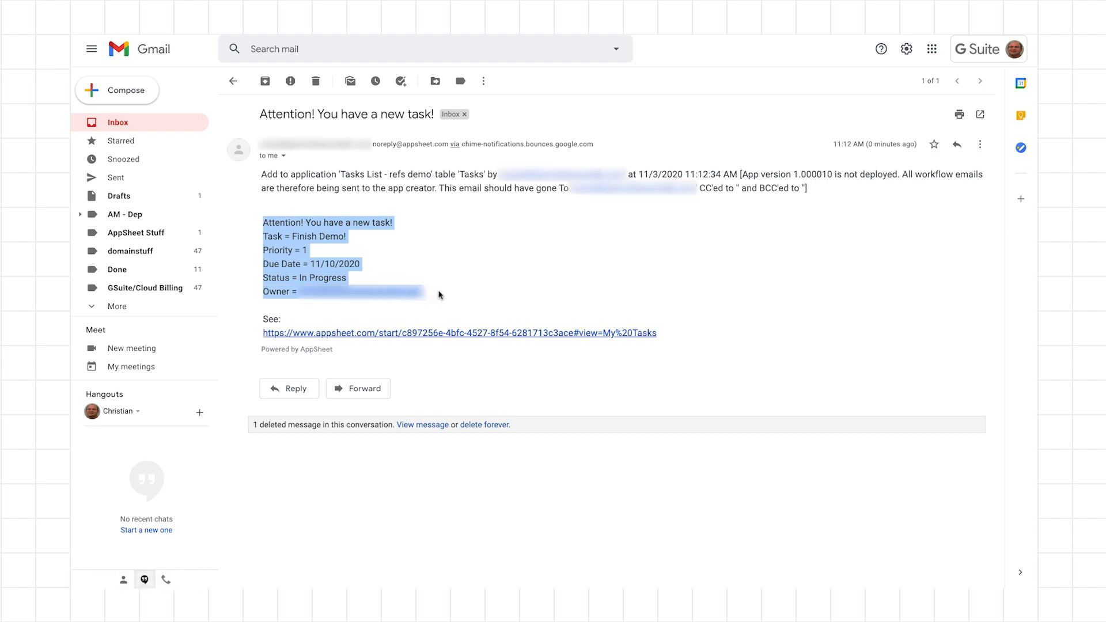
click(335, 249)
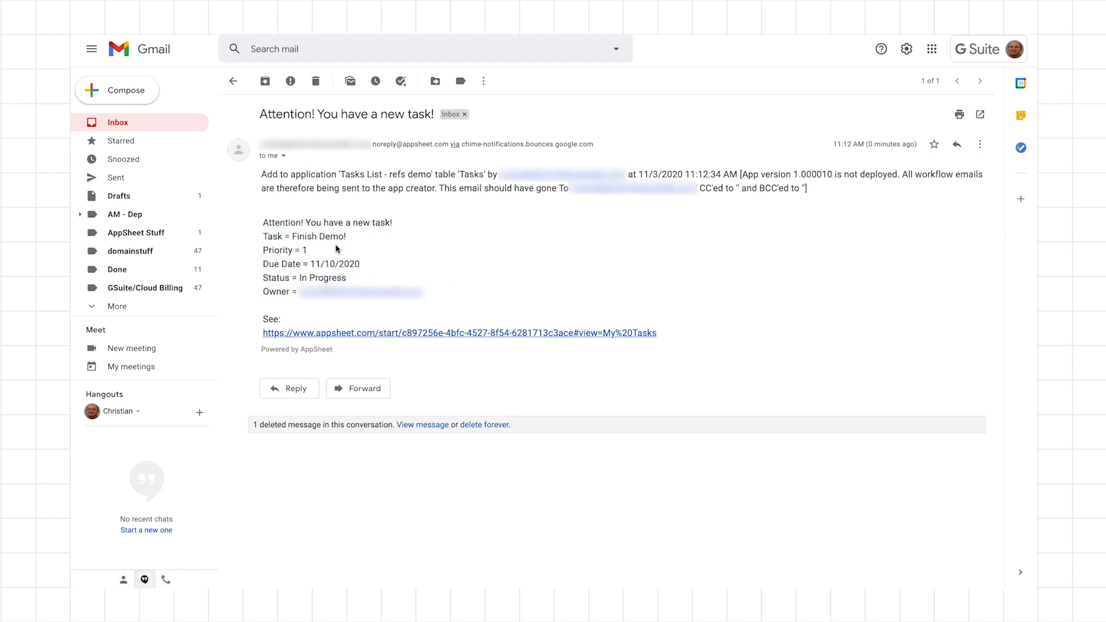
double_click(318, 236)
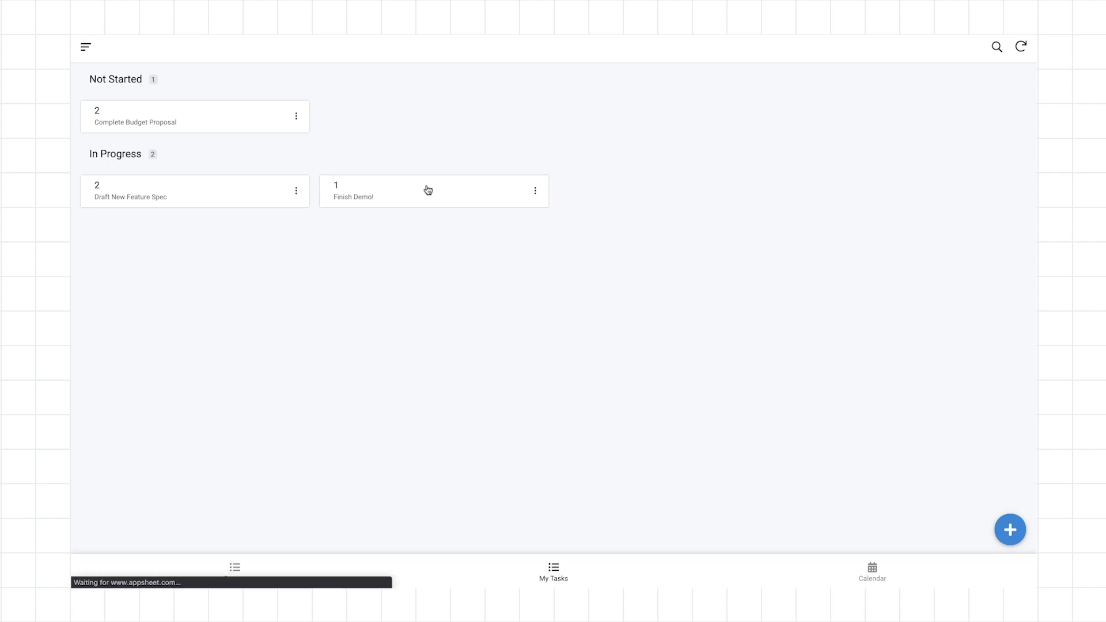
Edit Finish Demo! from My Tasks, set its status to Complete, and save
click(428, 192)
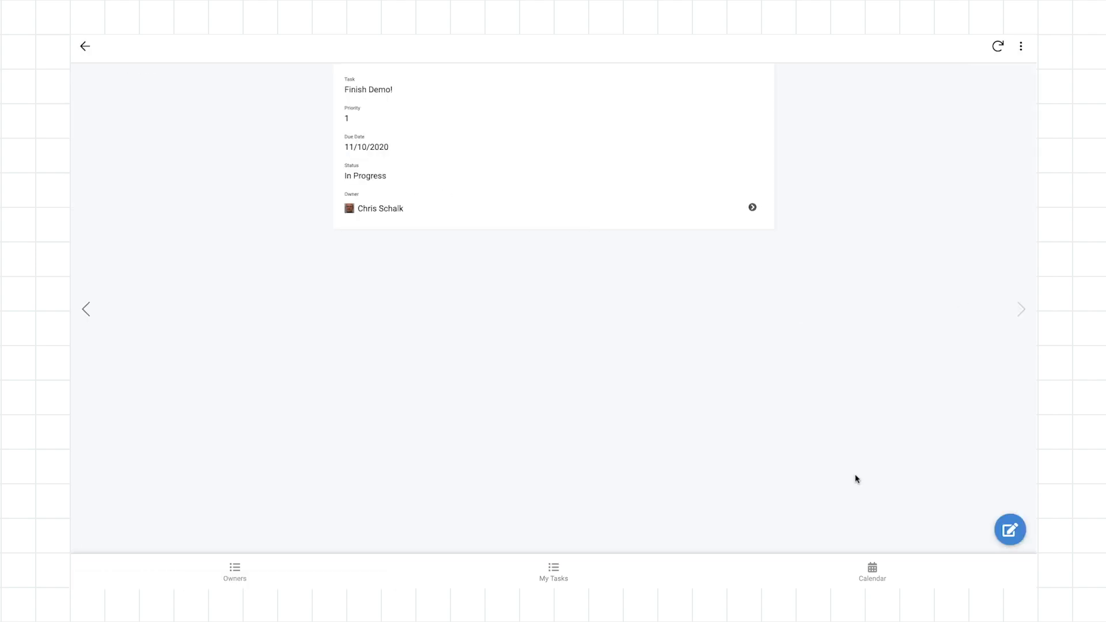
click(1010, 529)
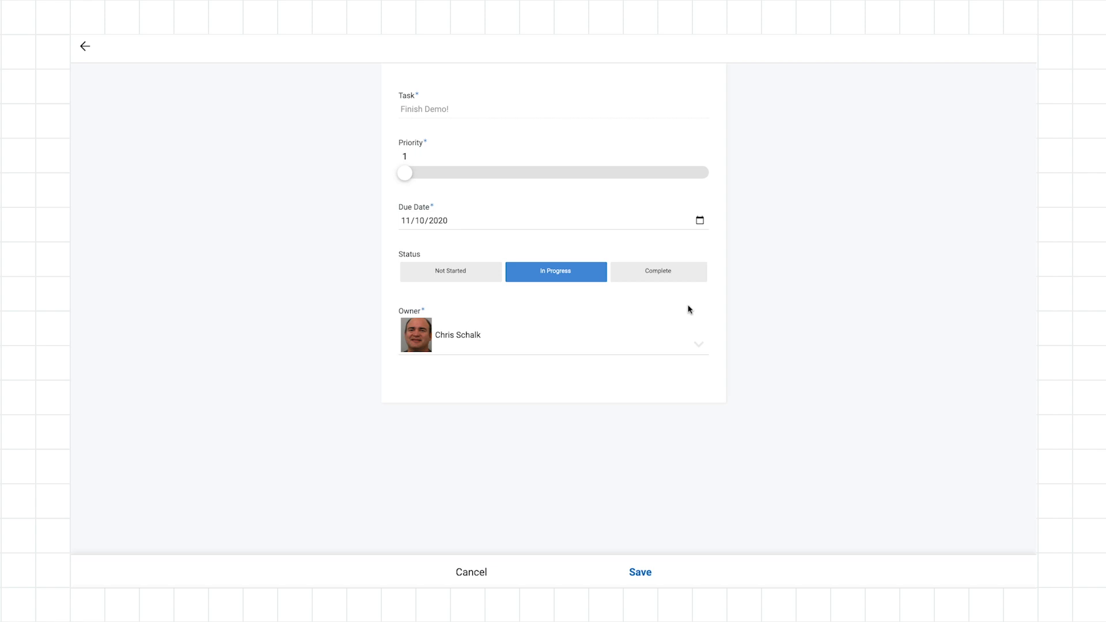
click(658, 271)
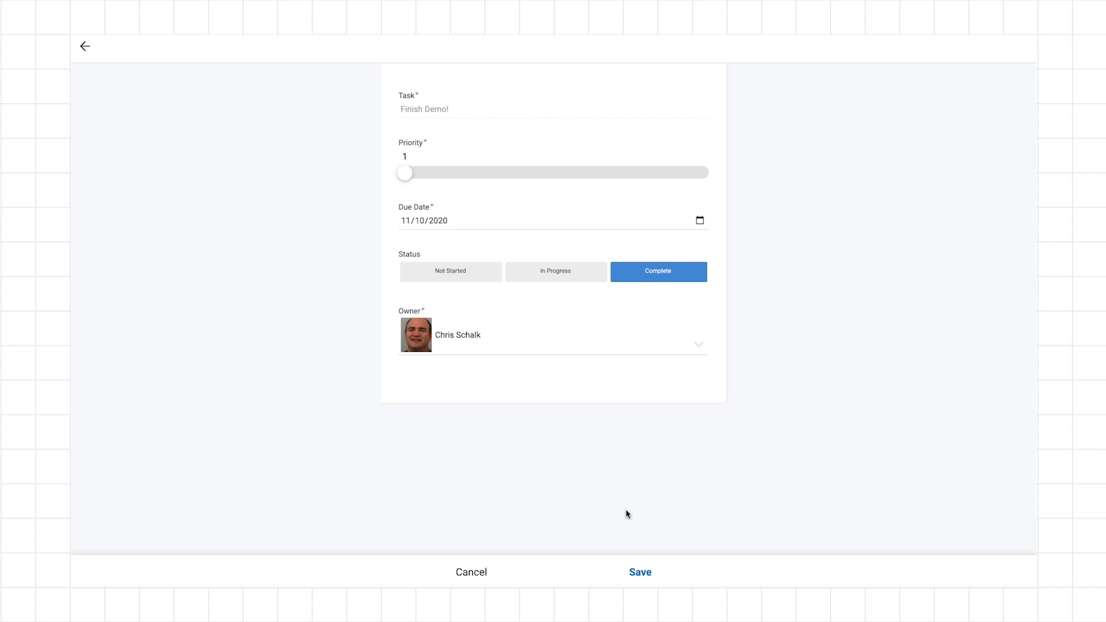
click(640, 571)
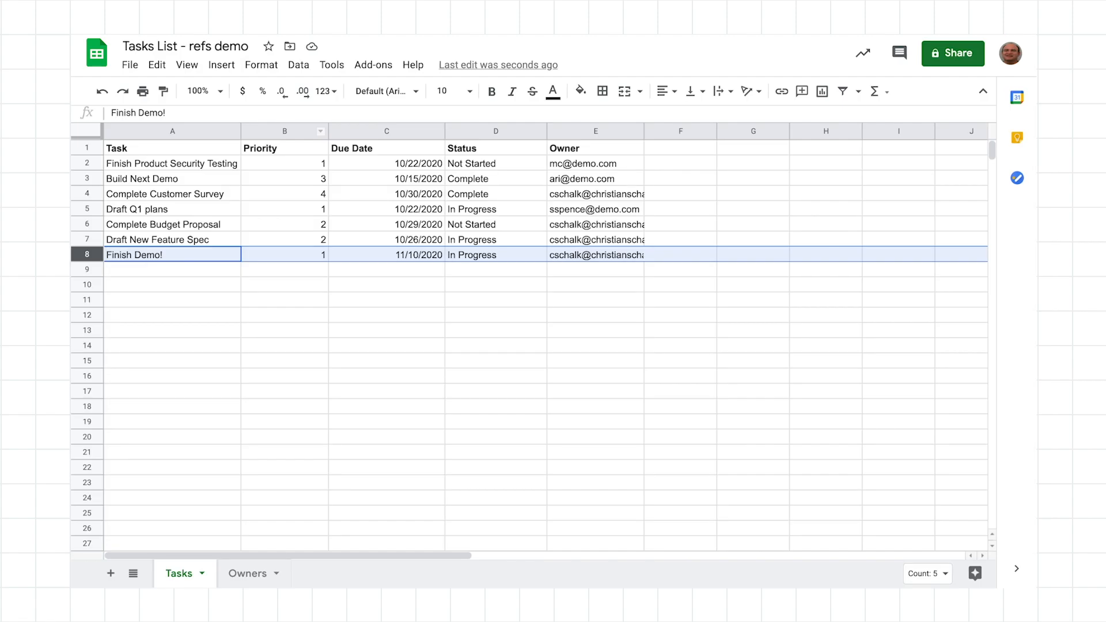
mouse_move(500, 260)
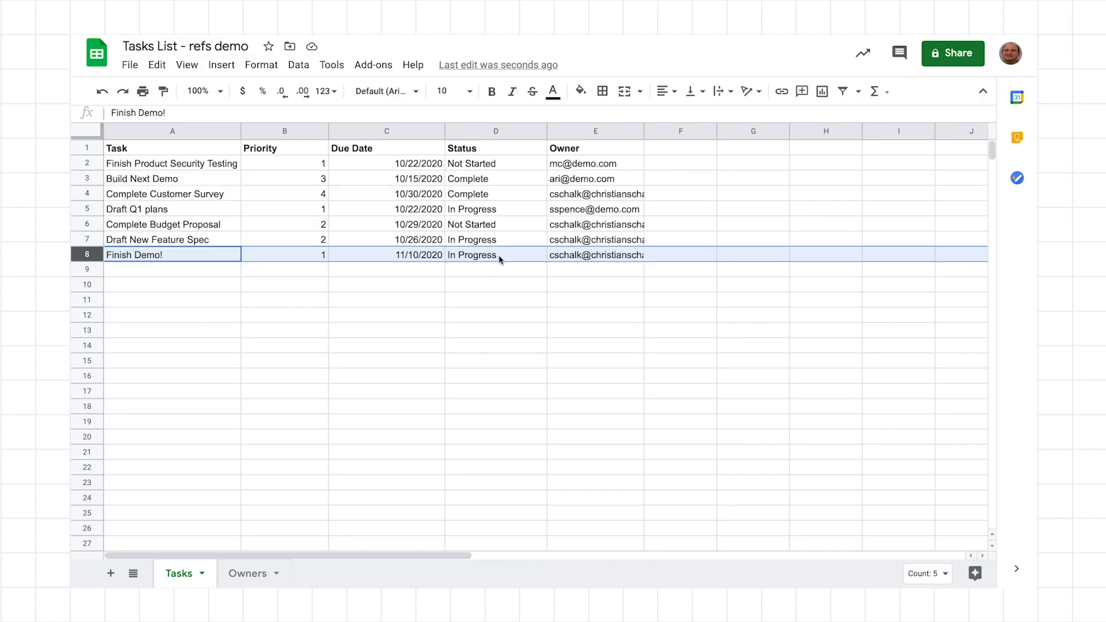
mouse_move(504, 258)
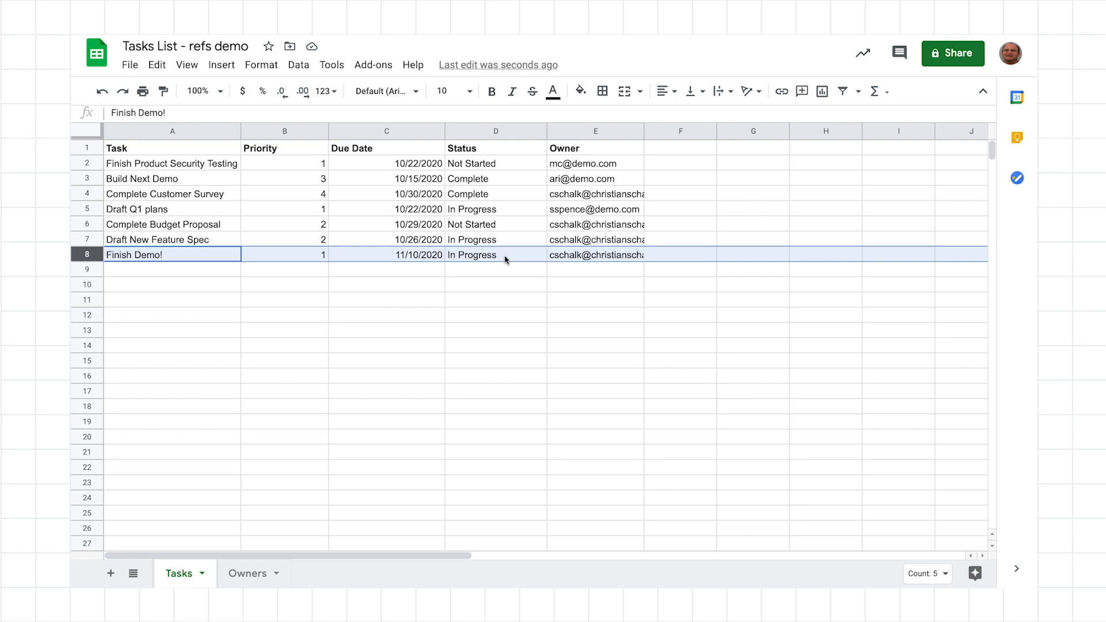
Verify that Finish Demo!'s status cell in the Tasks sheet reads Complete
text(Complete)
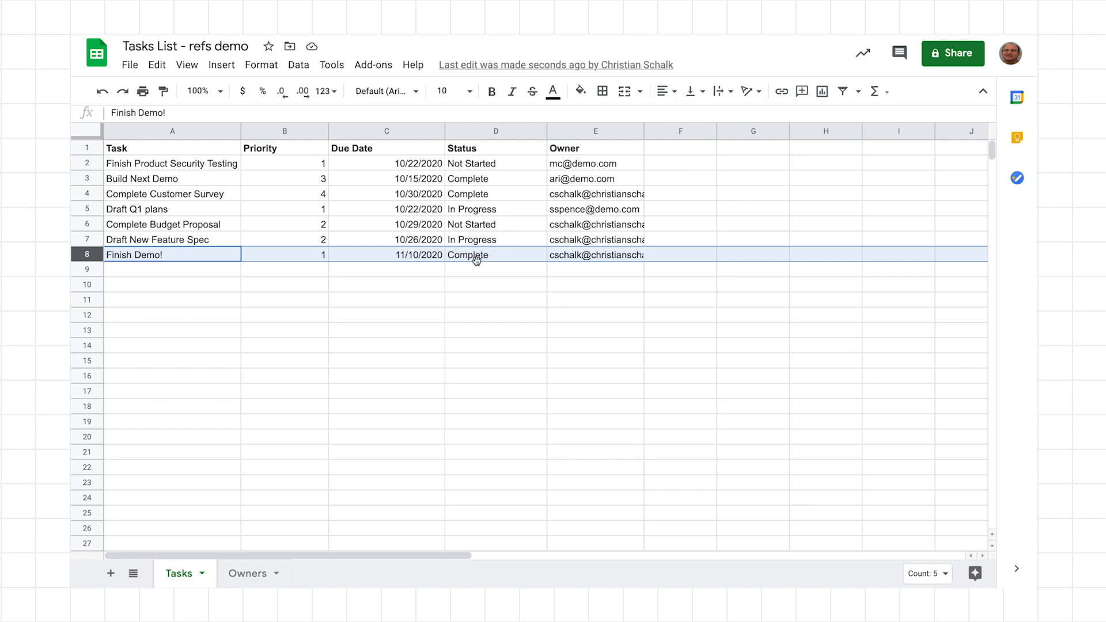
mouse_move(475, 260)
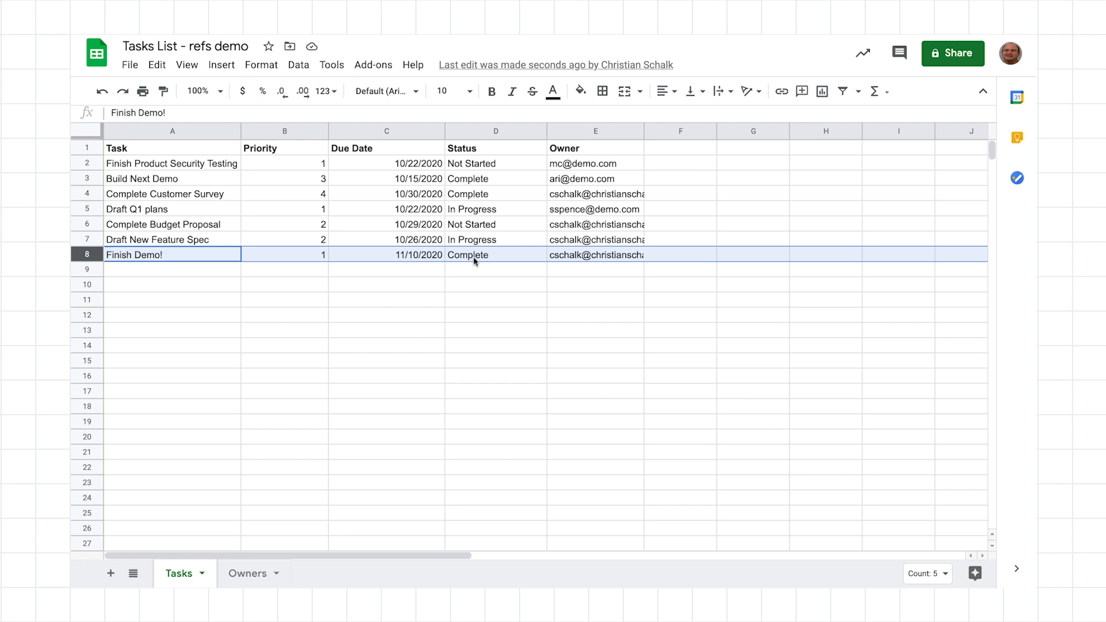